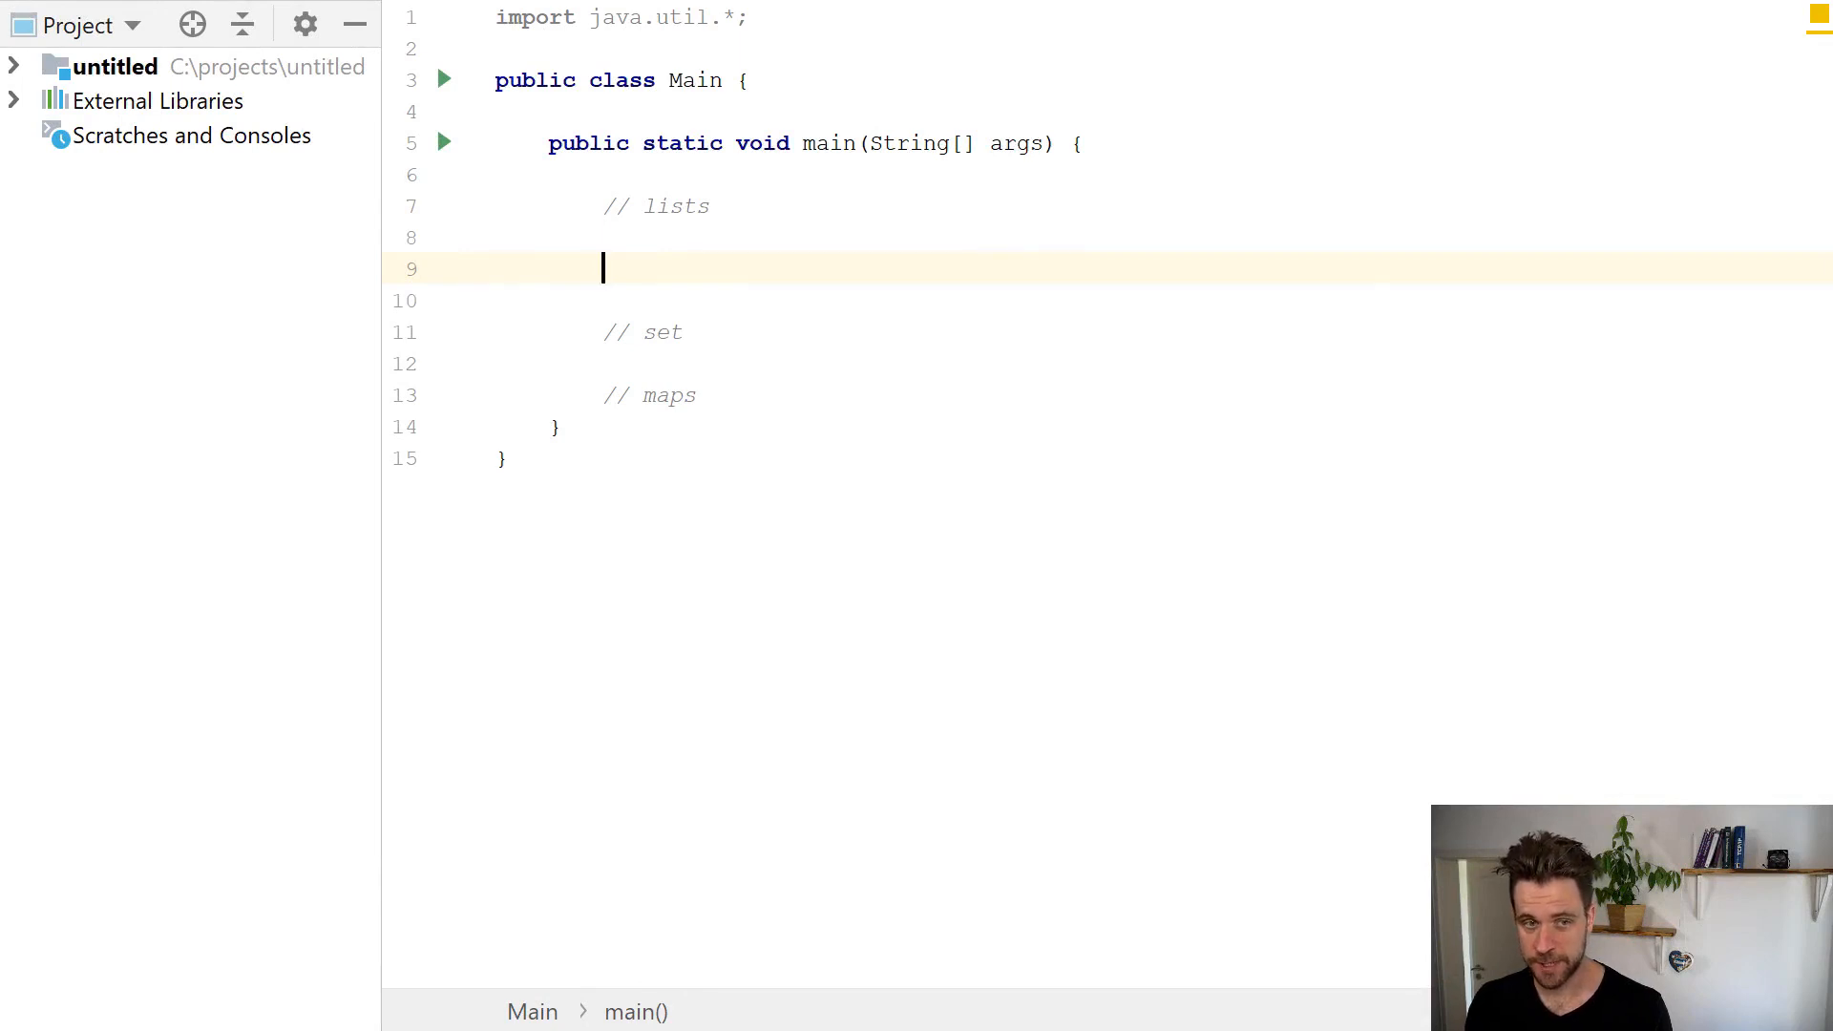
Type the expression Arrays.asList("Hello", "World").
{"action": "type", "text": "Arrays.asList(\""}
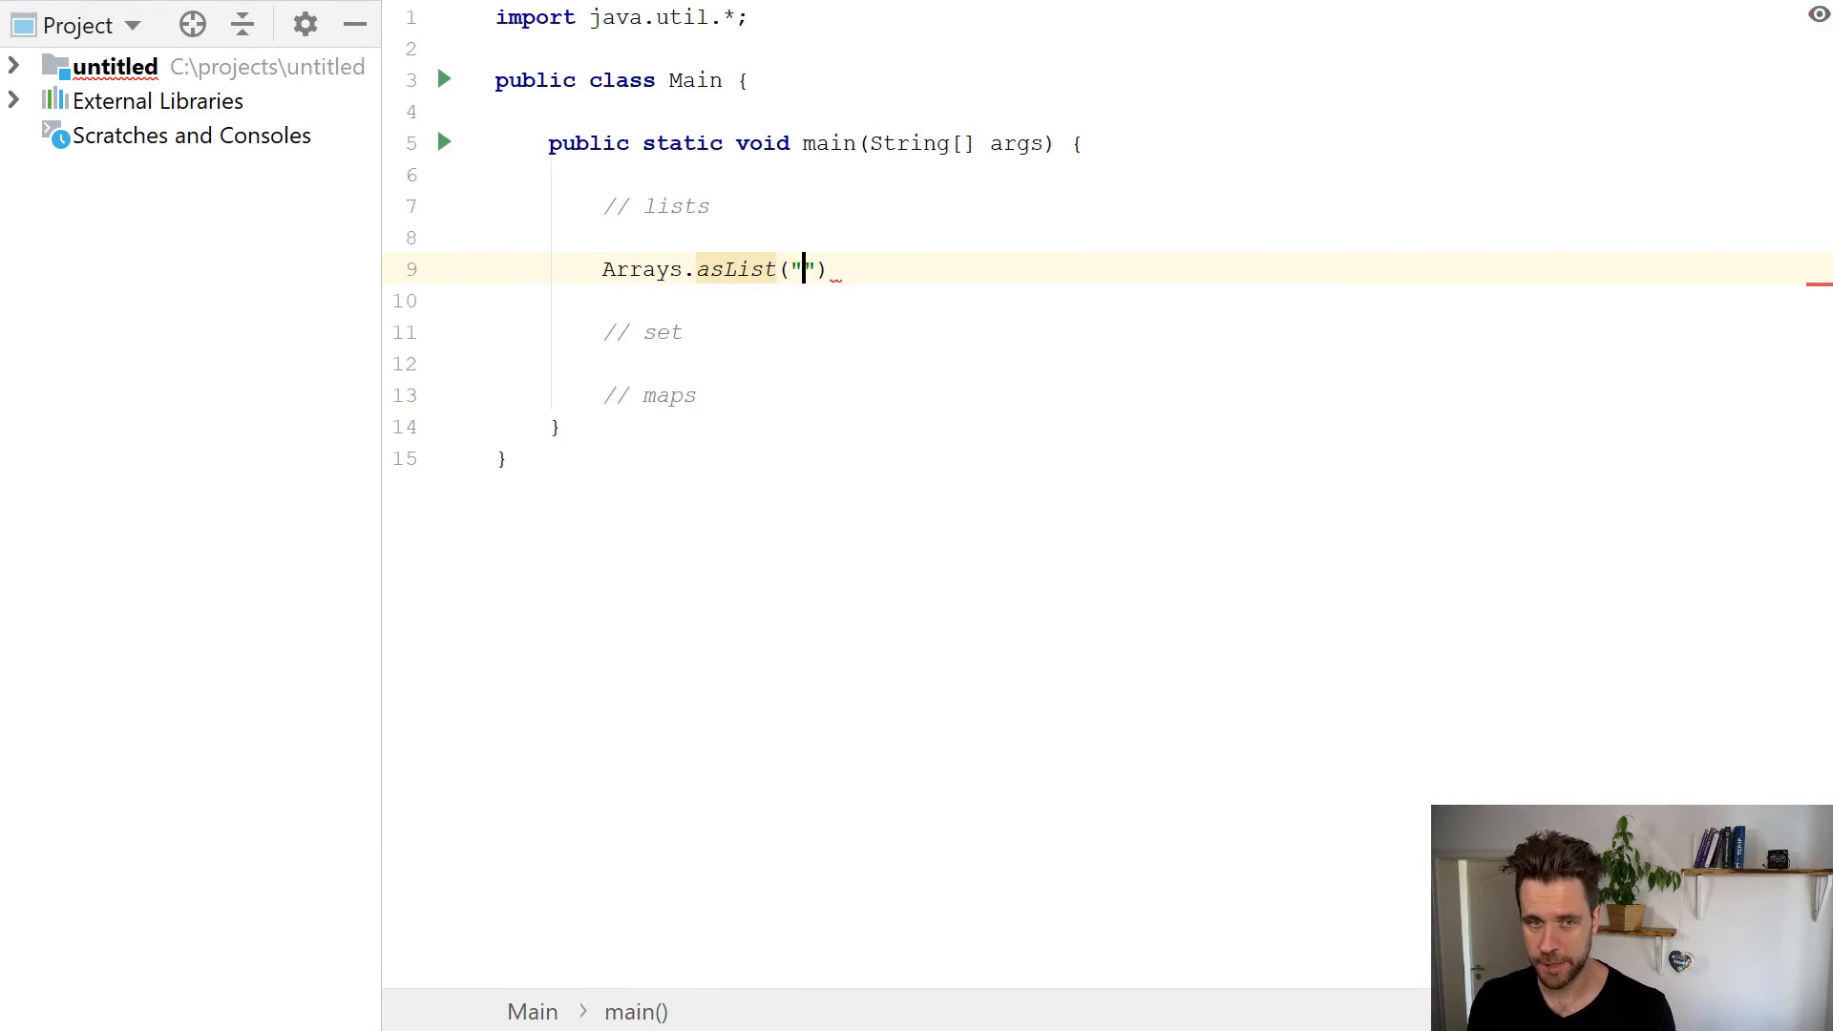
{"action": "type", "text": "H"}
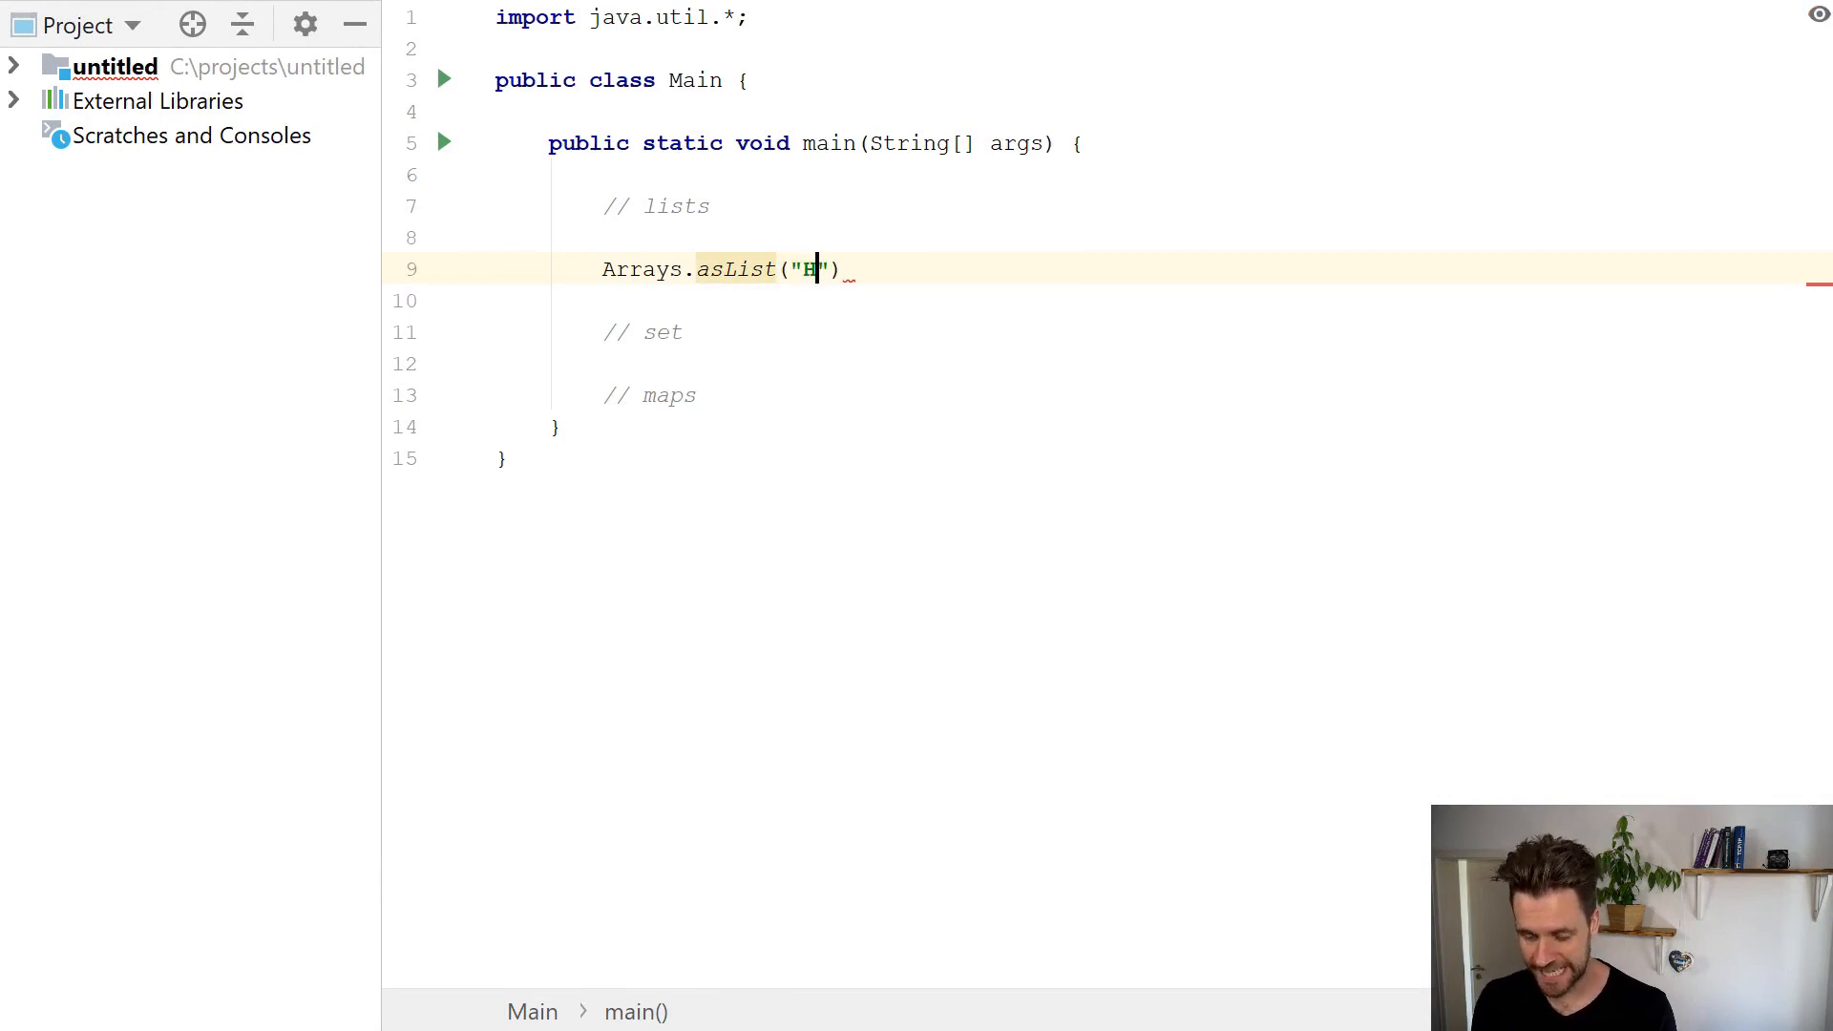
{"action": "type", "text": "ello"}
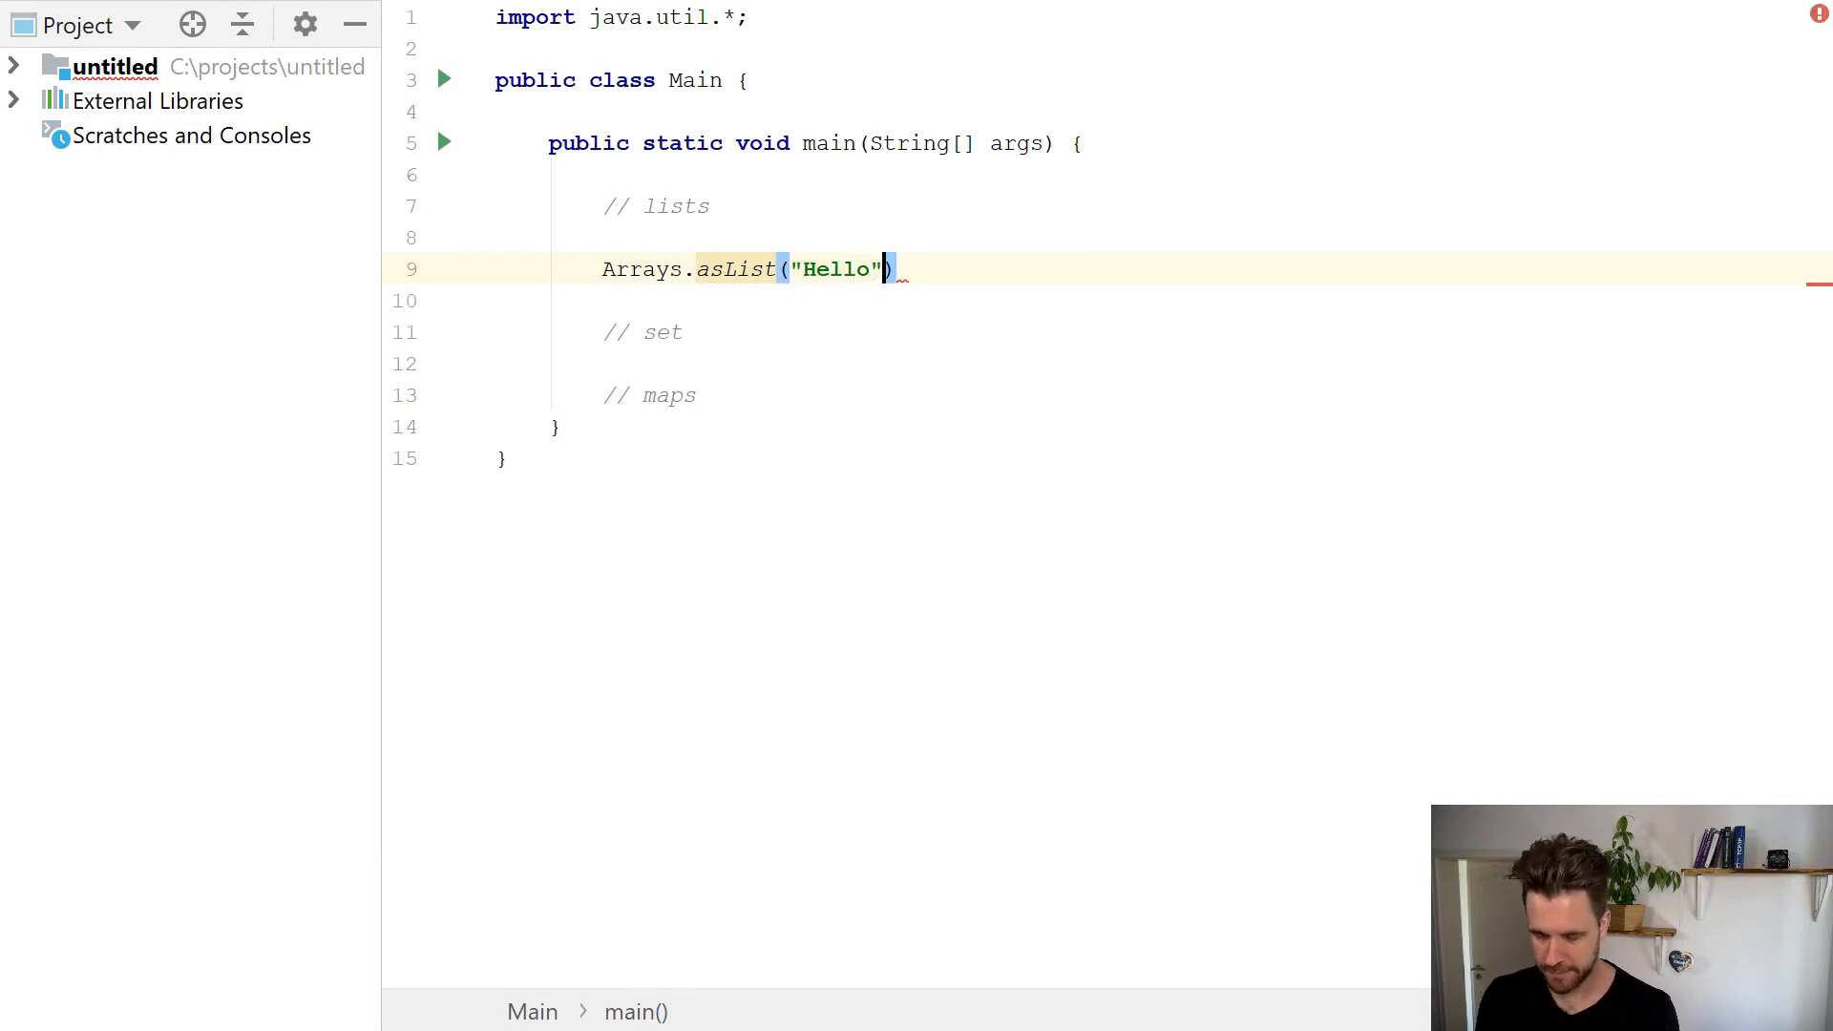
{"action": "type", "text": ", \"W\""}
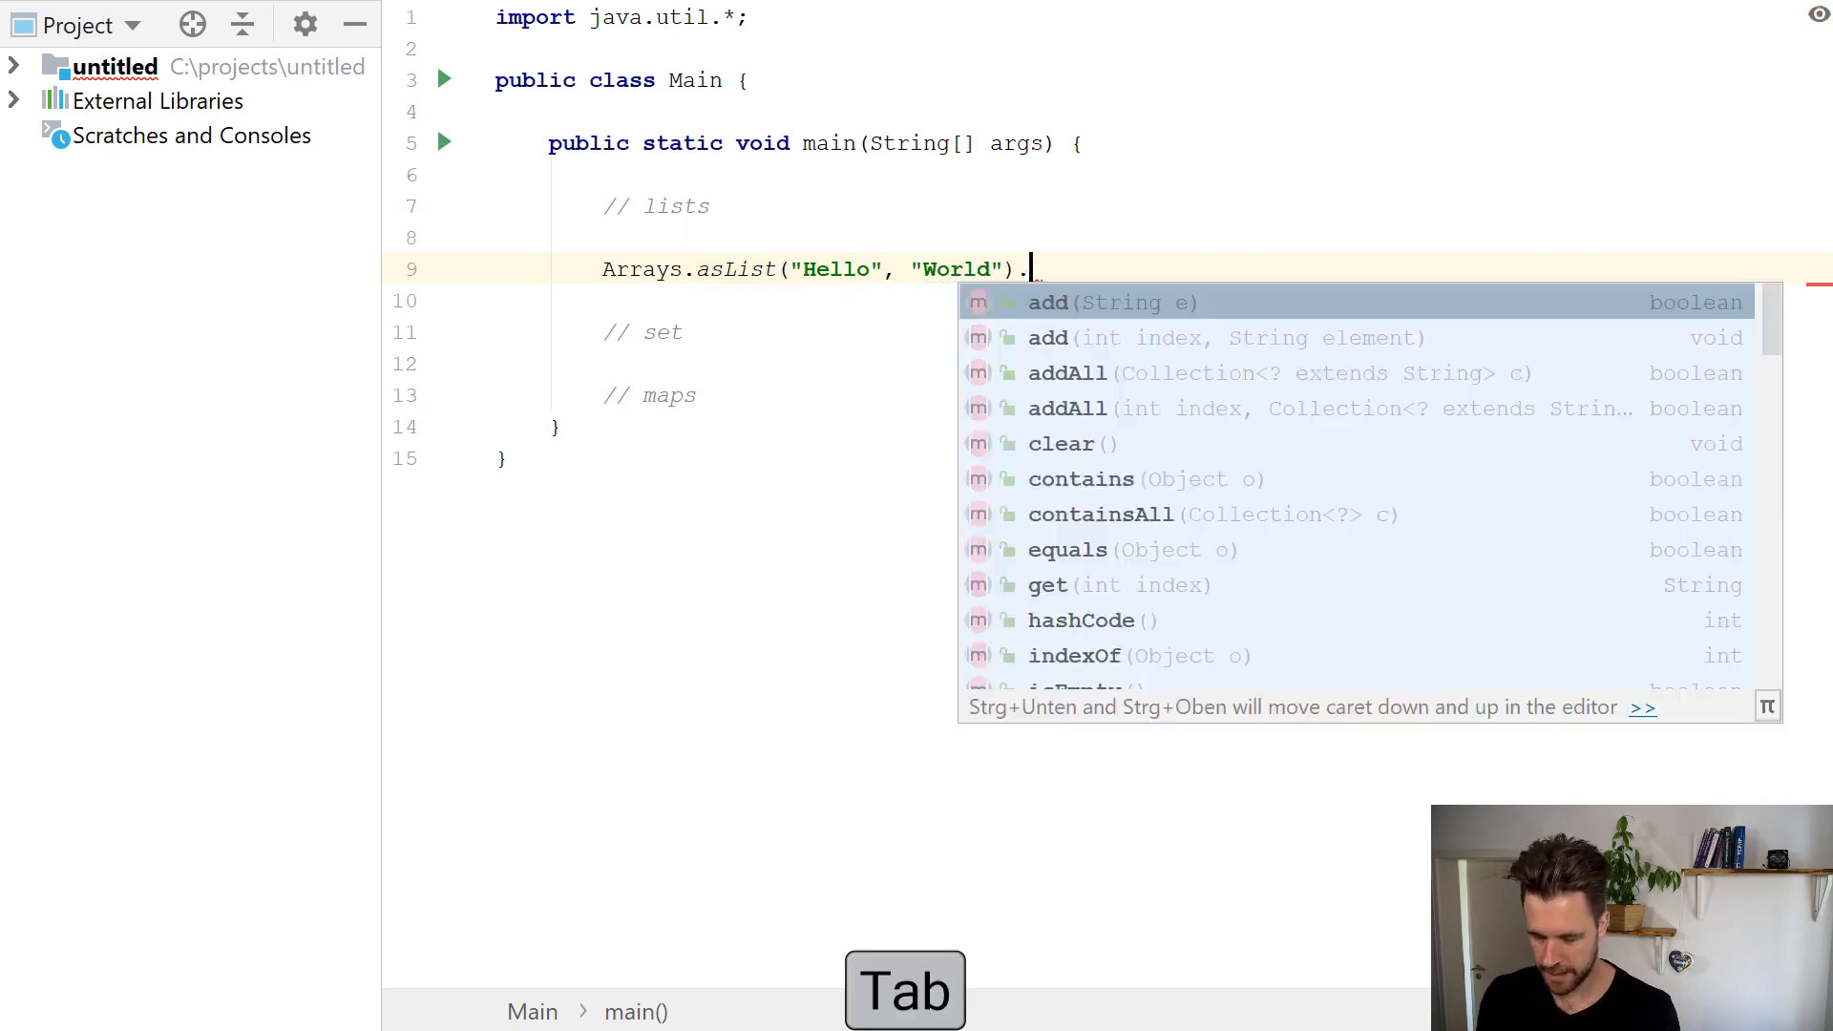
Store it as listTillJava8, print it with soutv, and begin a List. call.
{"action": "key", "text": "tab"}
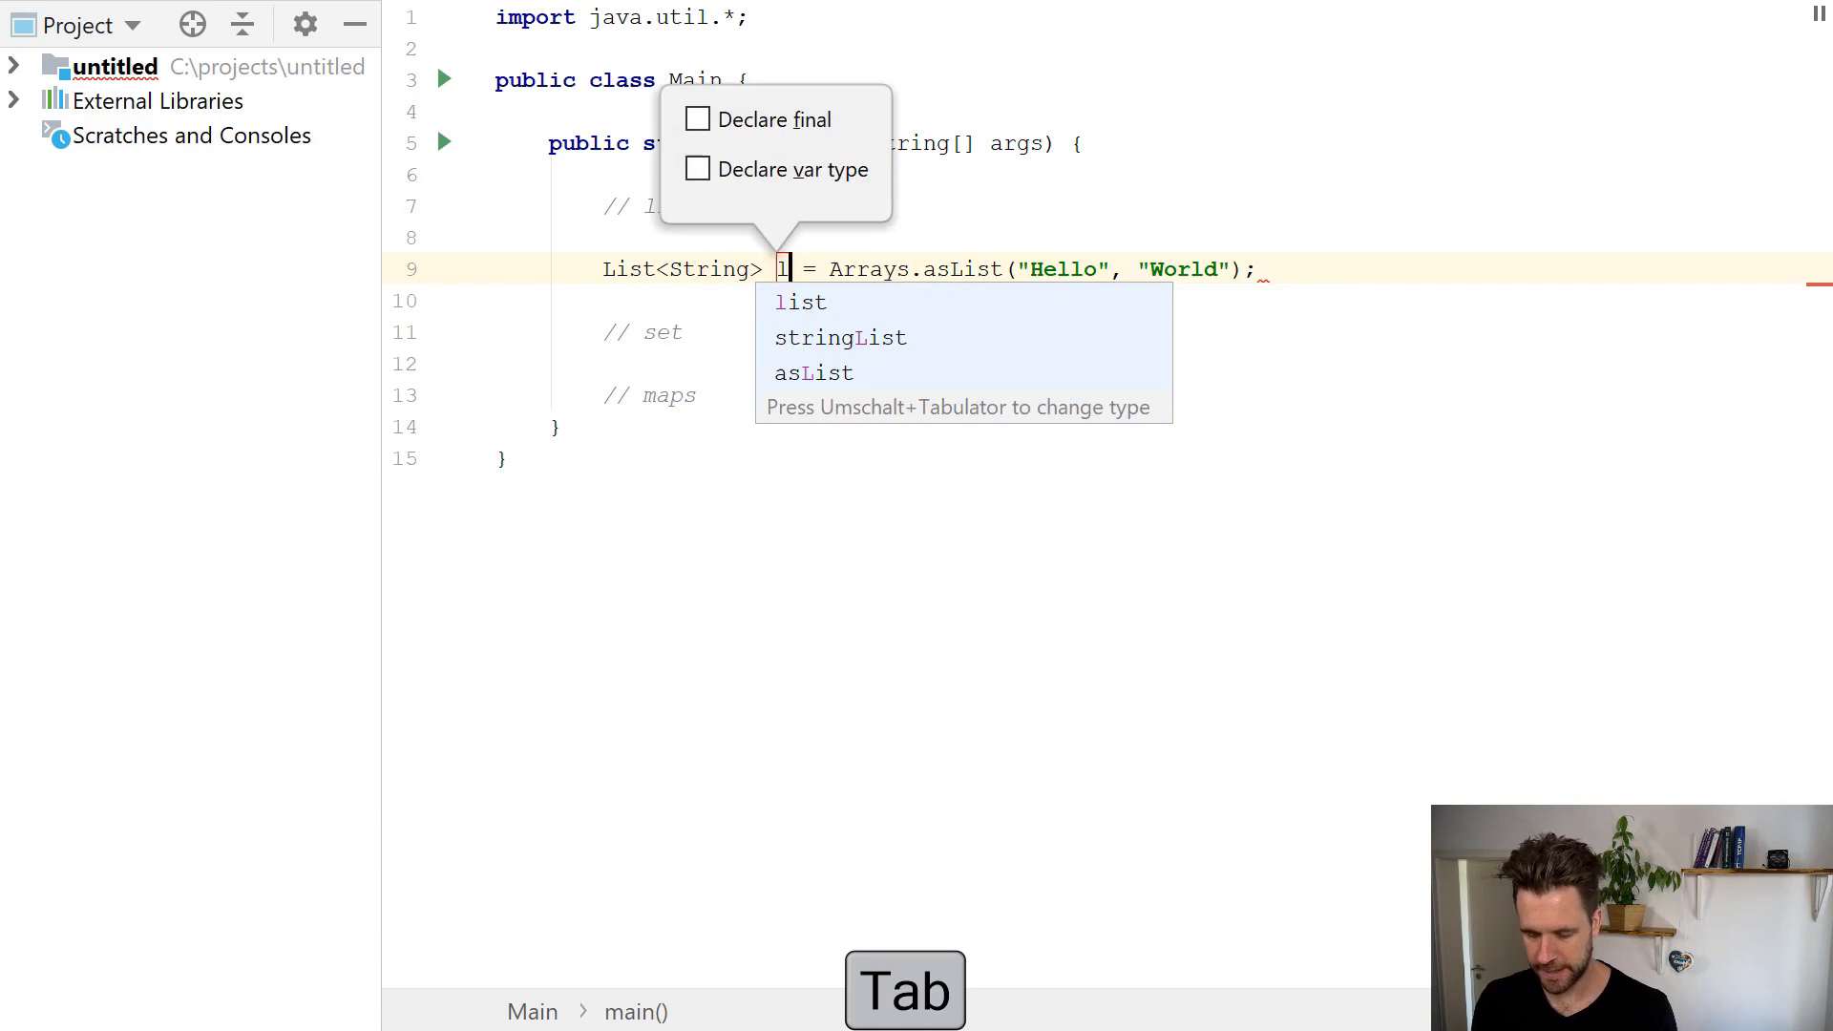
{"action": "type", "text": "istTillJava8"}
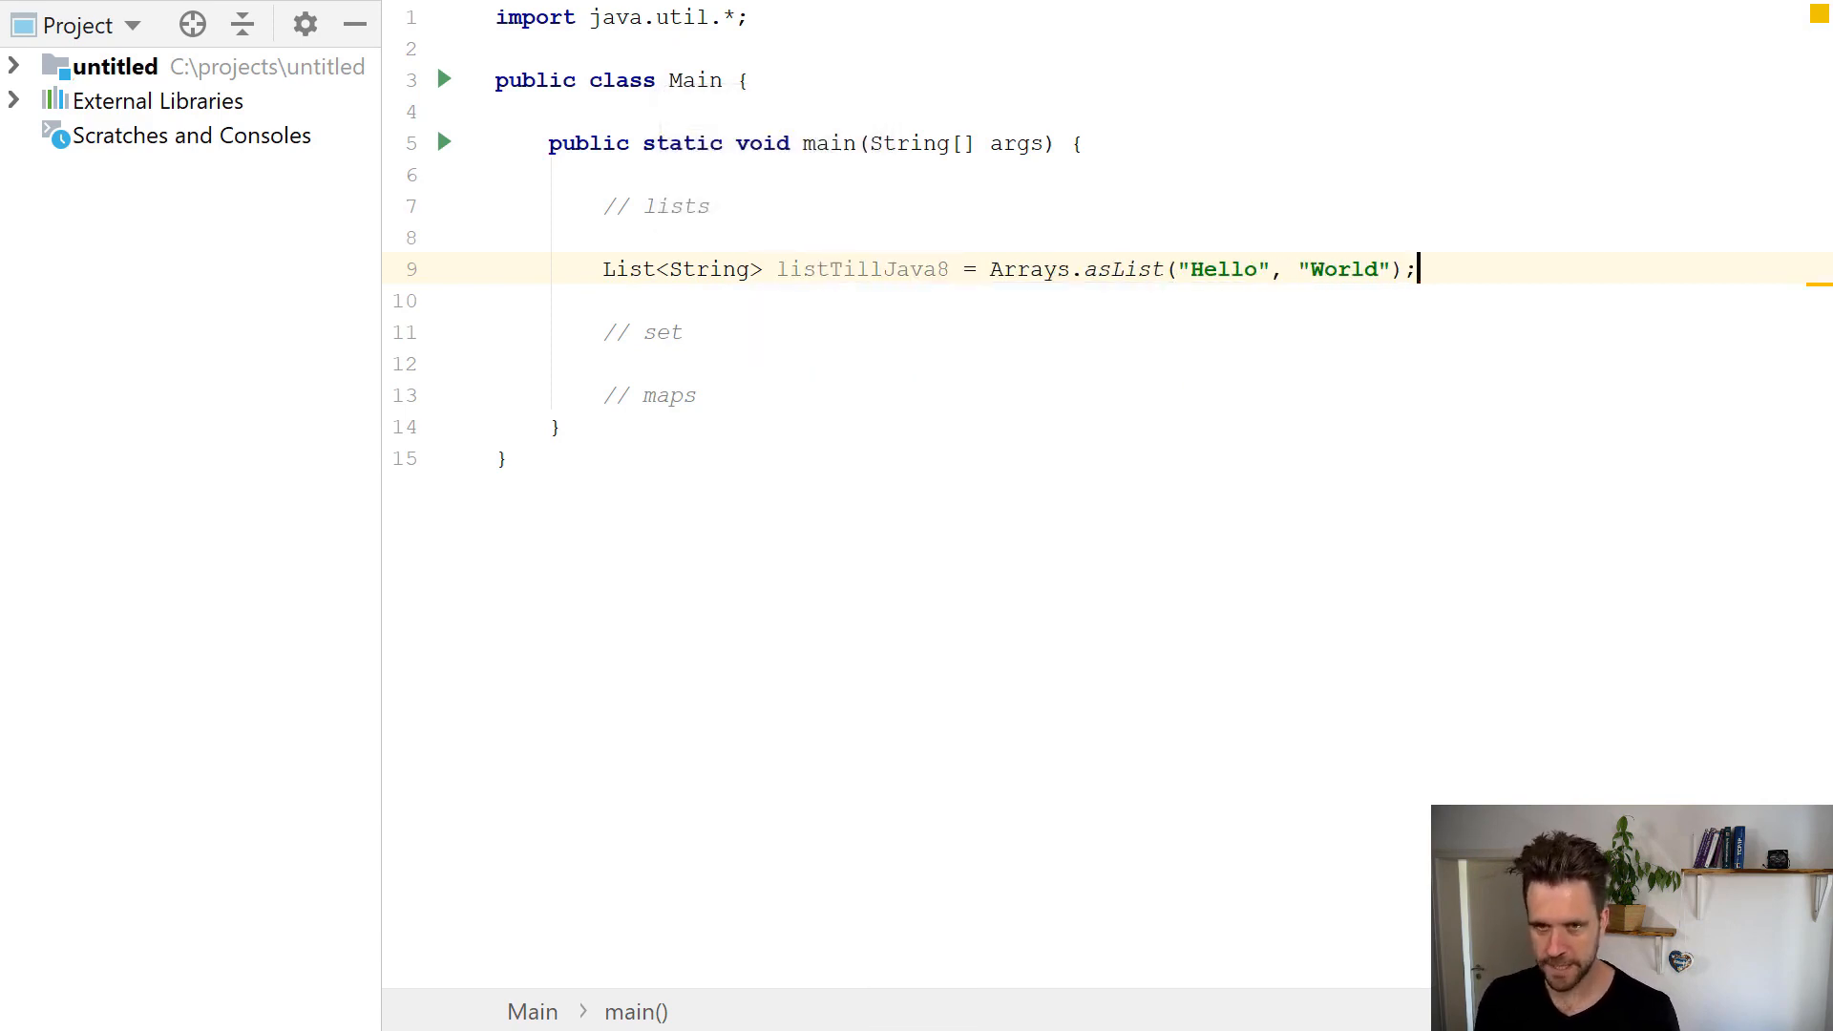
{"action": "key", "text": "Tab"}
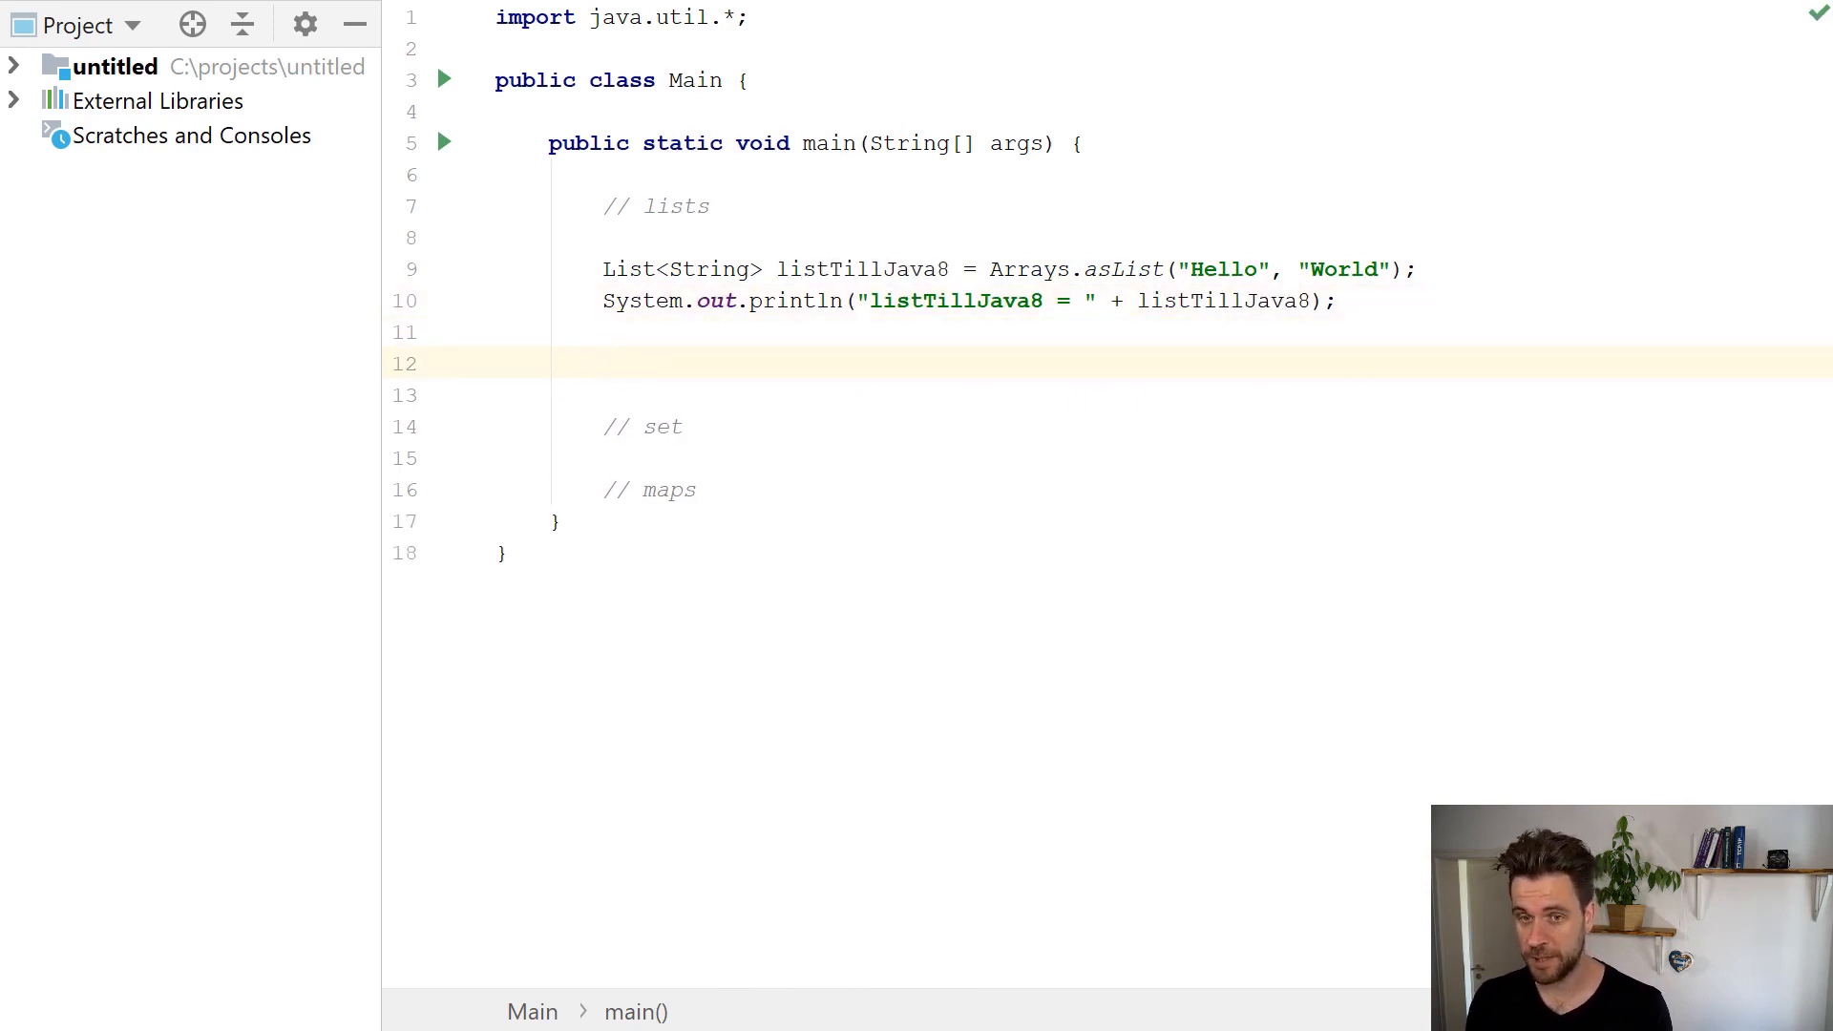
{"action": "type", "text": "List."}
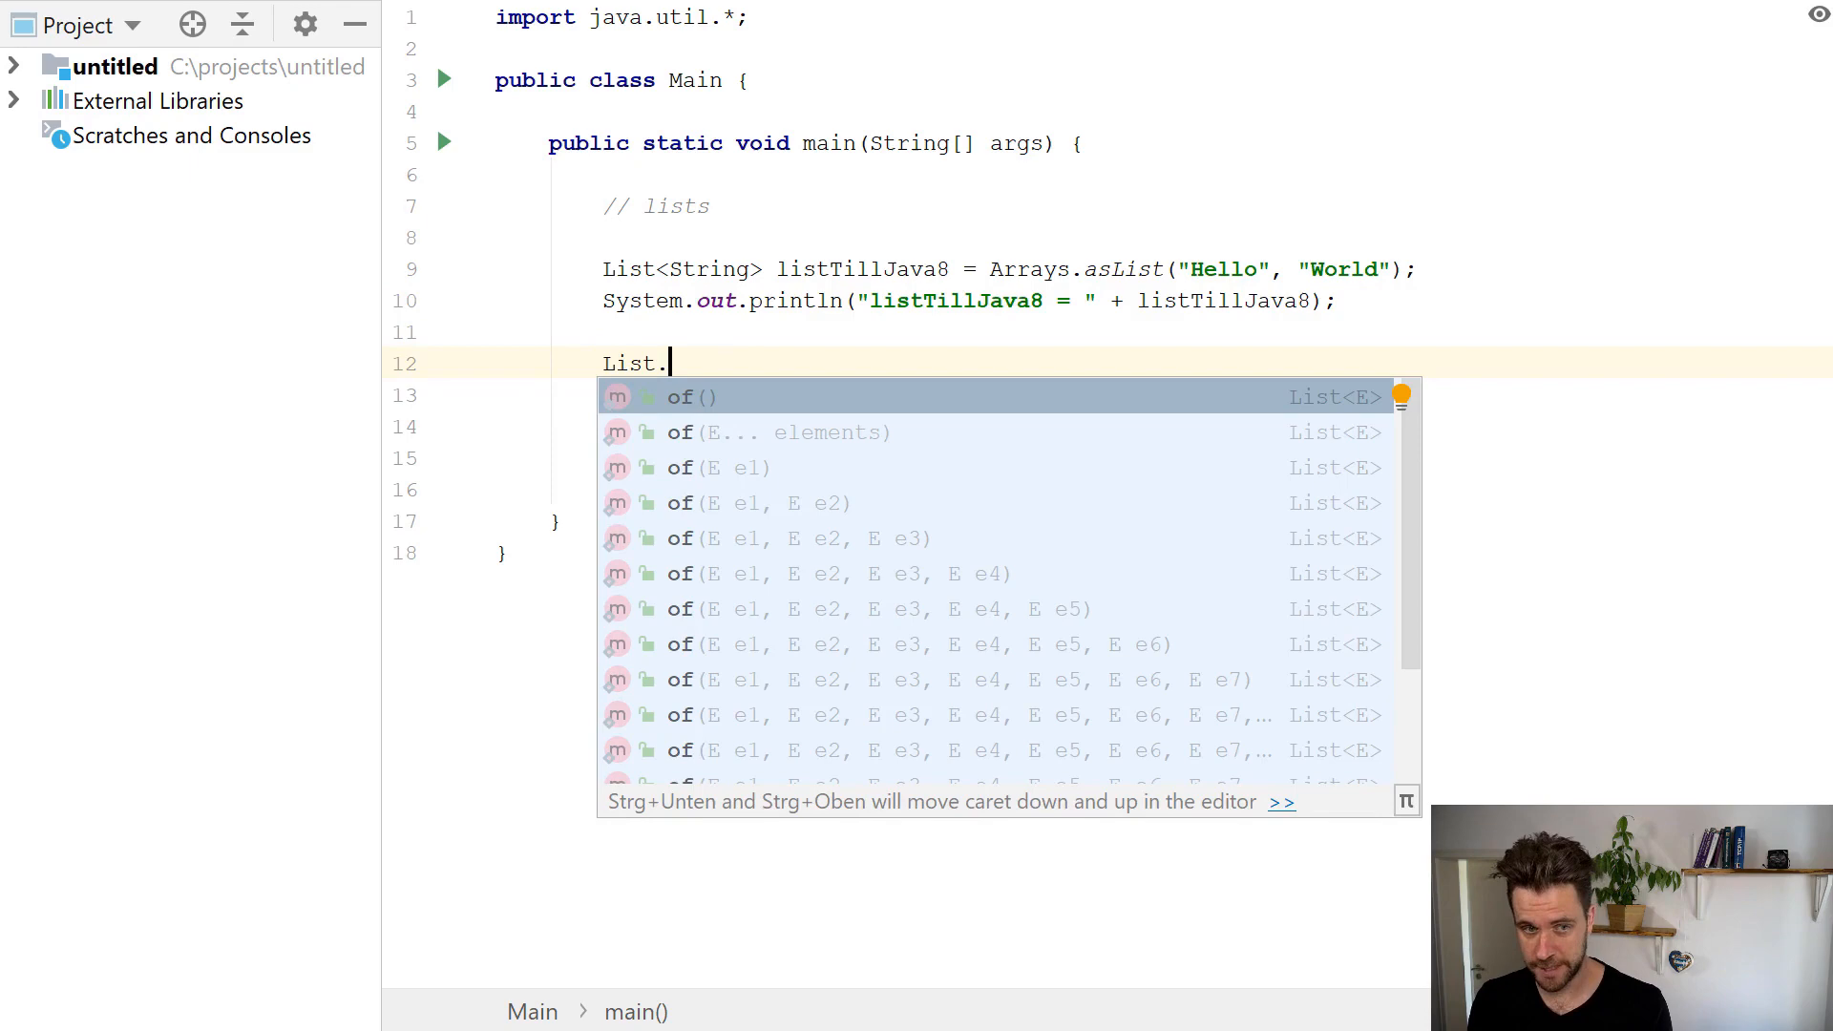
Build the expression List.of("Hello", "World").
{"action": "left_click", "coordinate": [689, 396]}
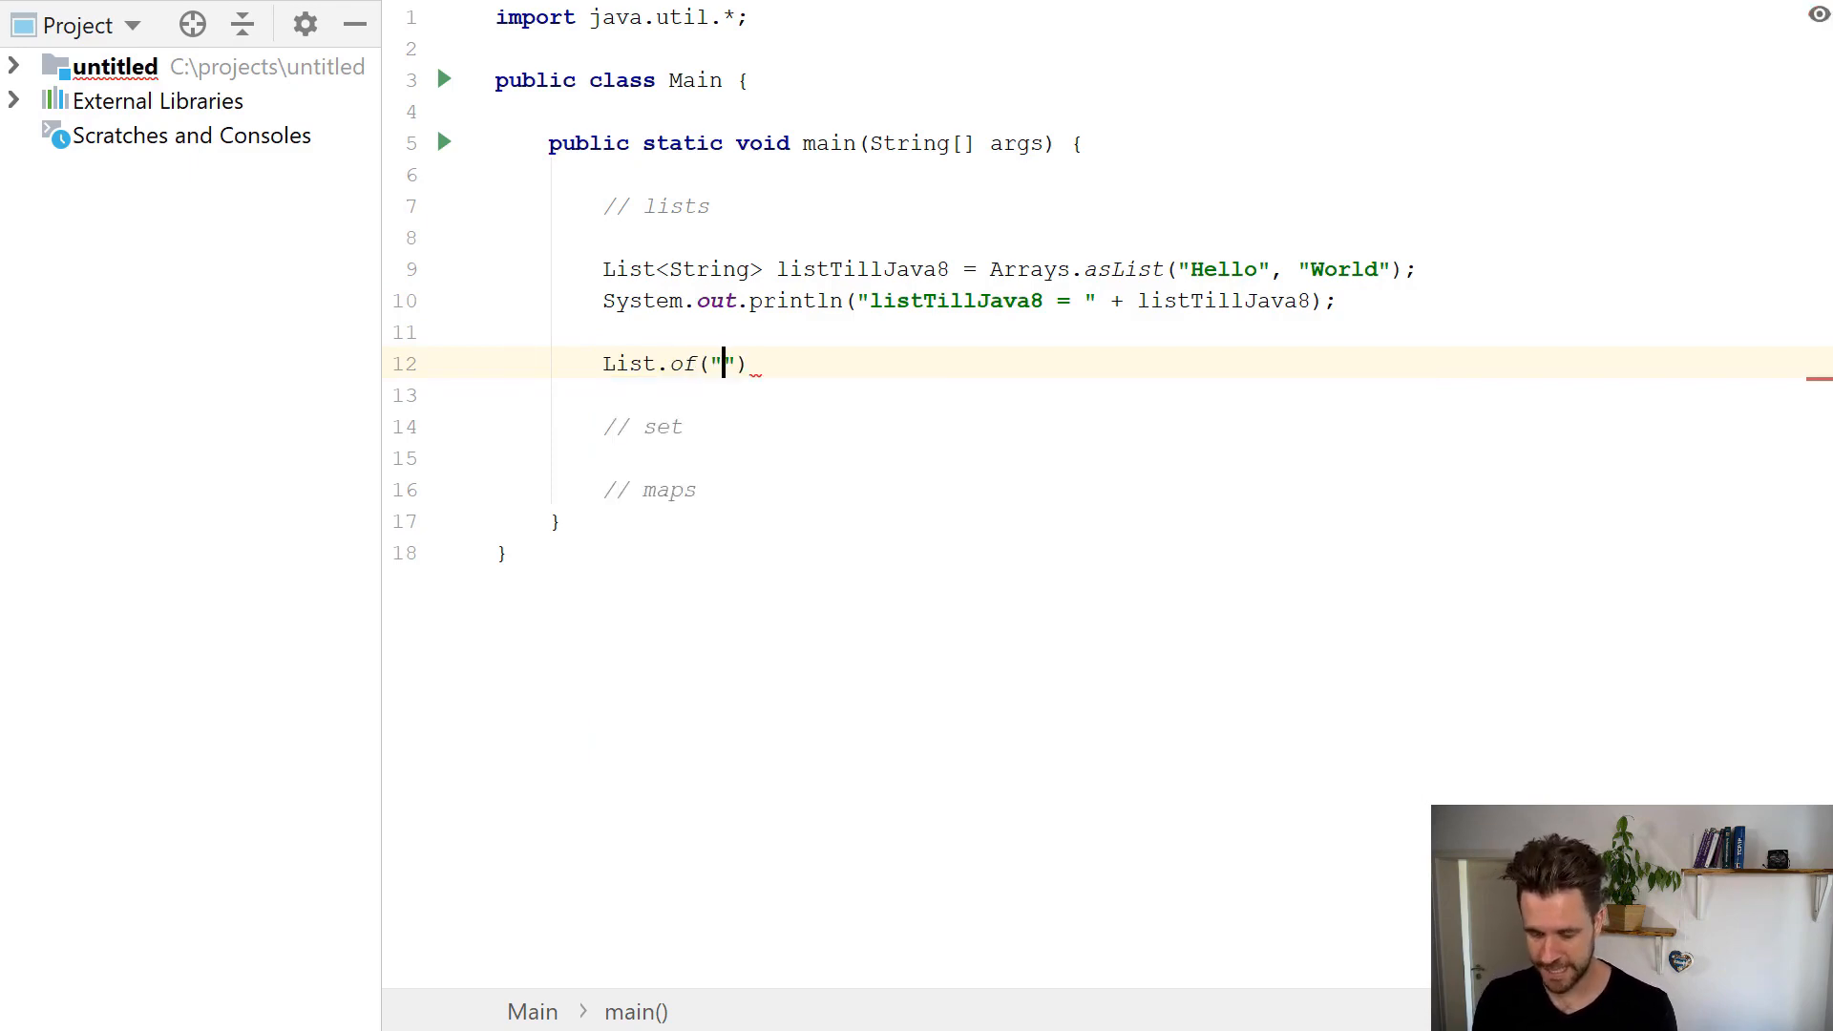
{"action": "type", "text": "Hello"}
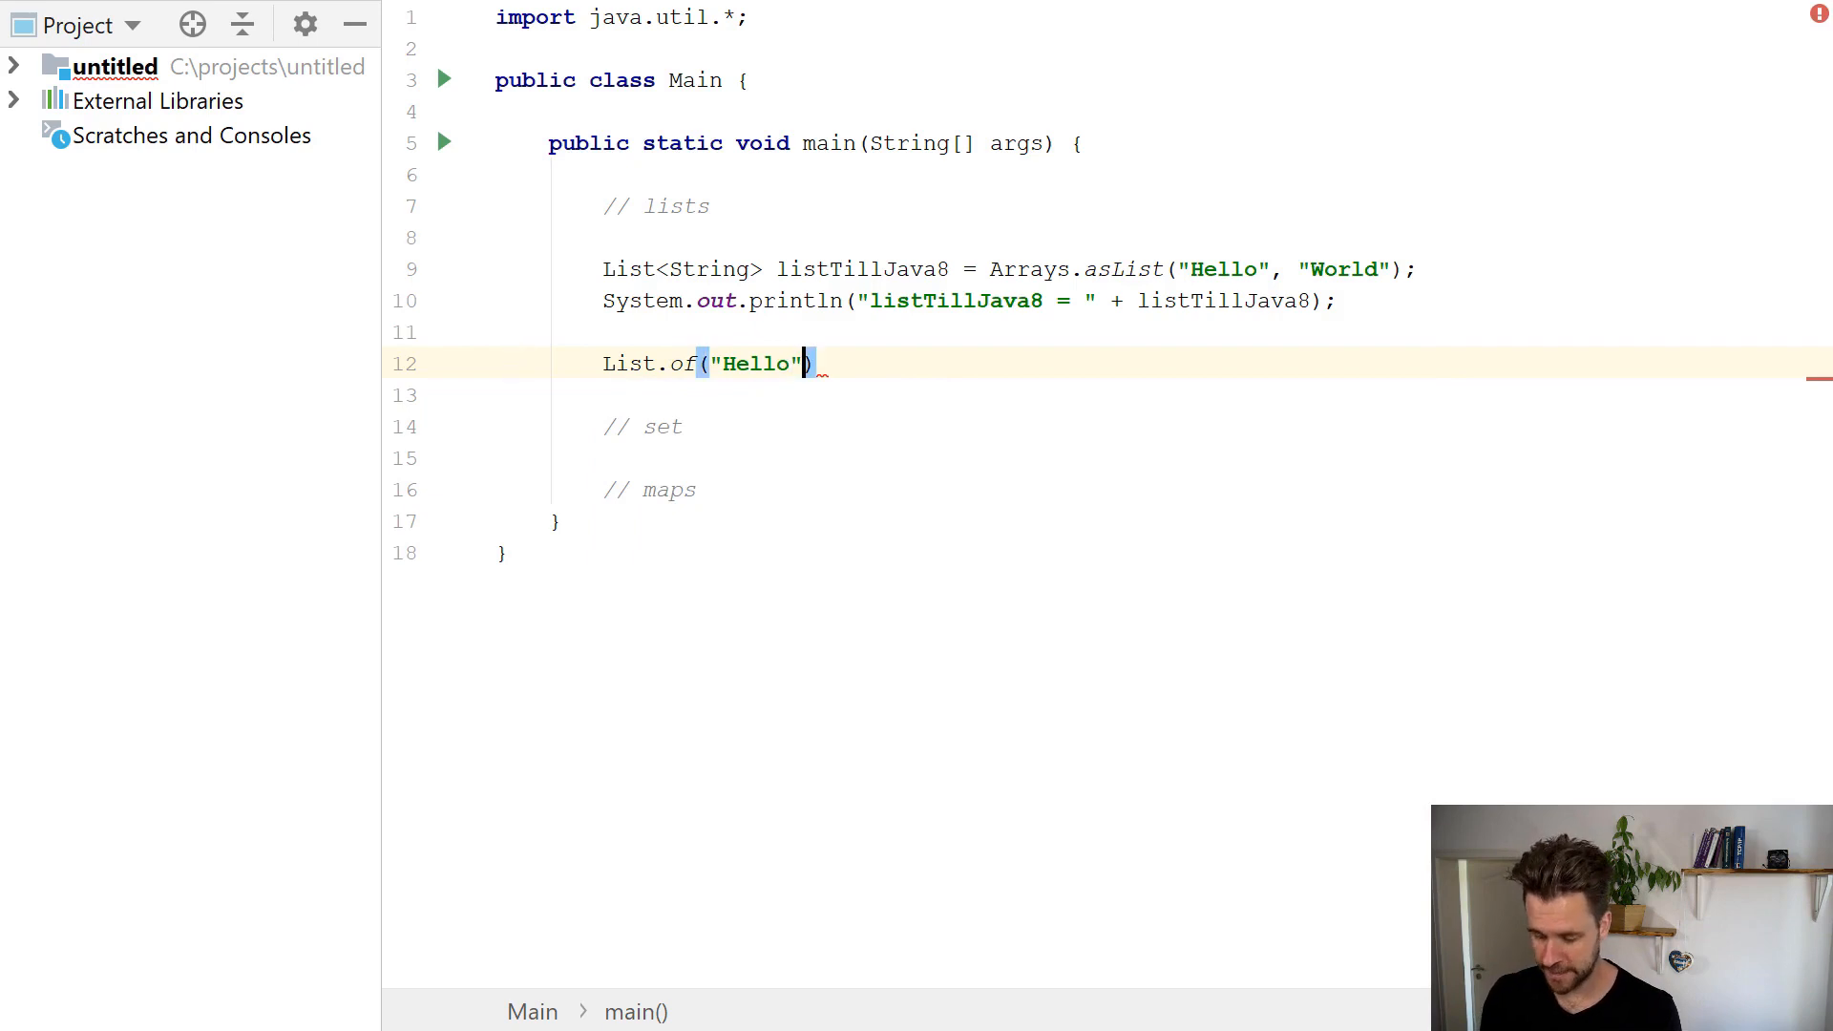
{"action": "type", "text": ", \"w"}
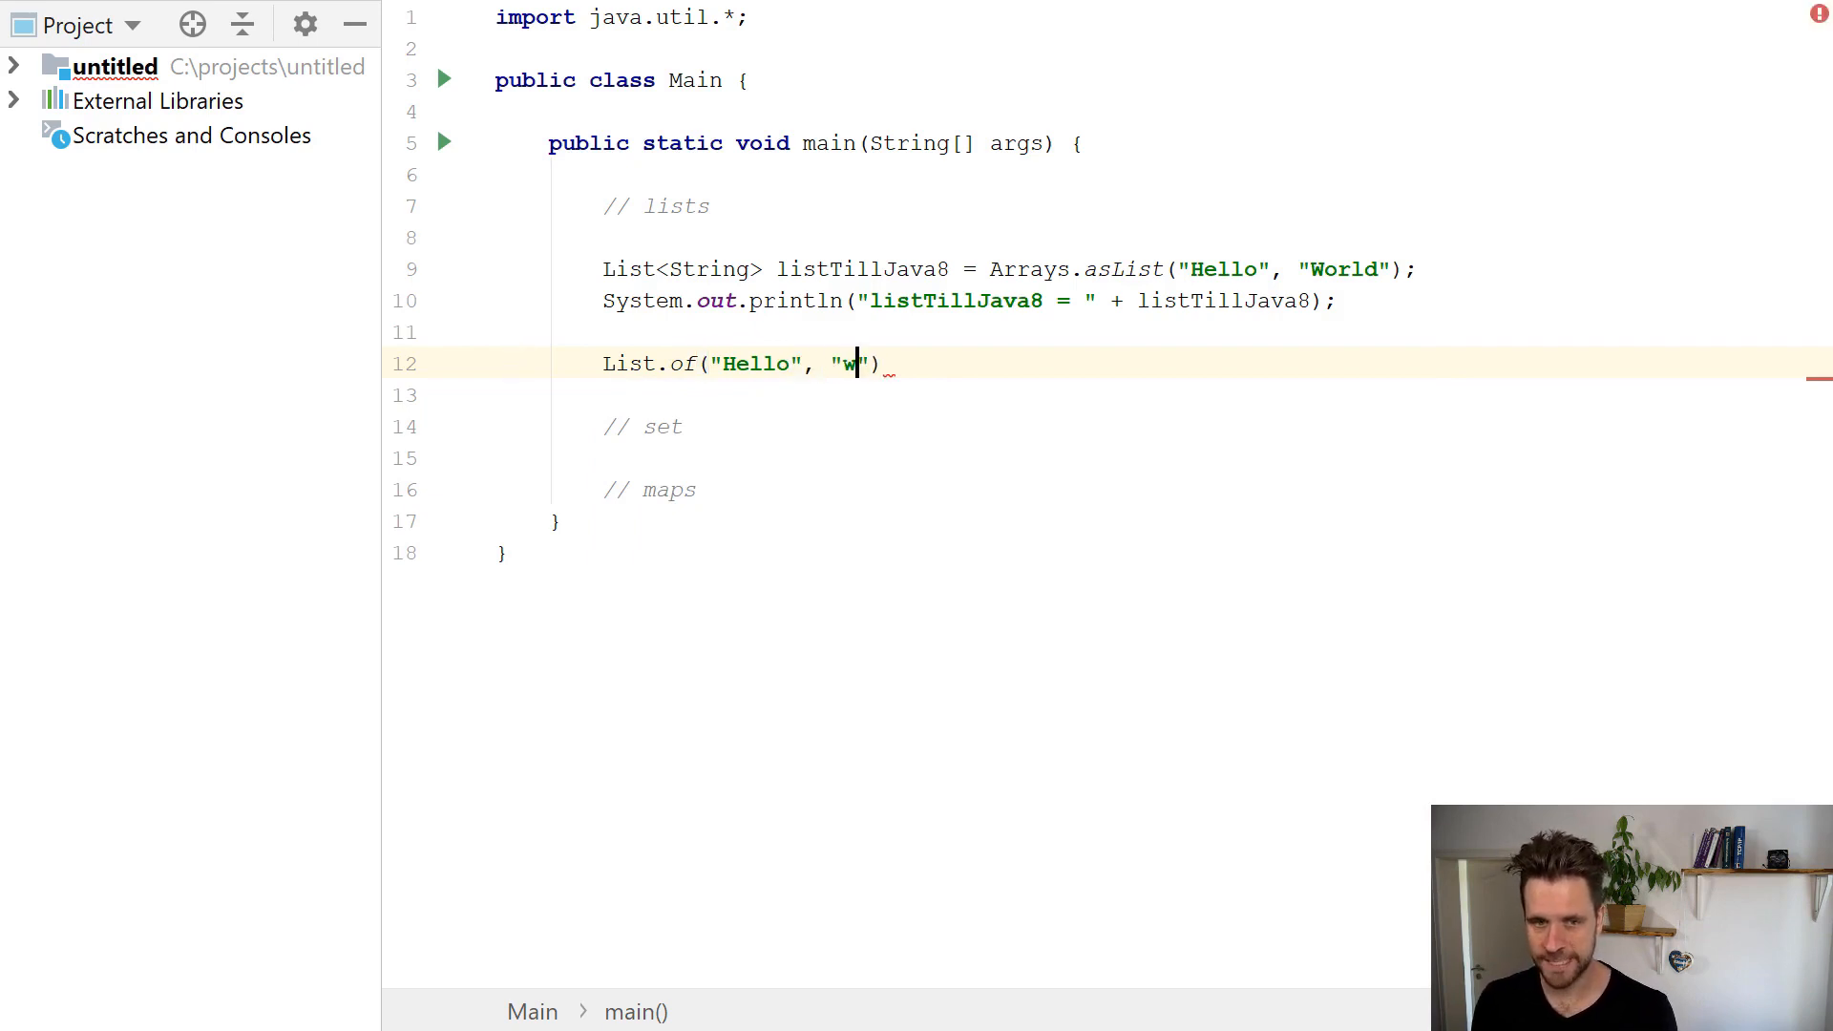
{"action": "type", "text": "orld"}
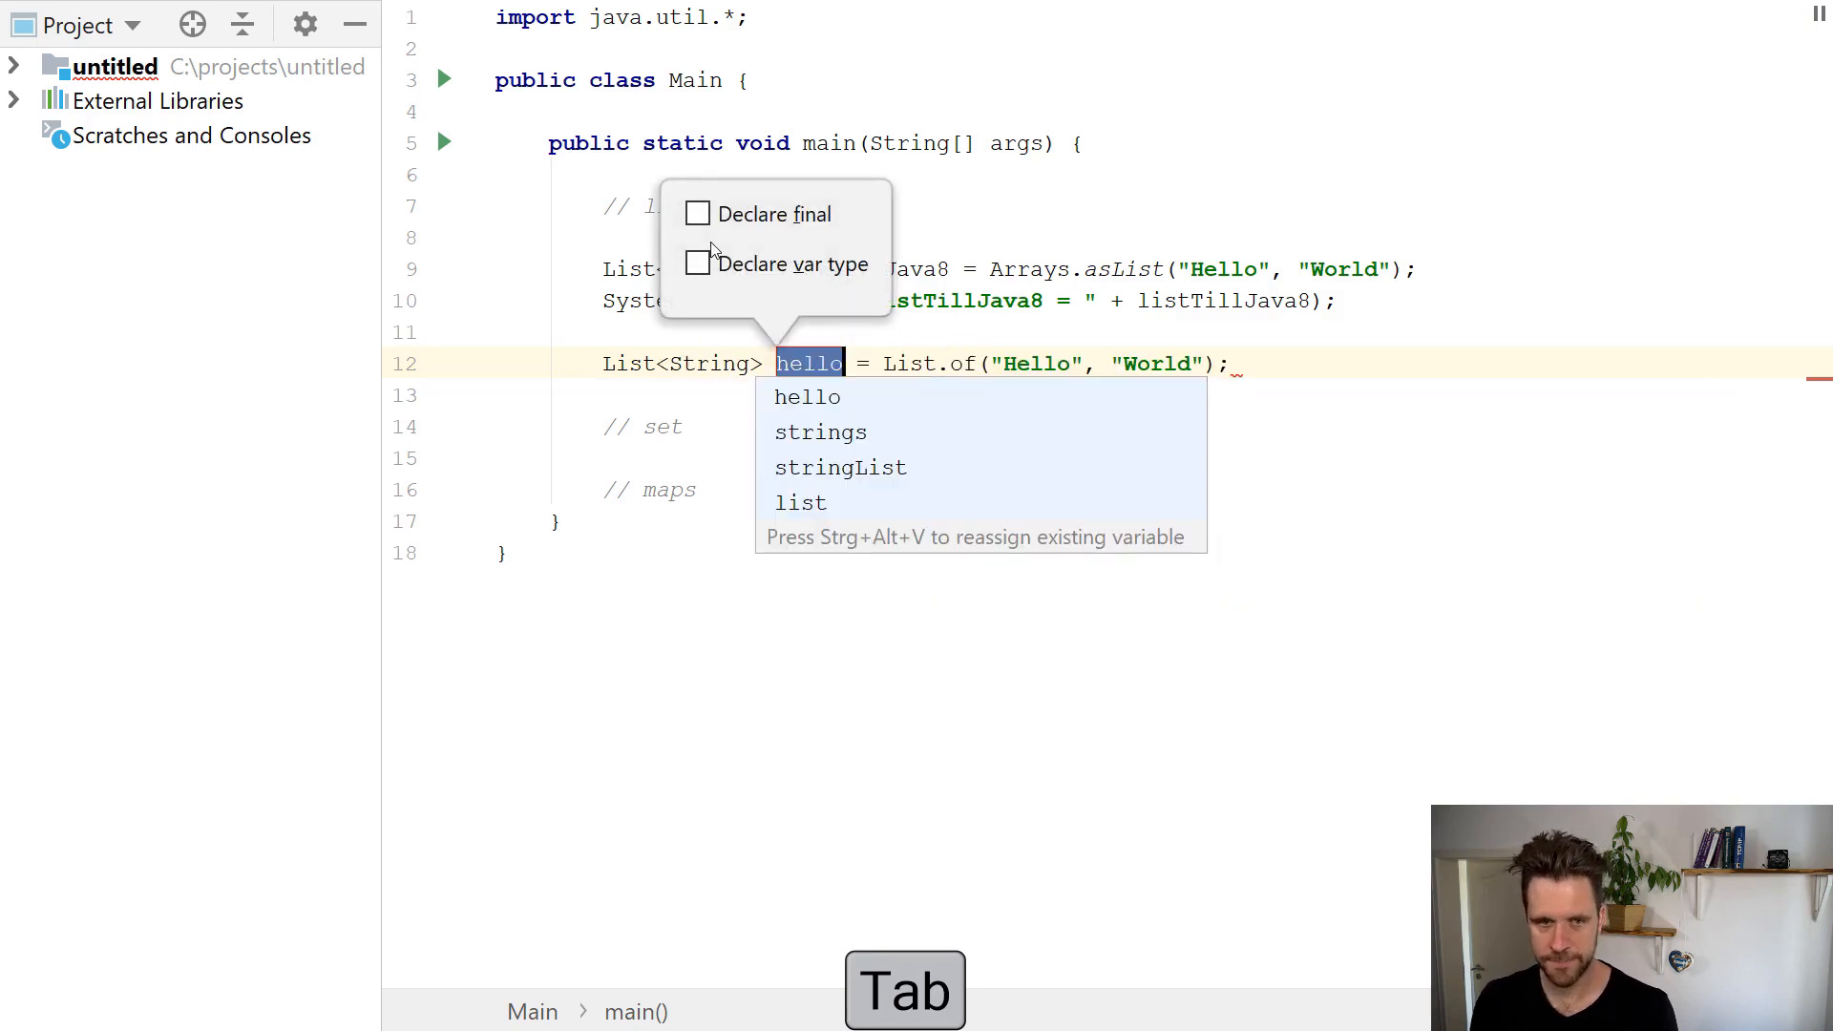
Name it listsincejava9, print it, and add a blank line under // set.
{"action": "type", "text": "listsincejava9"}
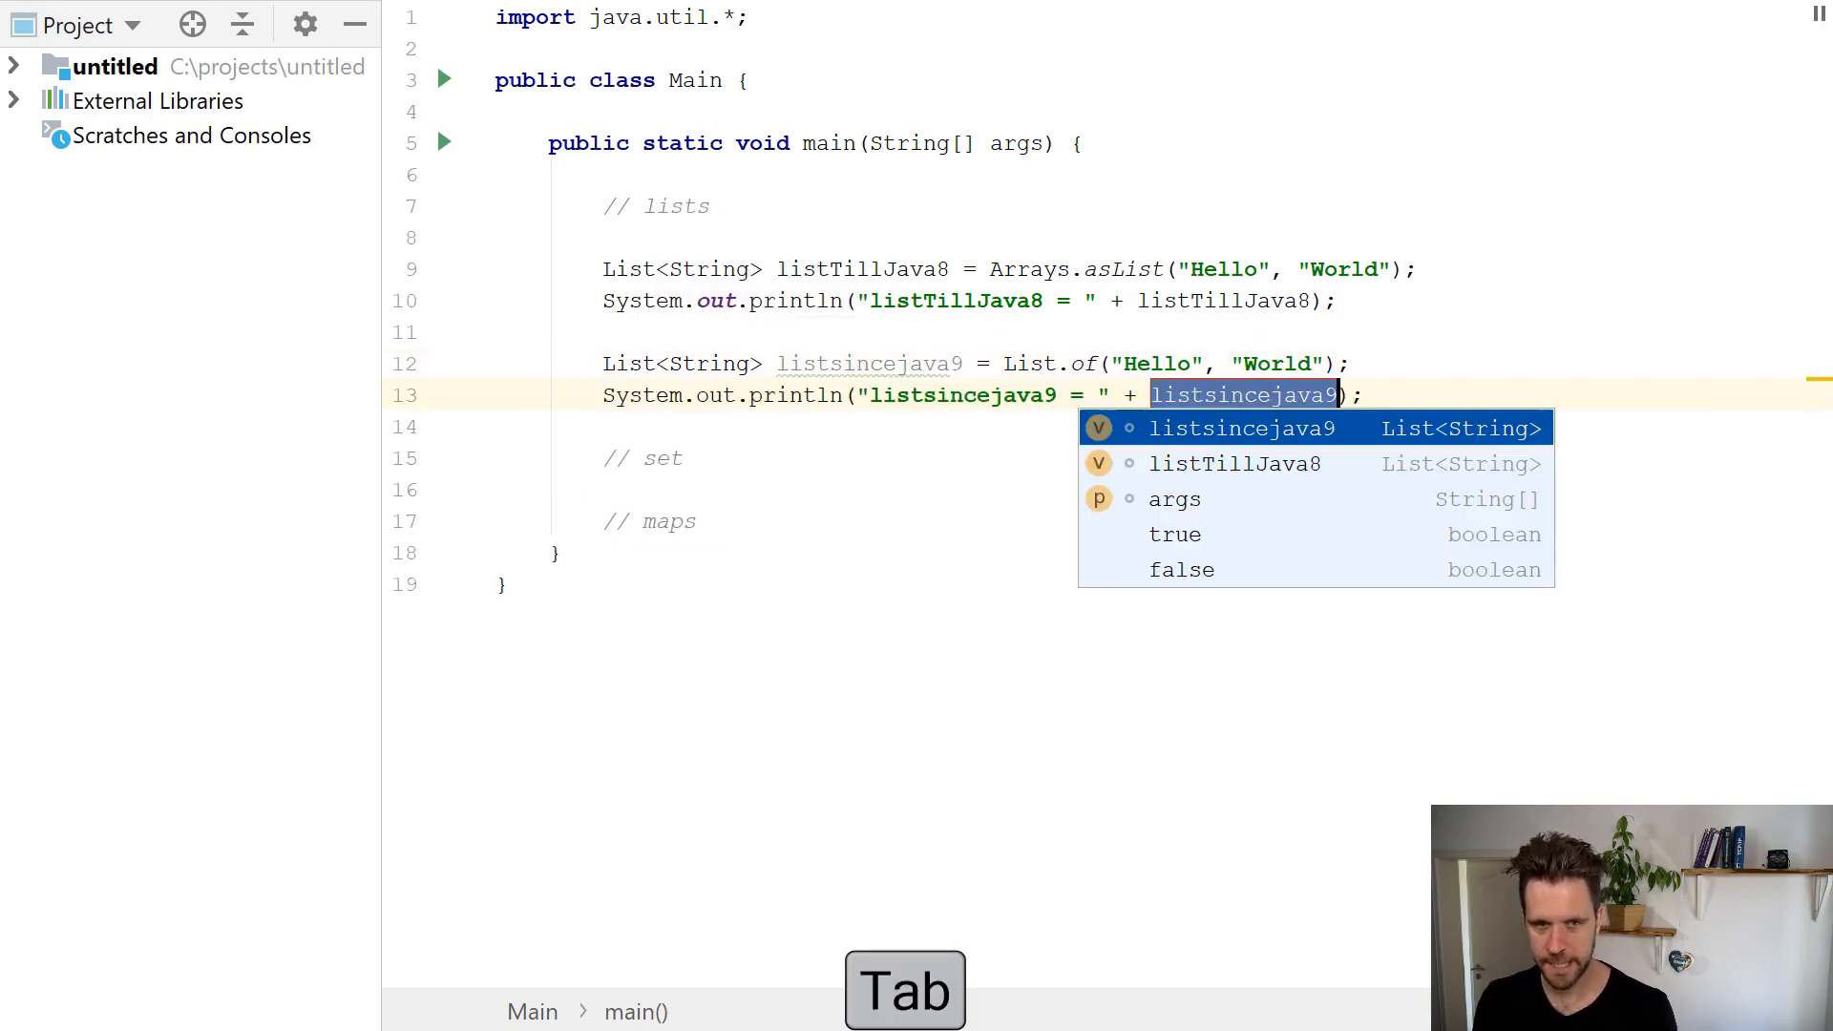
{"action": "key", "text": "Tab"}
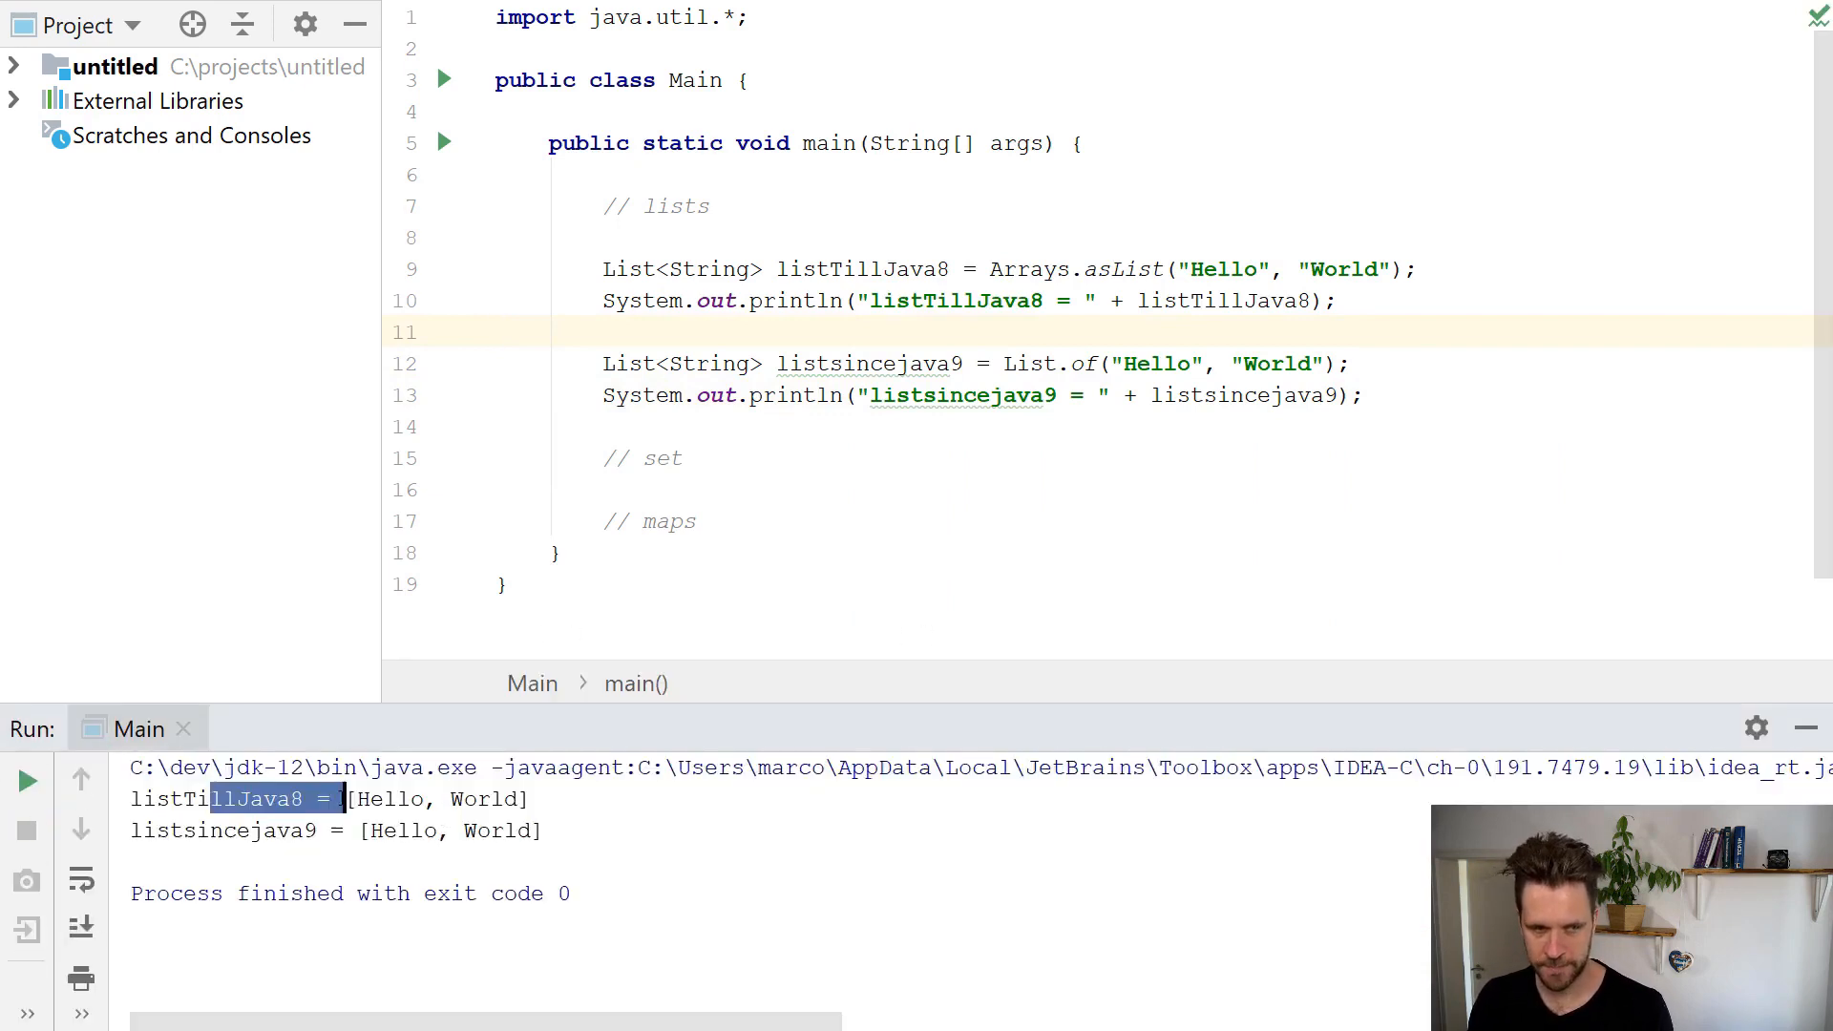
{"action": "left_click", "coordinate": [871, 489]}
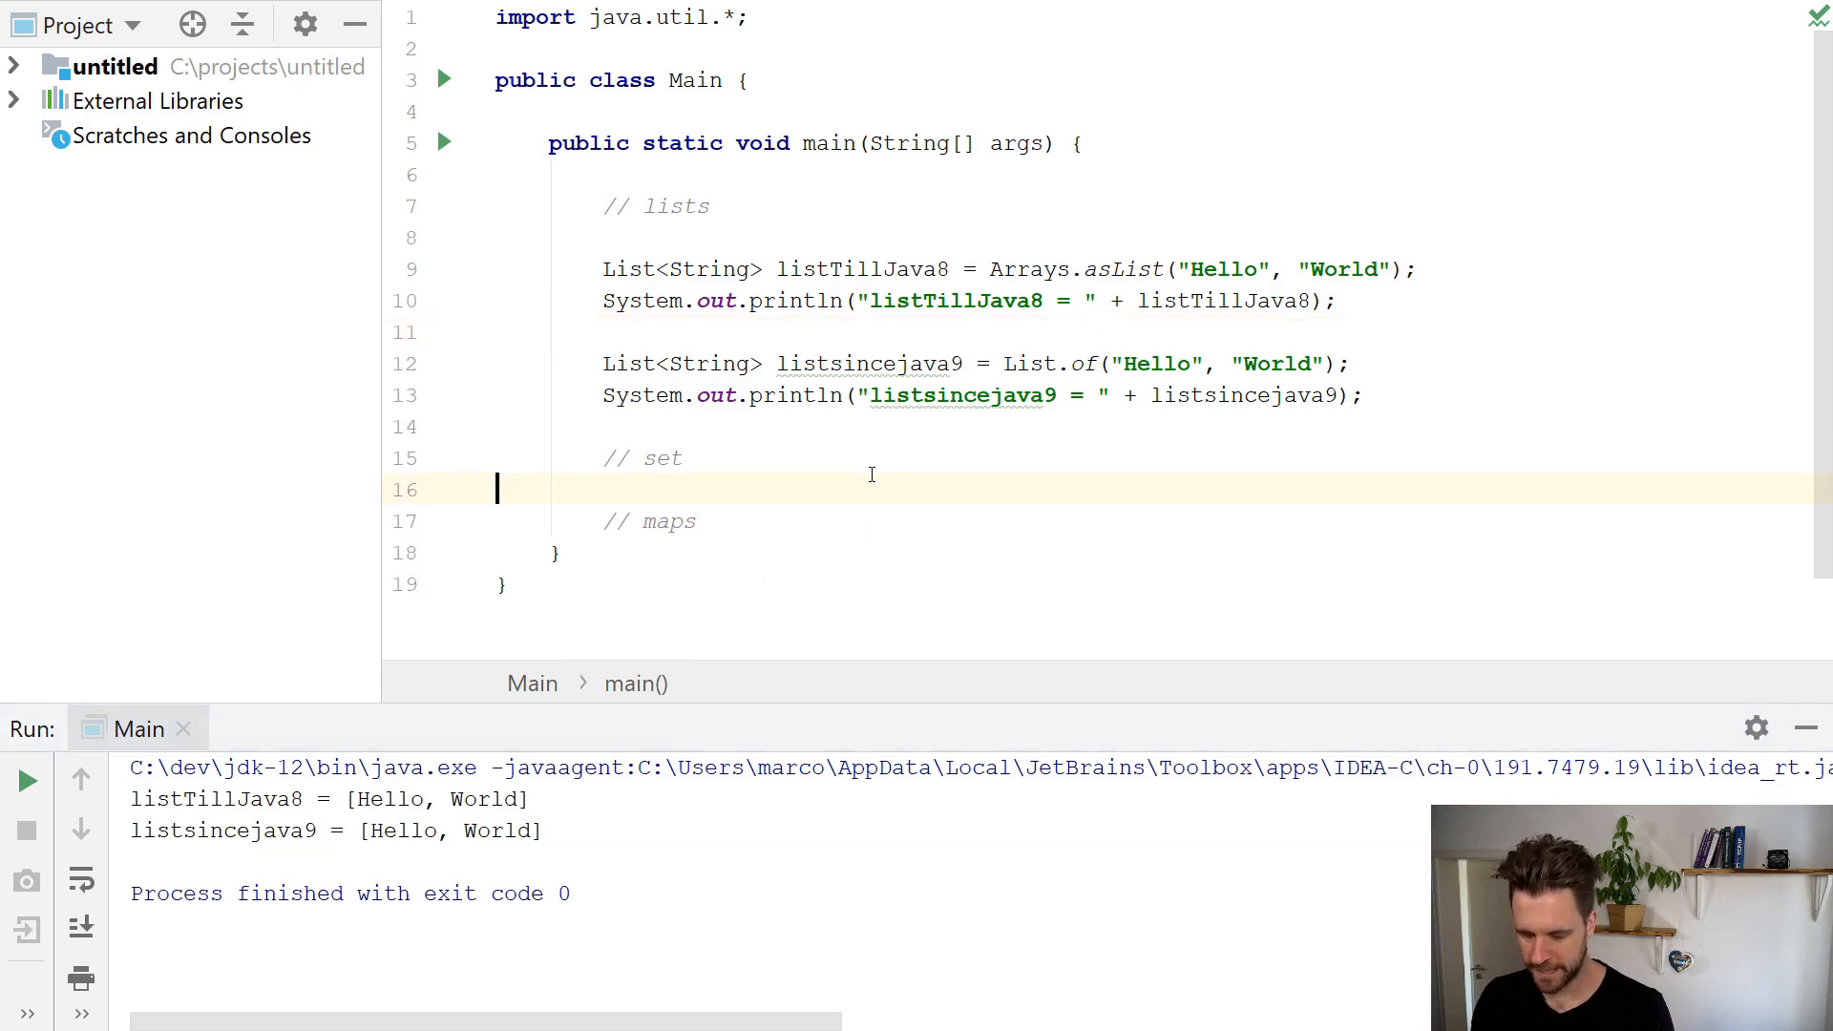
{"action": "key", "text": "Enter"}
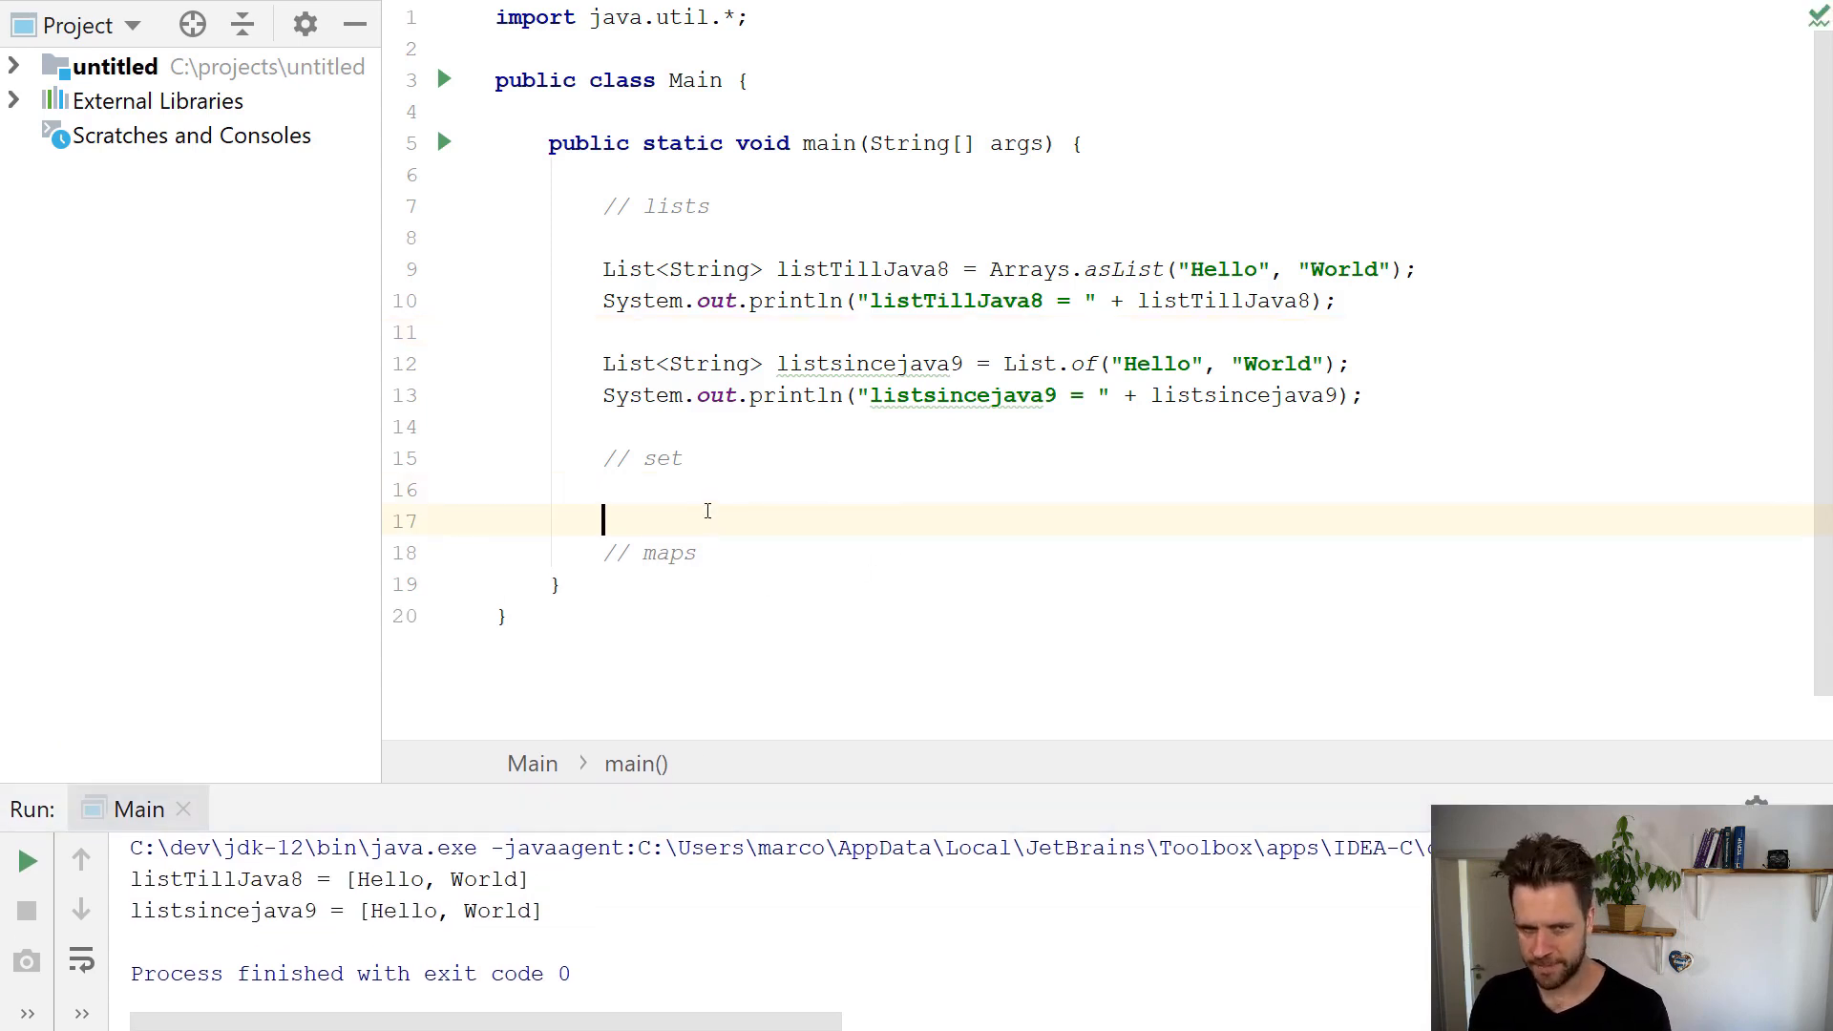
Under // set, start a Collections.singleton() call, then begin a new expression.
{"action": "key", "text": "enter"}
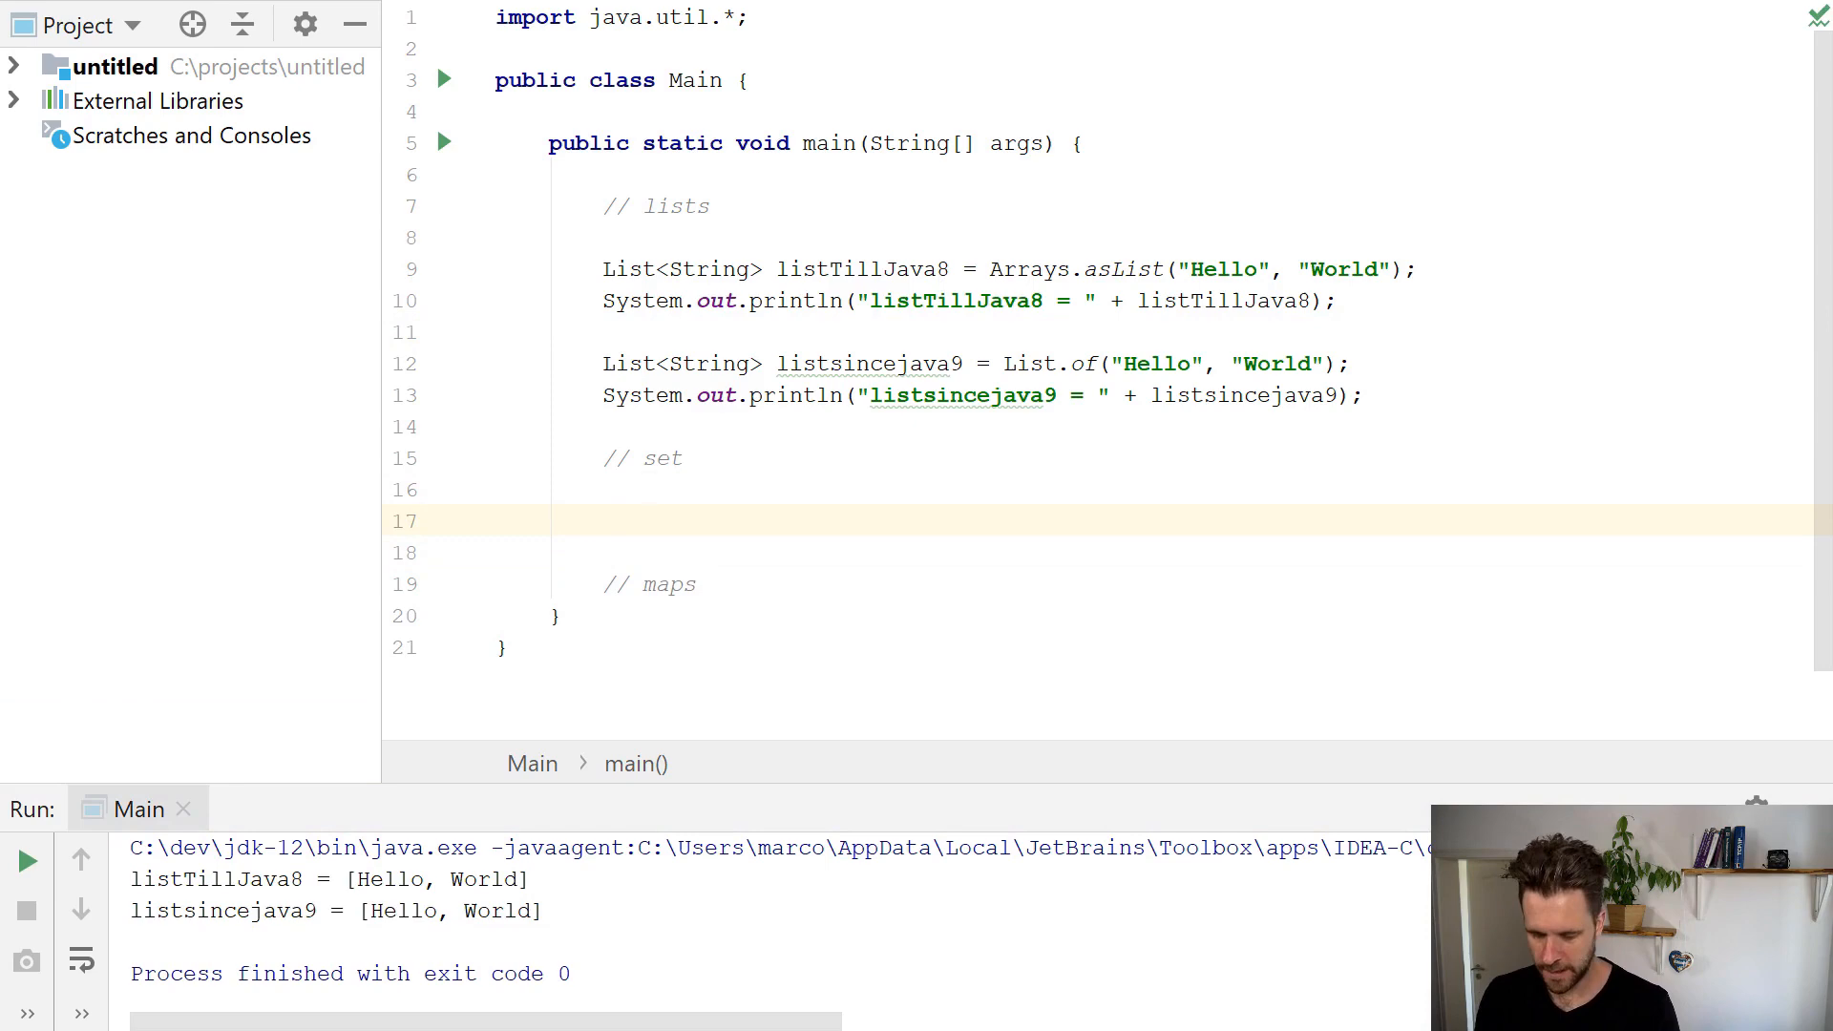
{"action": "type", "text": "Collections.sin"}
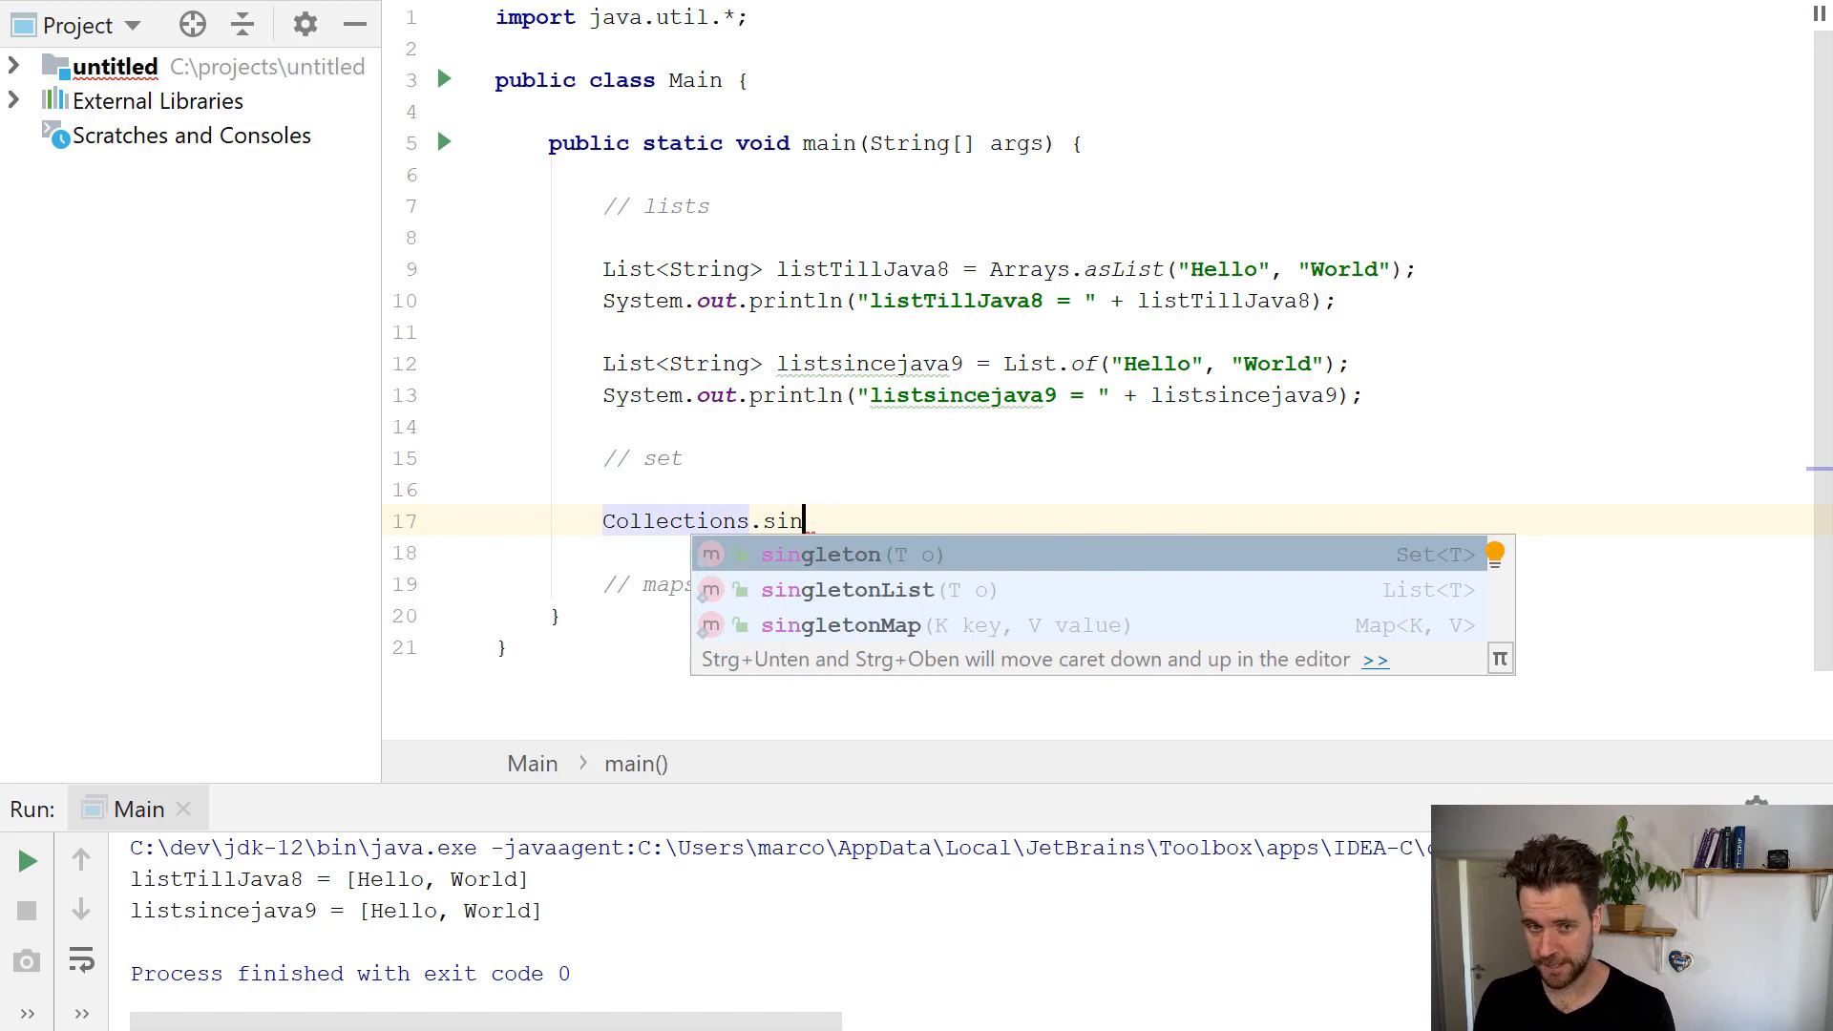
{"action": "left_click", "coordinate": [819, 553]}
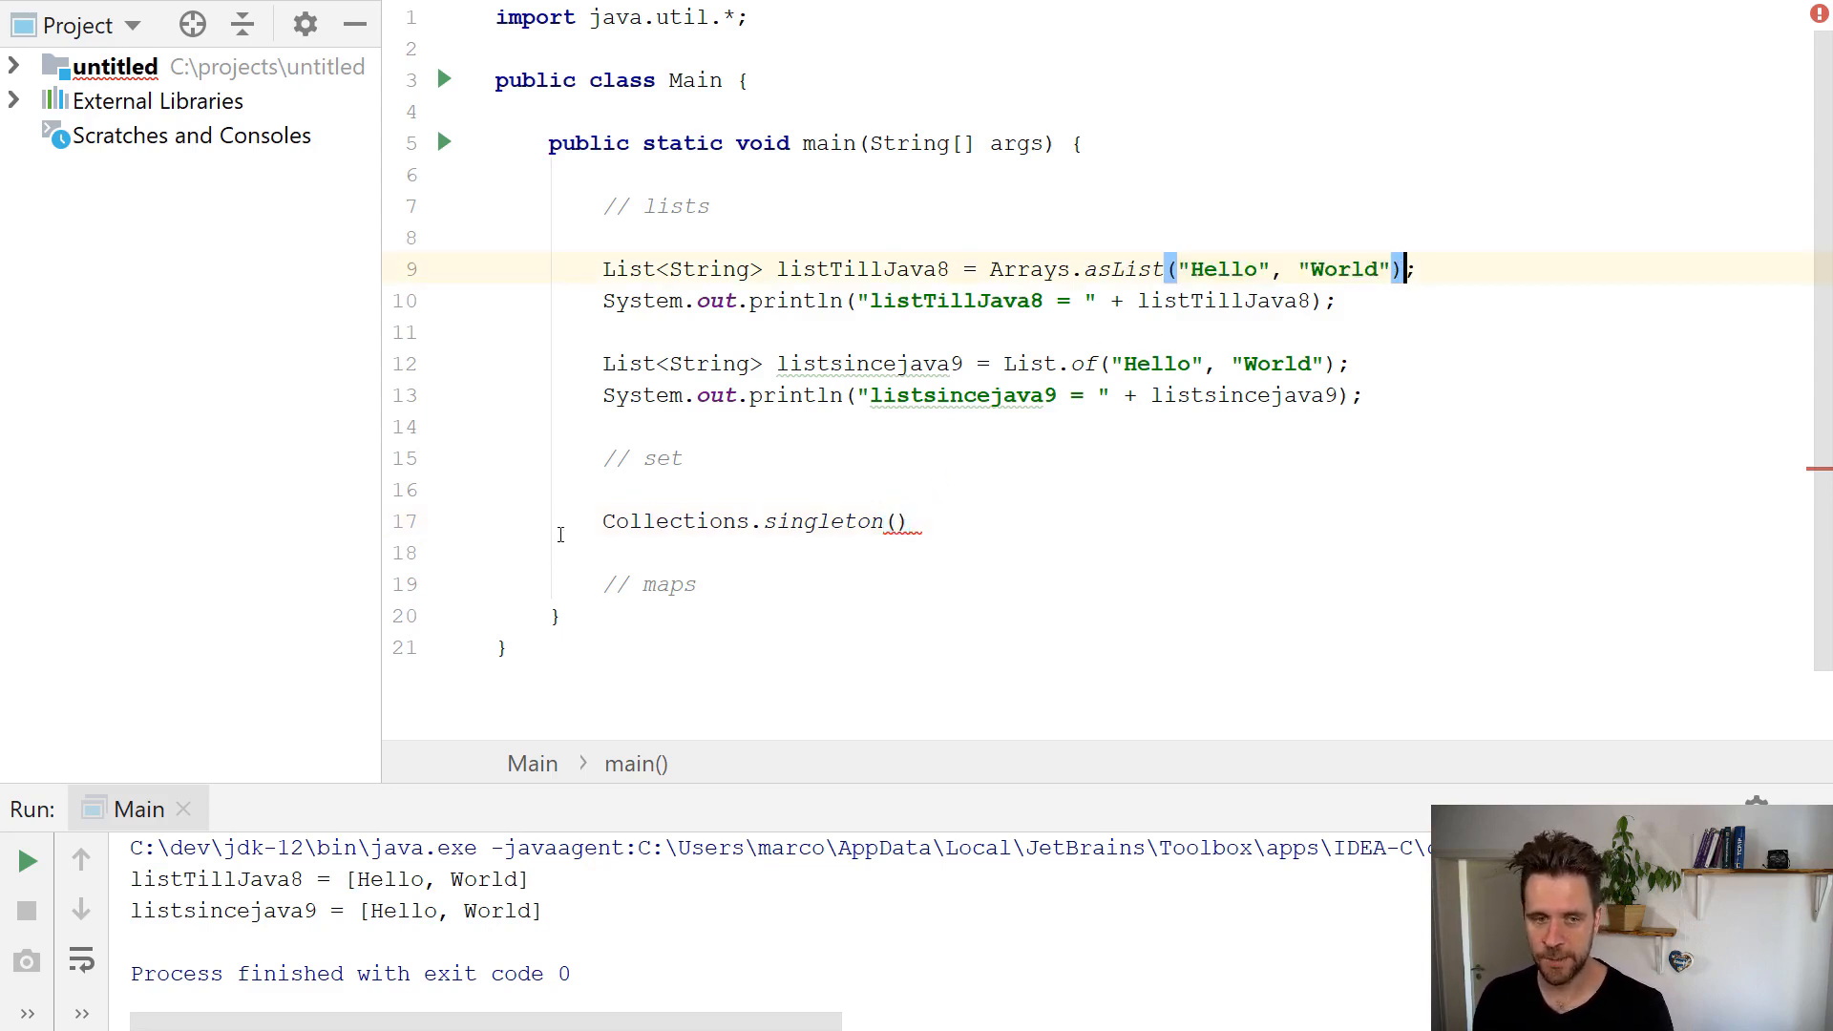
{"action": "type", "text": "new HashSet<>("}
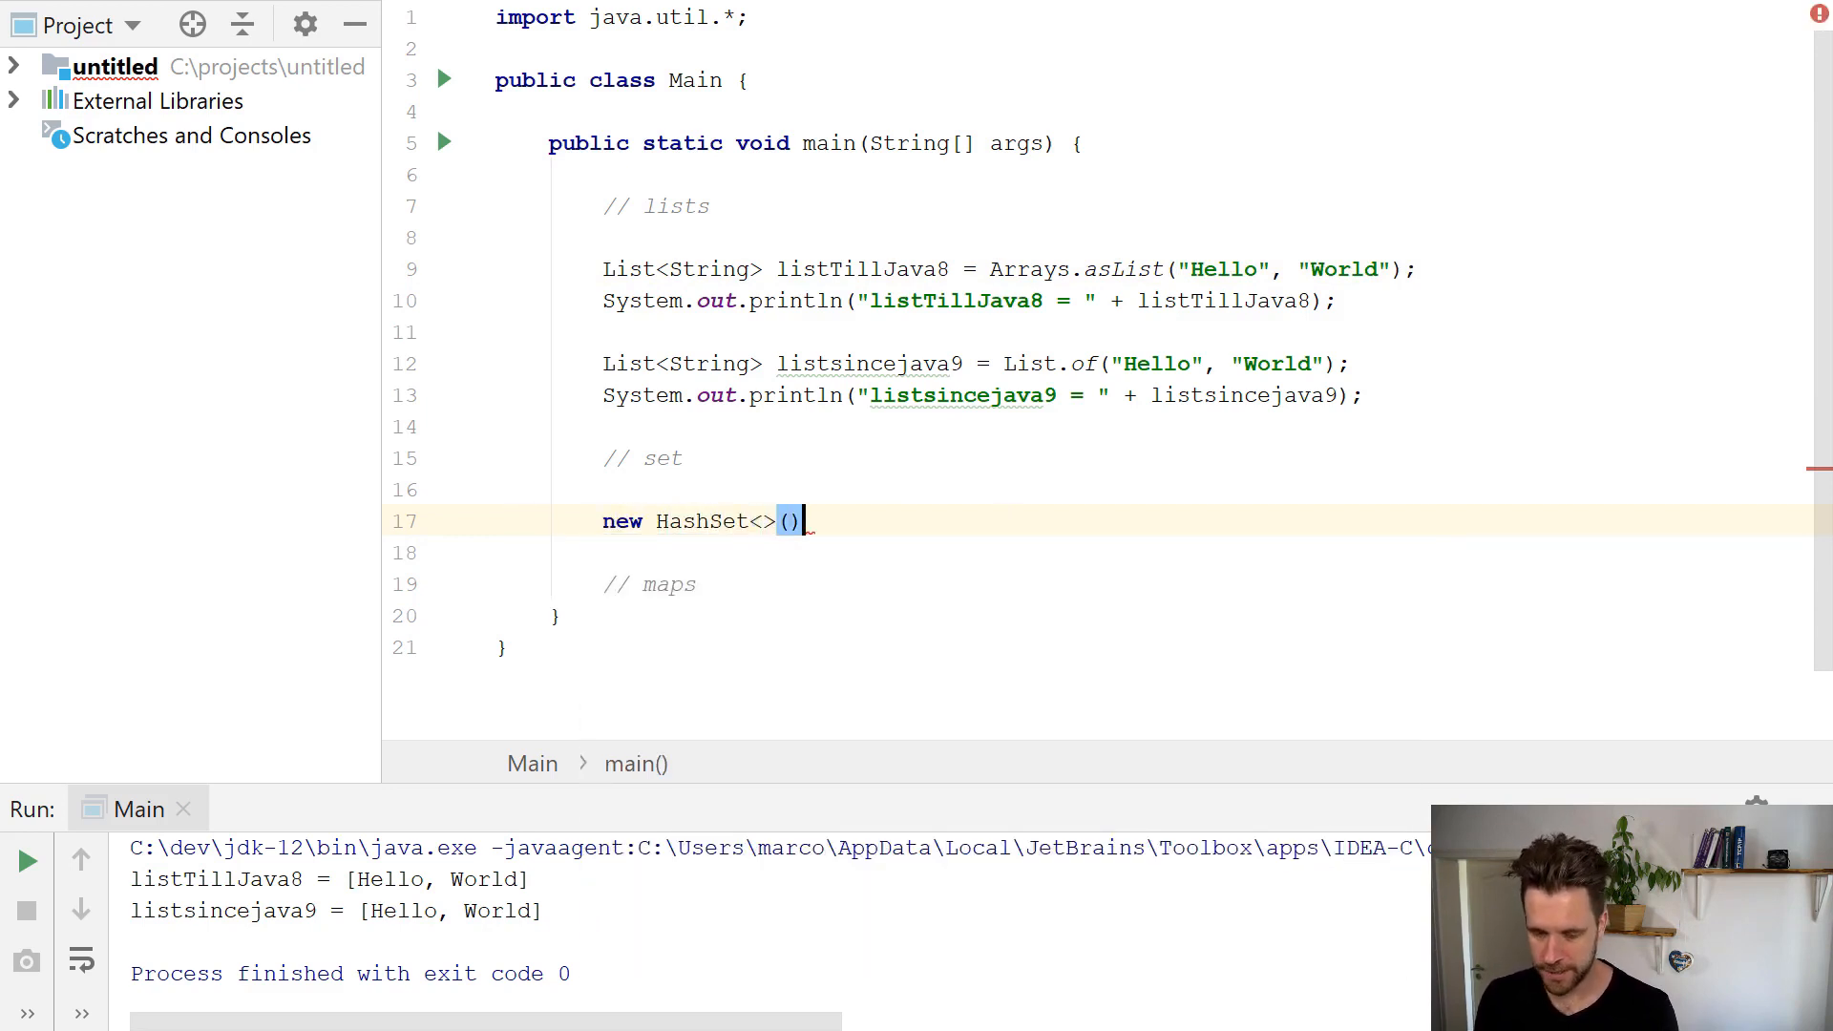
Build a HashSet from Arrays.asList("me", "me", "me").
{"action": "type", "text": ";"}
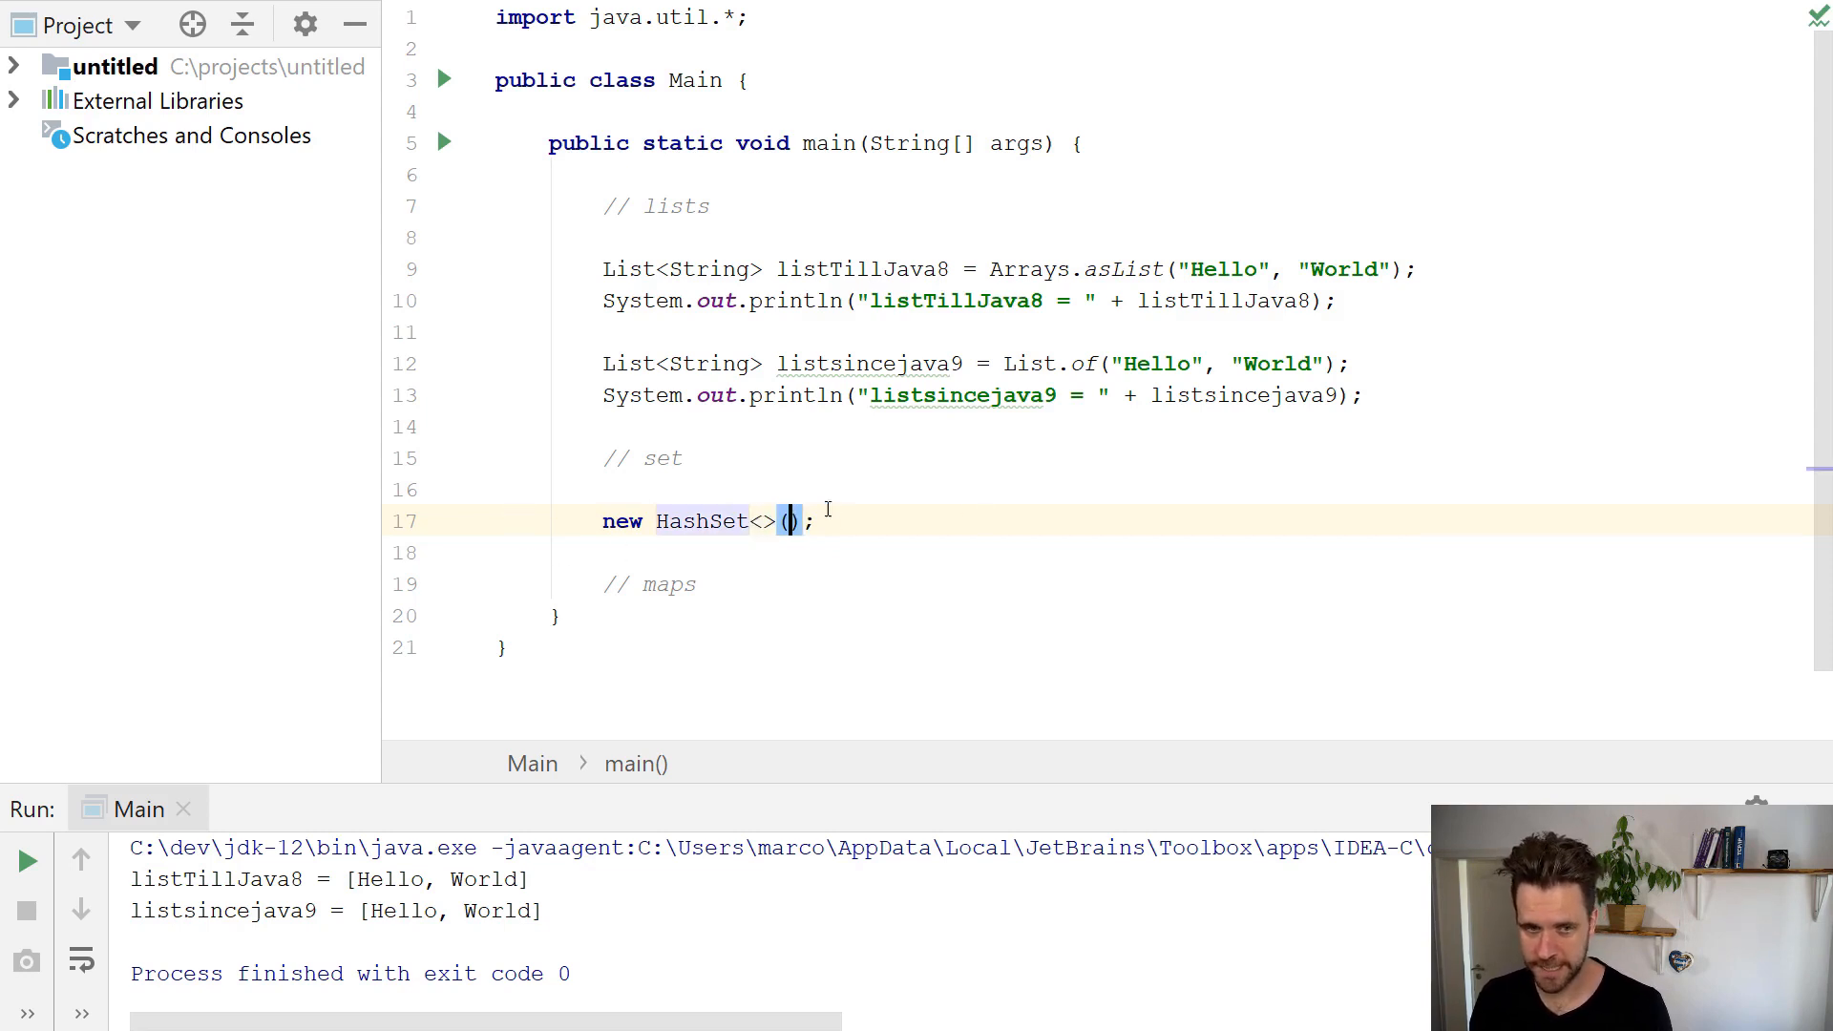
{"action": "type", "text": "Arrays.asList(\"He"}
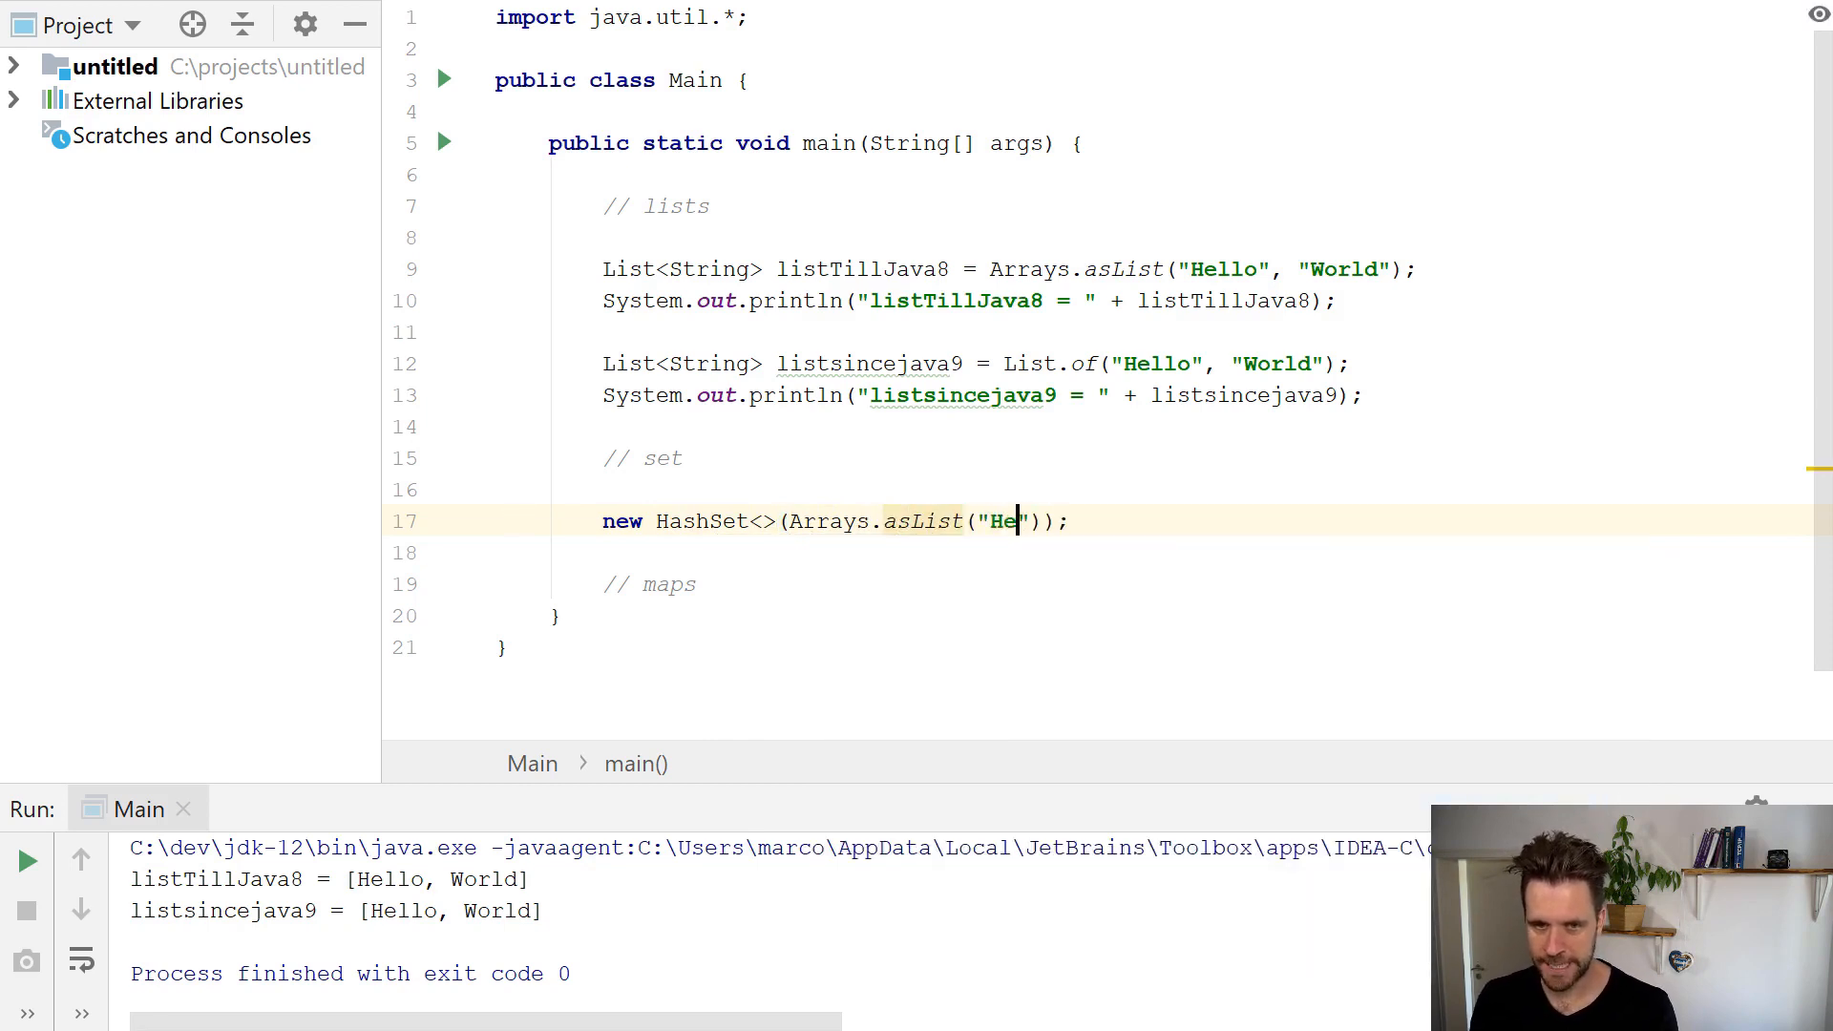
{"action": "type", "text": "me\","}
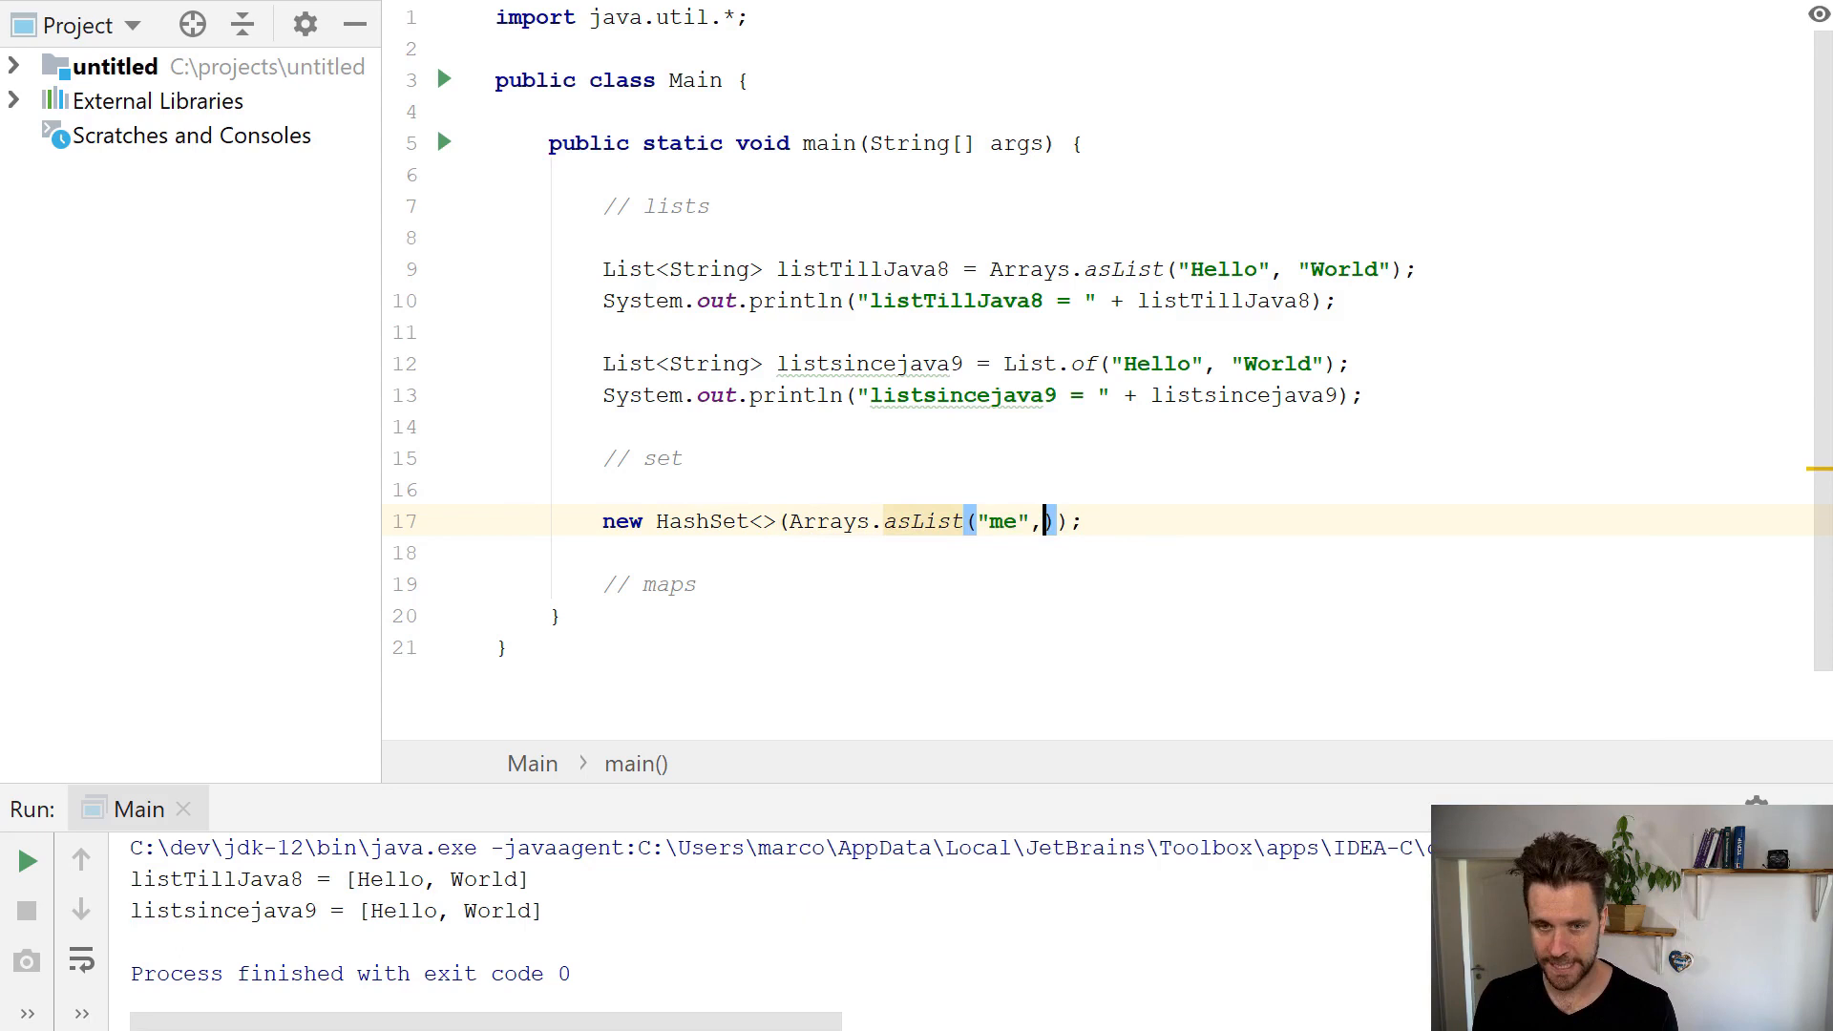
{"action": "type", "text": "\"me\""}
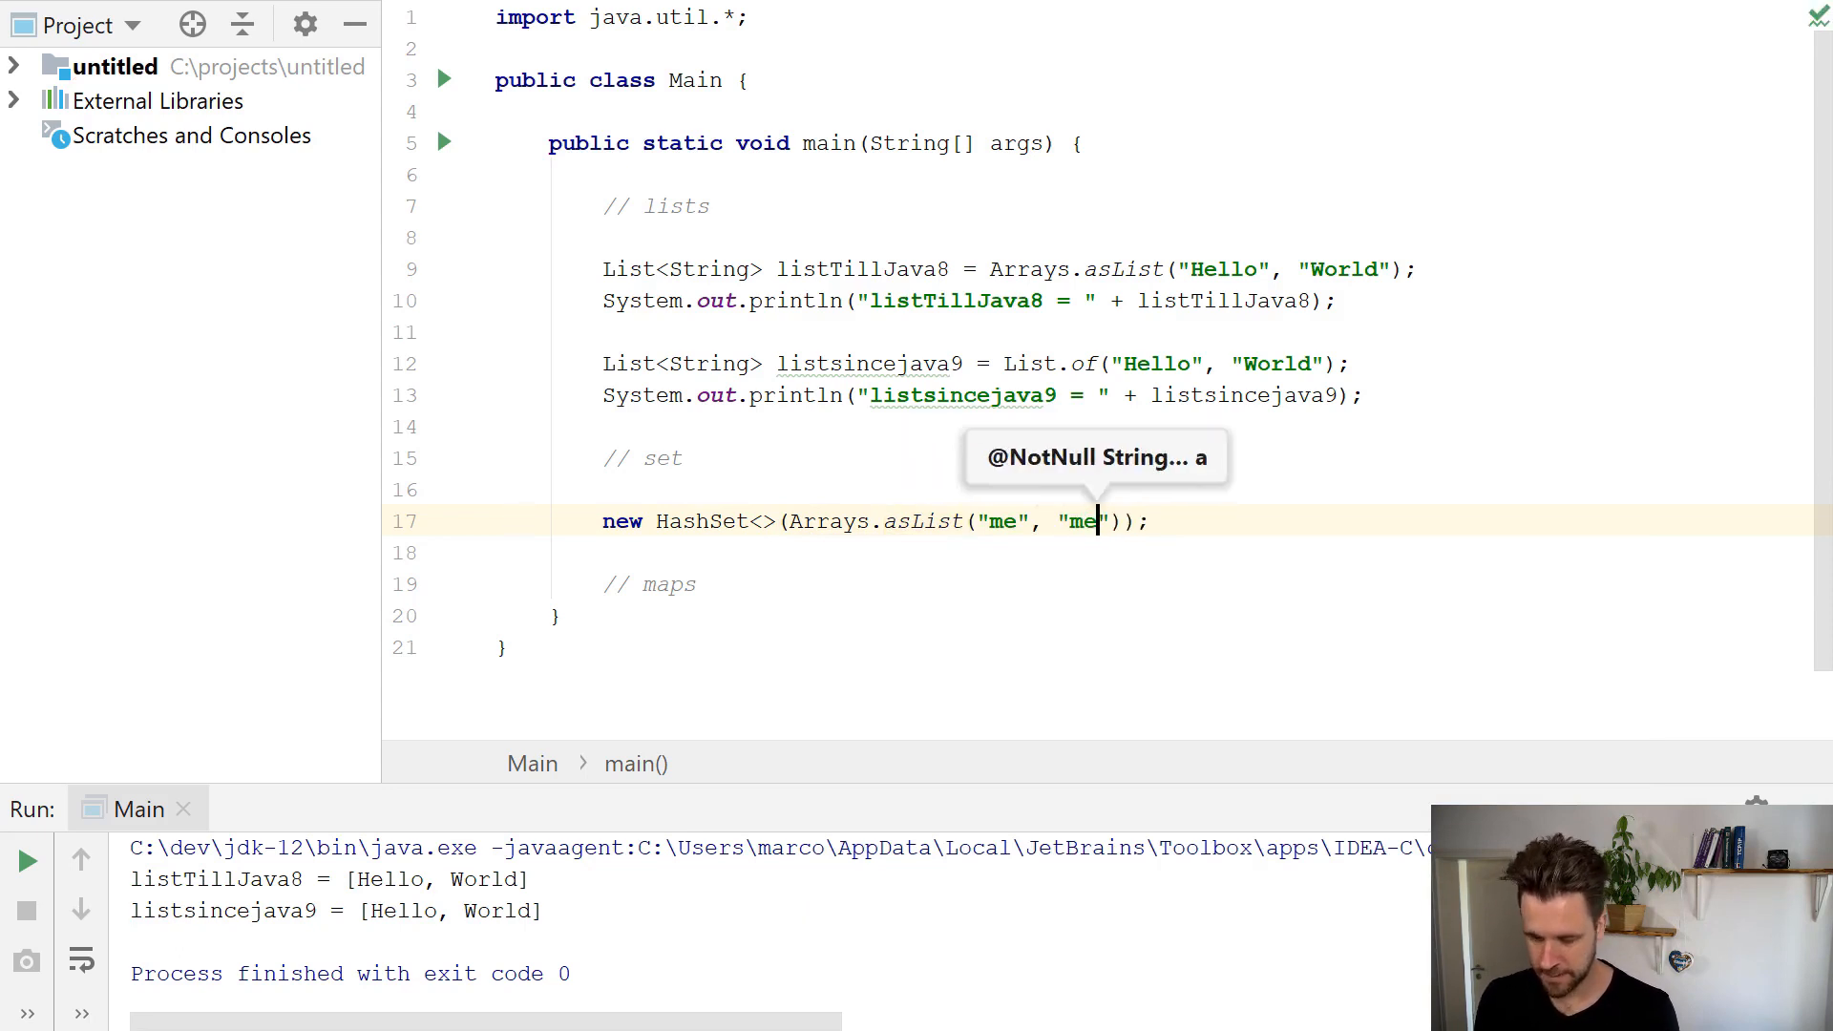
{"action": "type", "text": ", \"me\""}
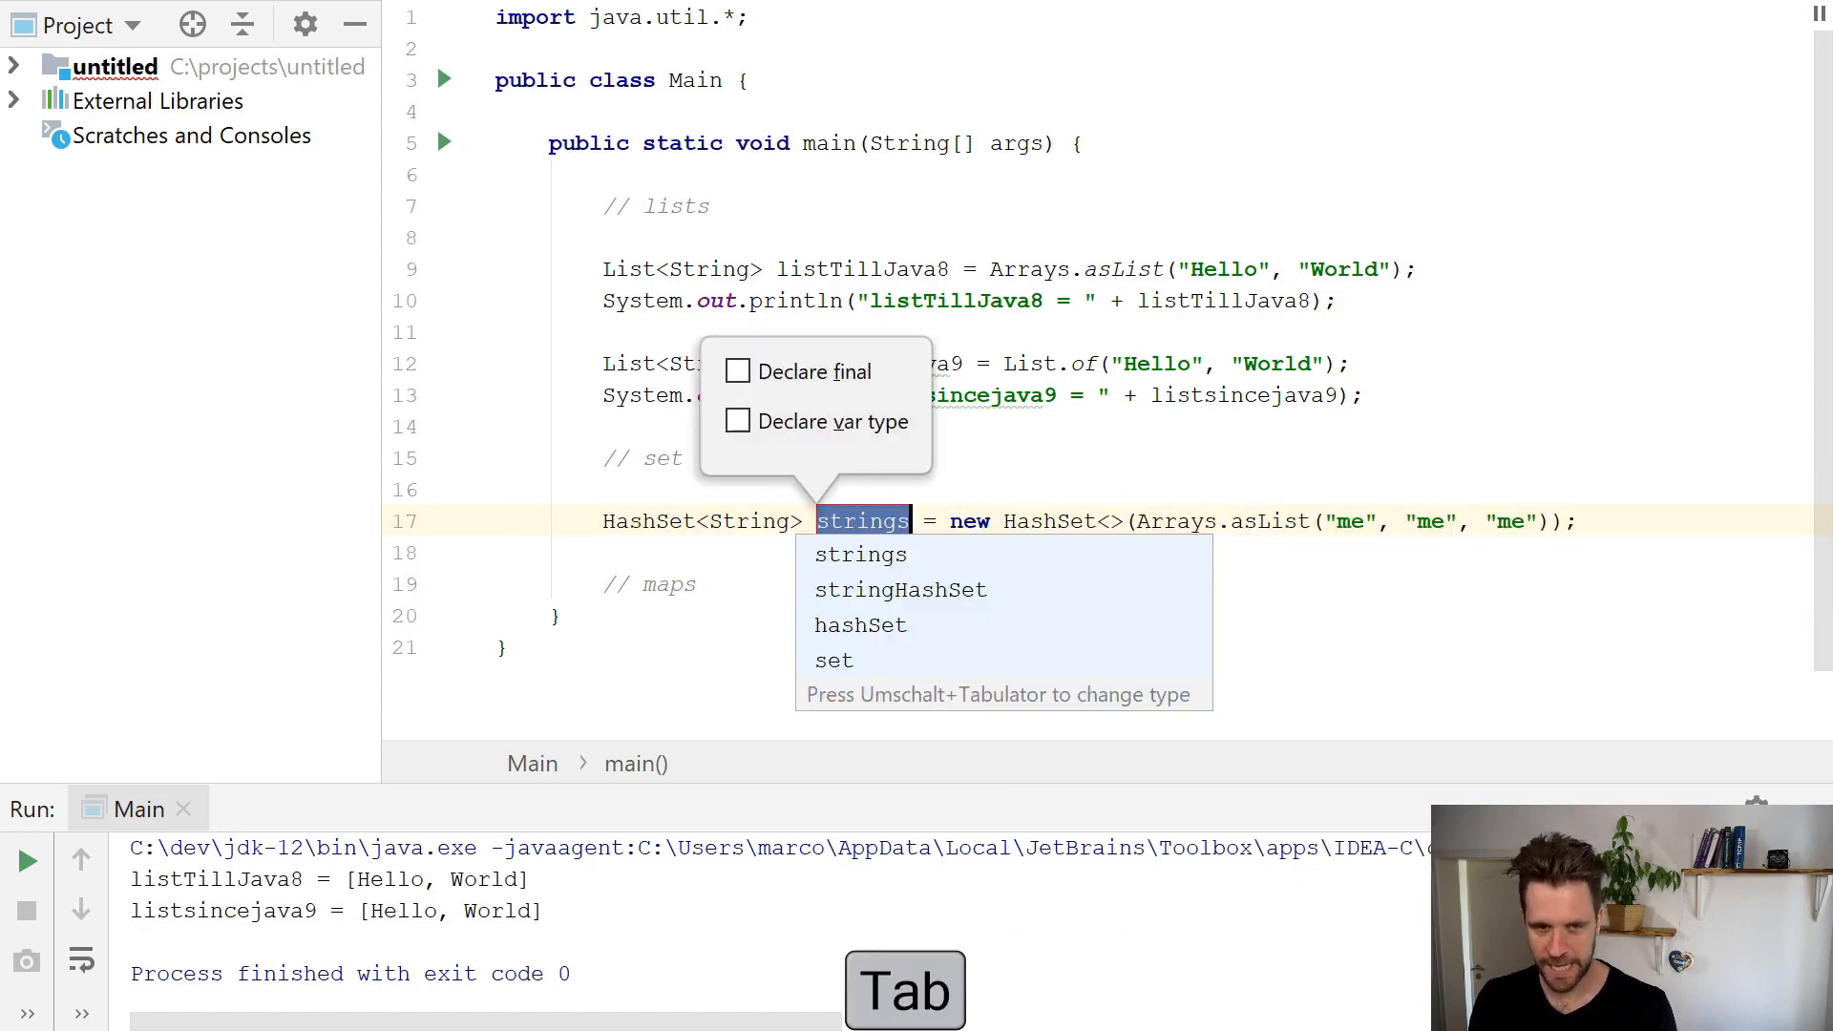
Name the set setTillJava8 and print it with the sout template.
{"action": "type", "text": "setTil"}
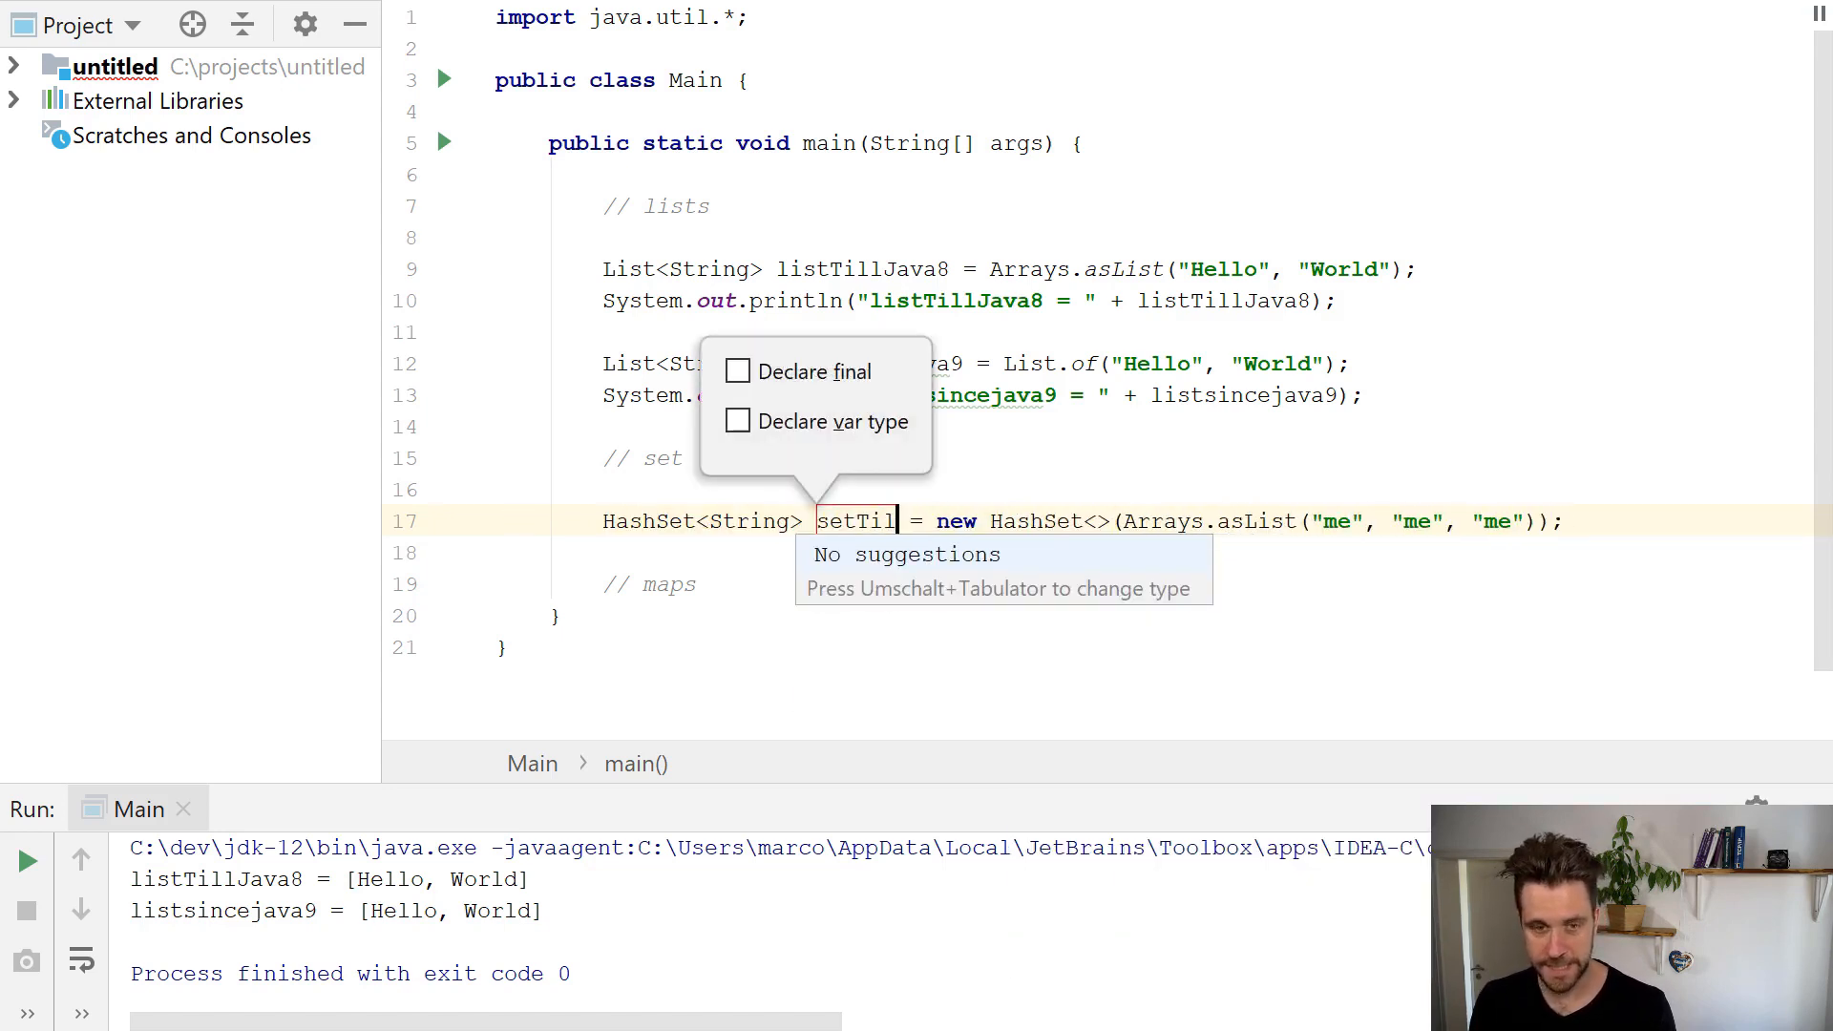
{"action": "type", "text": "lJava"}
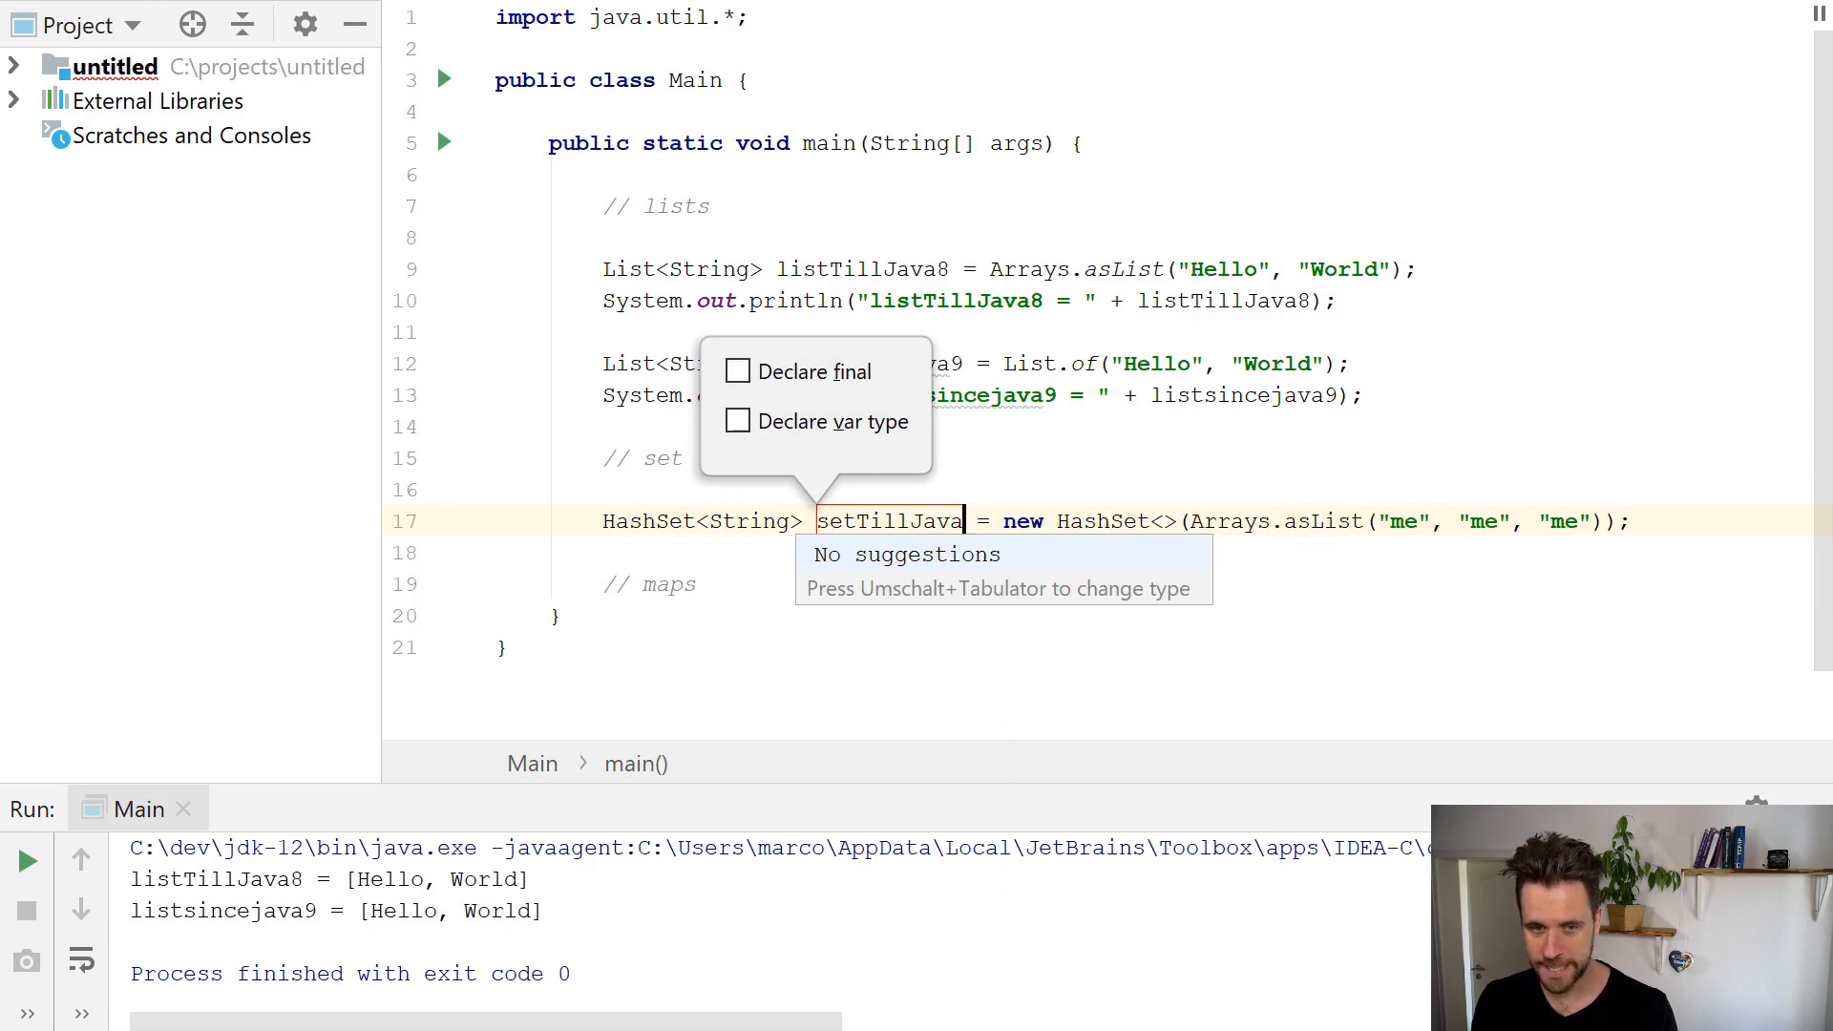
{"action": "type", "text": "sou"}
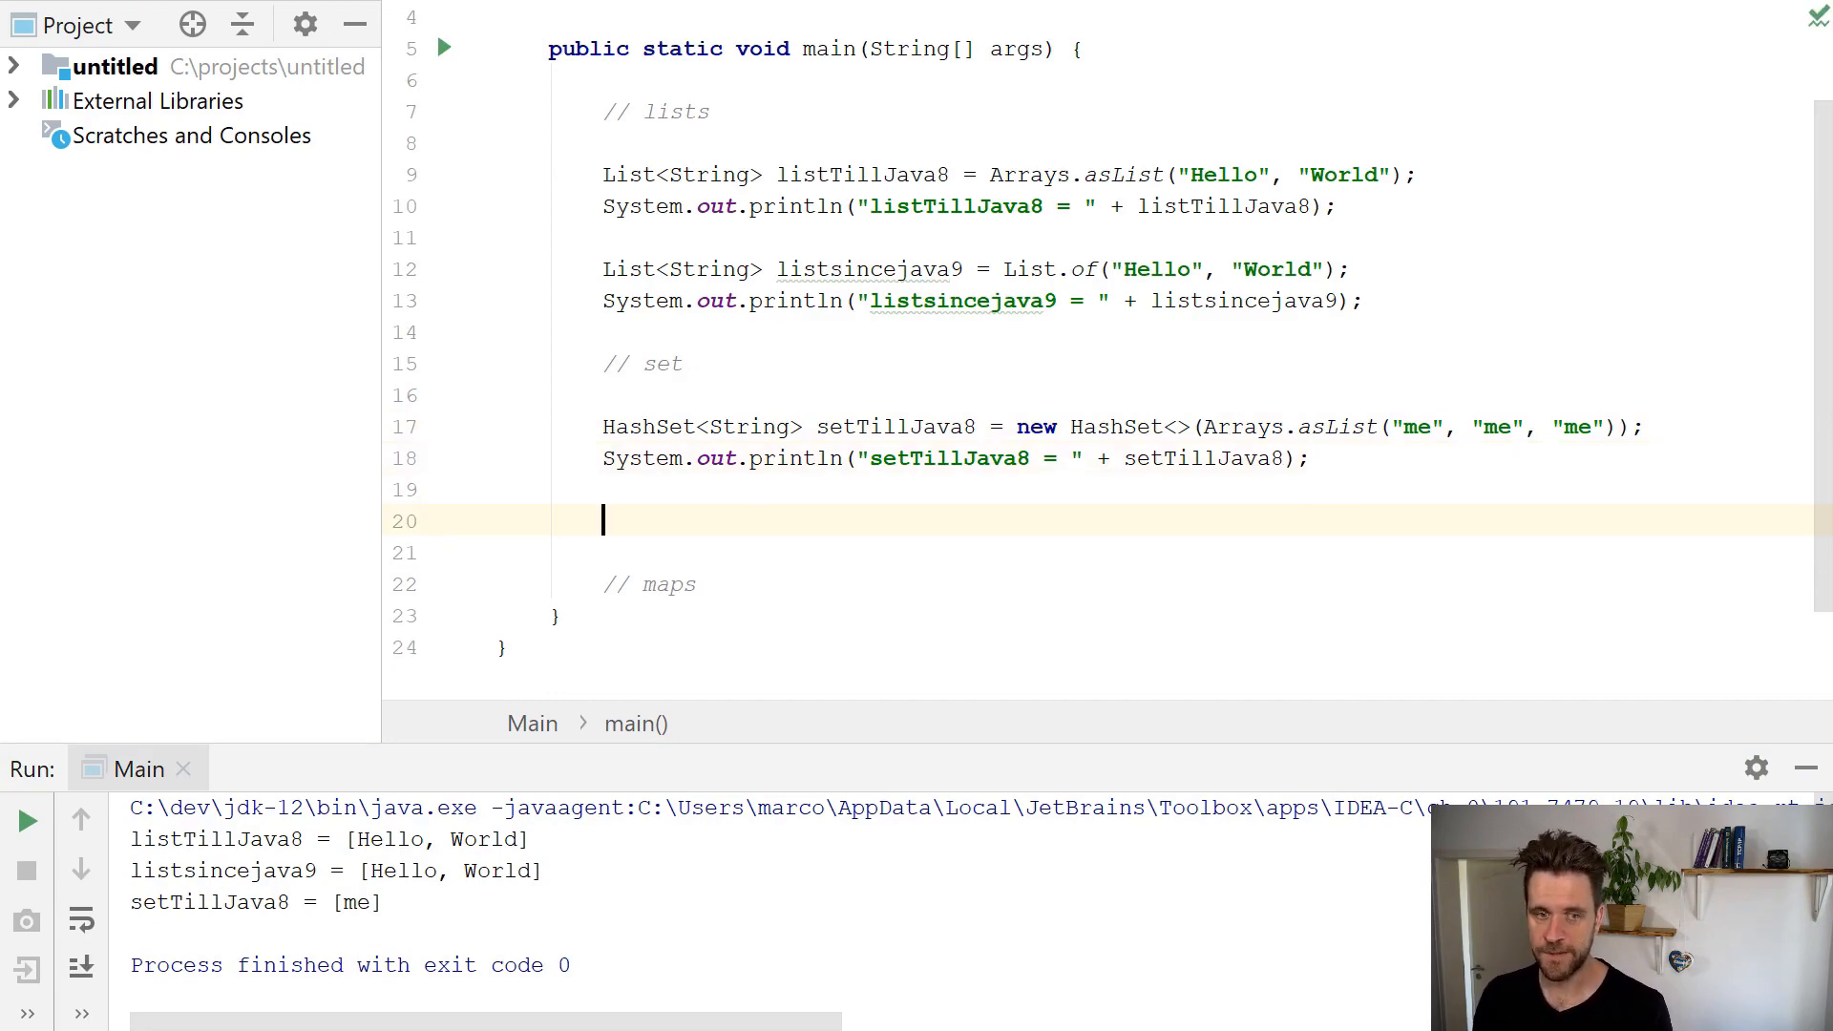
Declare setSinceJava9 from Set.of("me", "me", "me") using the .var postfix.
{"action": "type", "text": "Set.of(\"me\", \"me\", \"me\""}
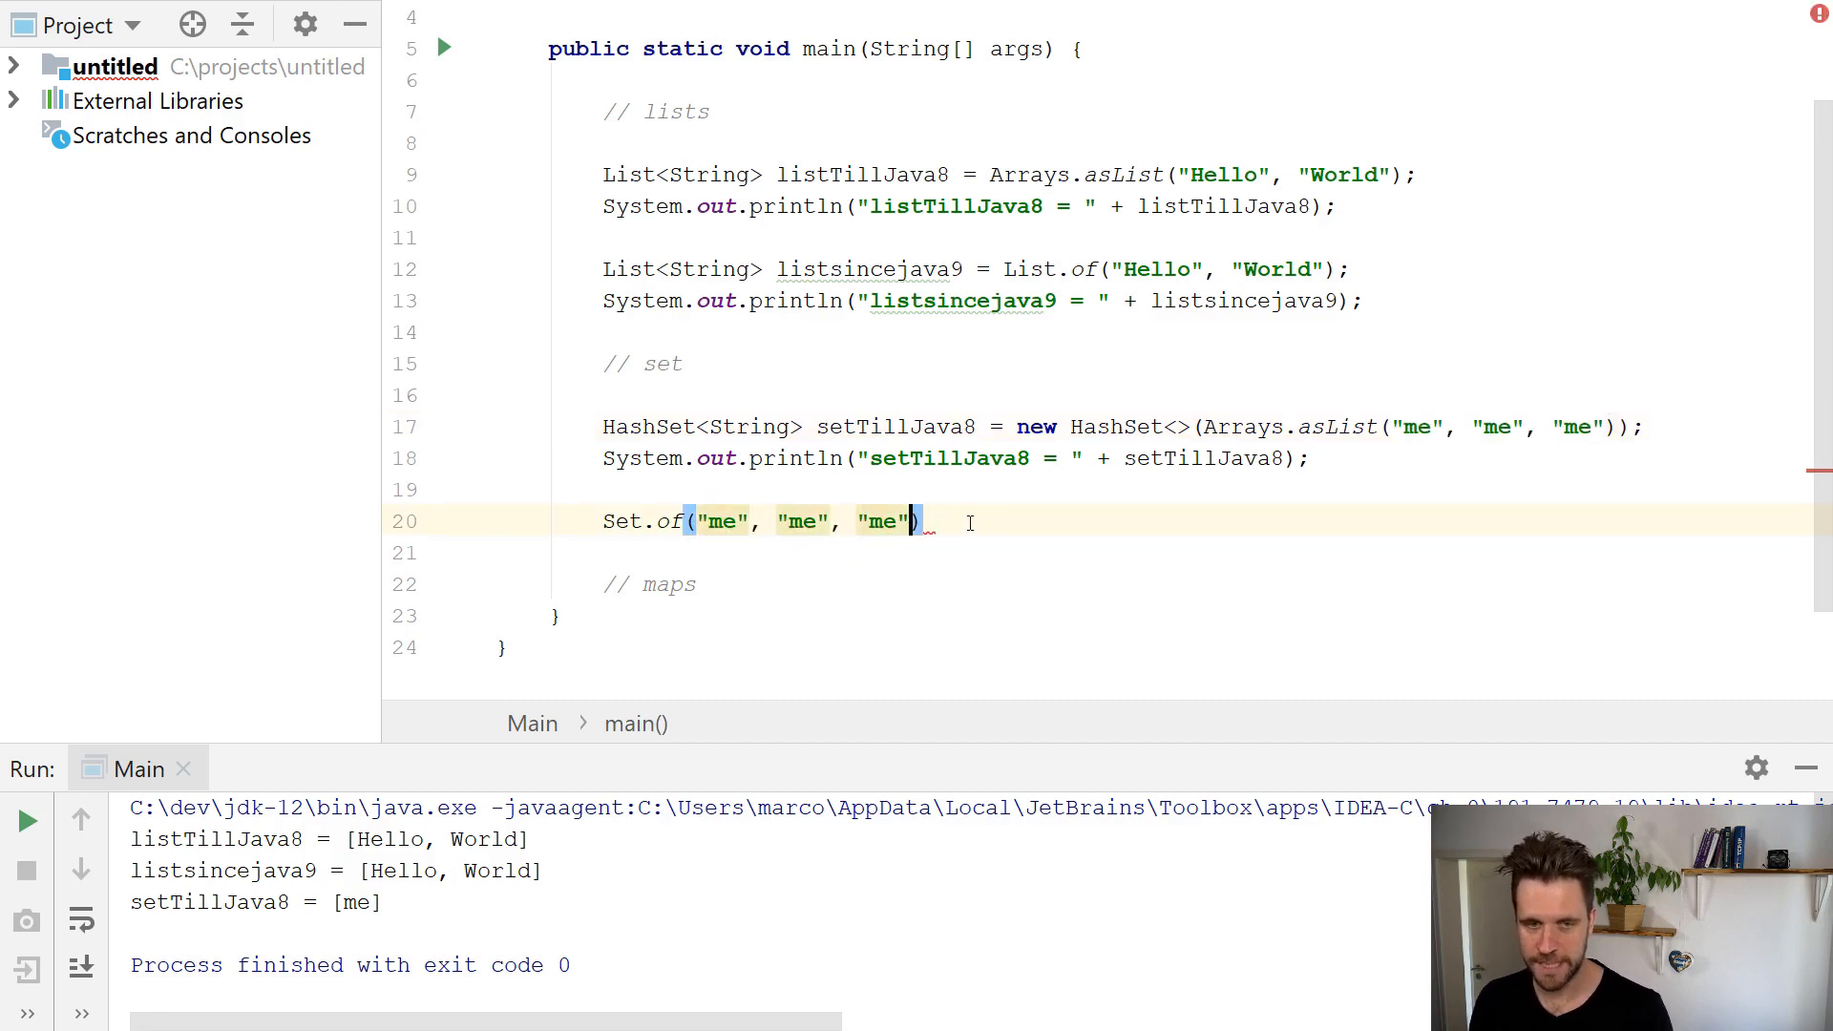
{"action": "type", "text": ".var"}
{"action": "left_click", "coordinate": [1217, 553]}
{"action": "type", "text": "System.out.println(\"setSinceJava9 = \" + setSinceJava9);"}
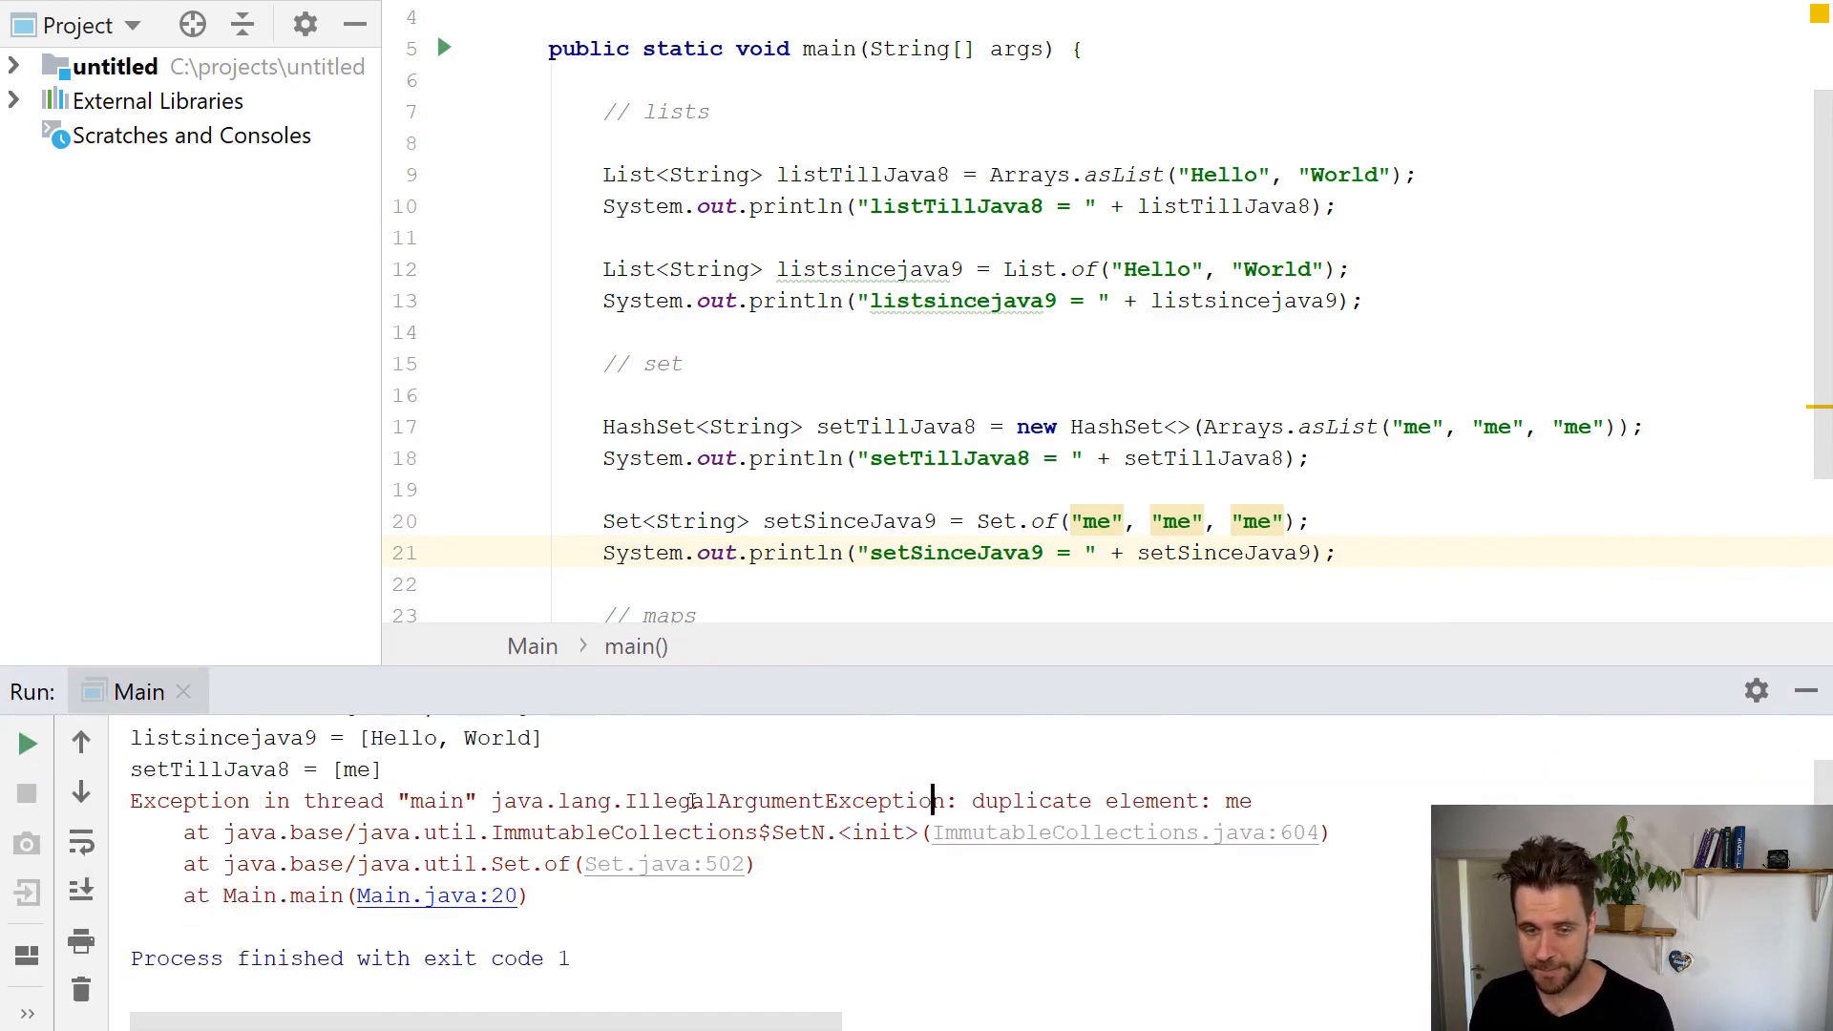
Select the duplicate element exception message in the Run console.
{"action": "double_click", "coordinate": [1041, 801]}
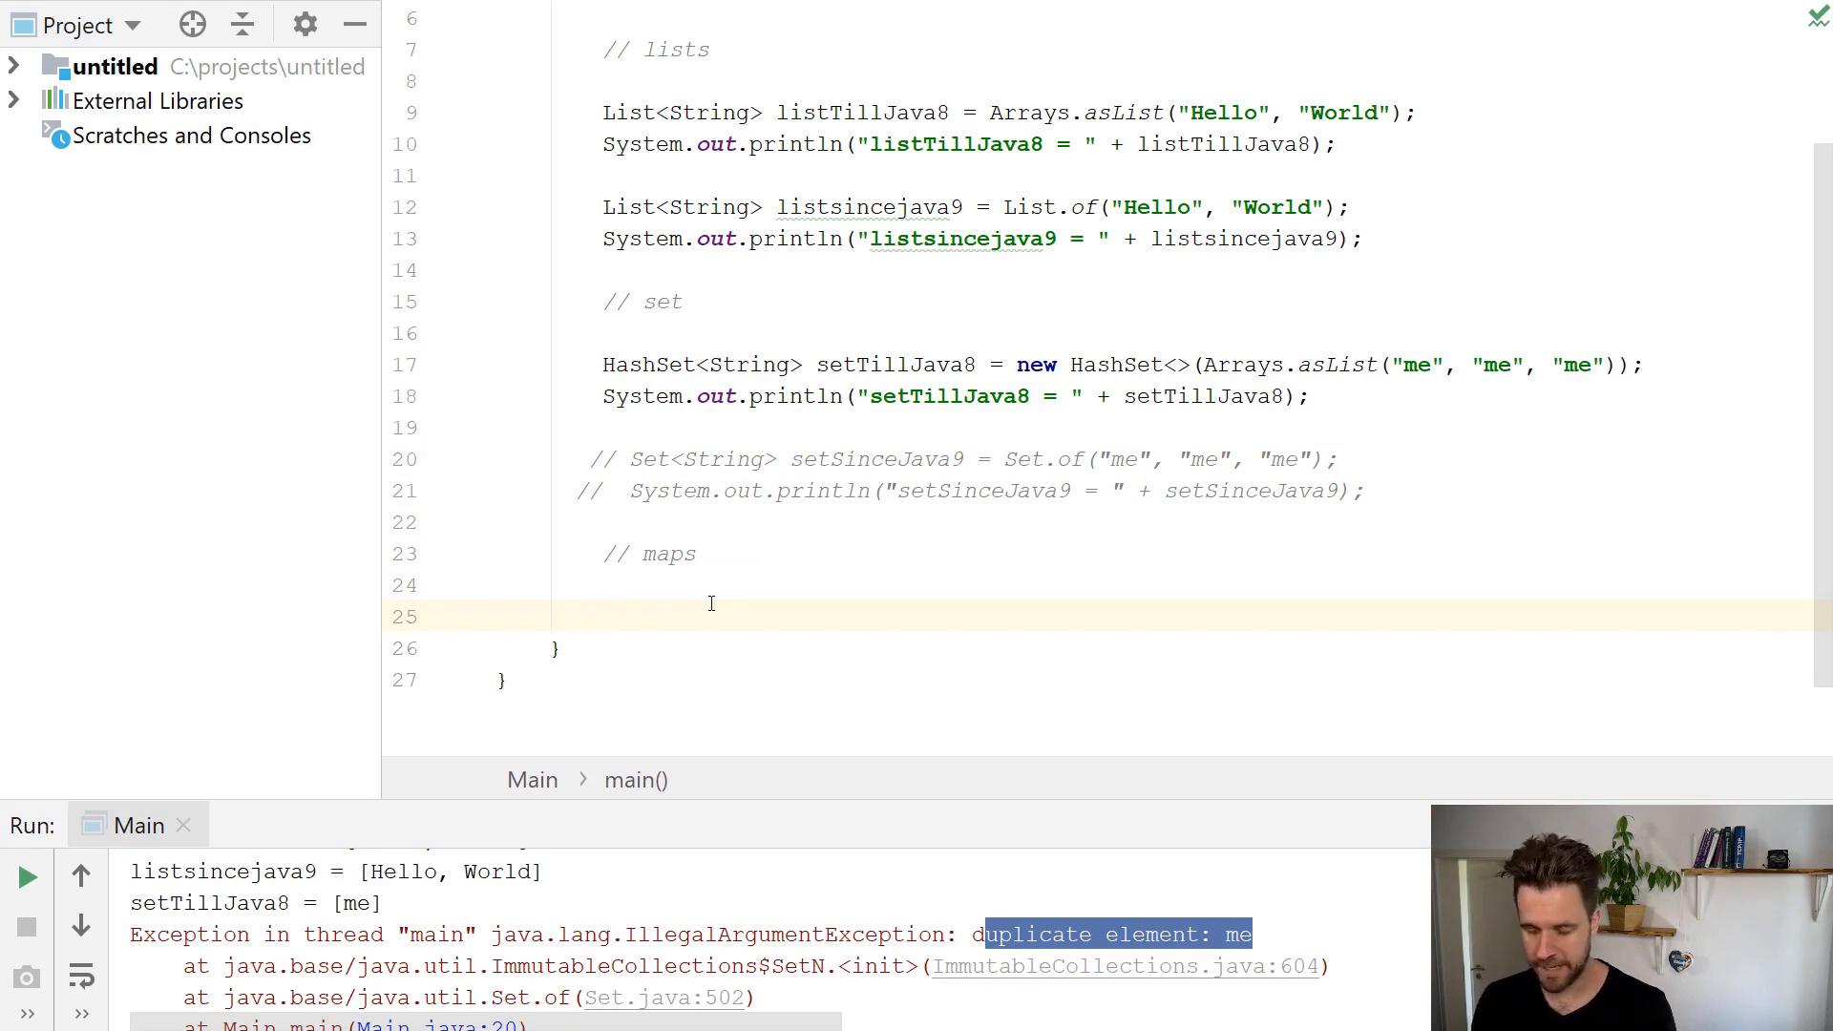
Declare a new HashMap<>() variable named map via the .var postfix.
{"action": "type", "text": "new_hs"}
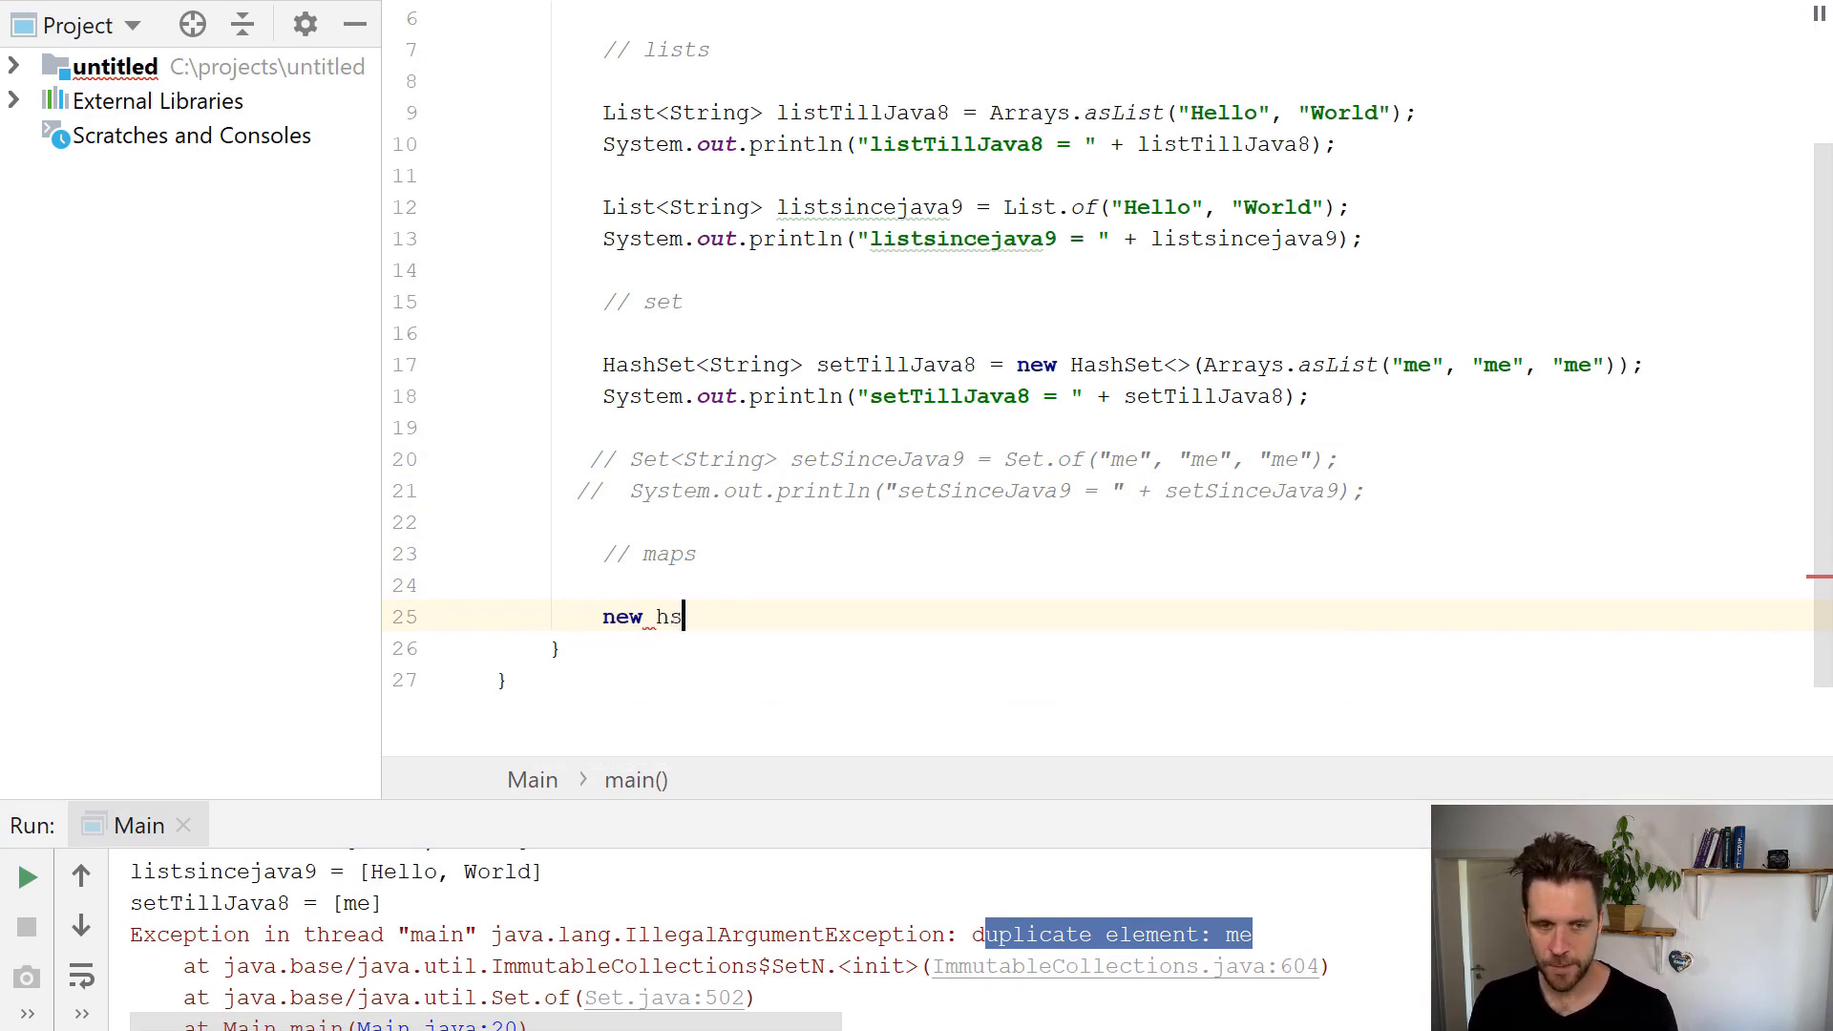
{"action": "type", "text": "Hasha"}
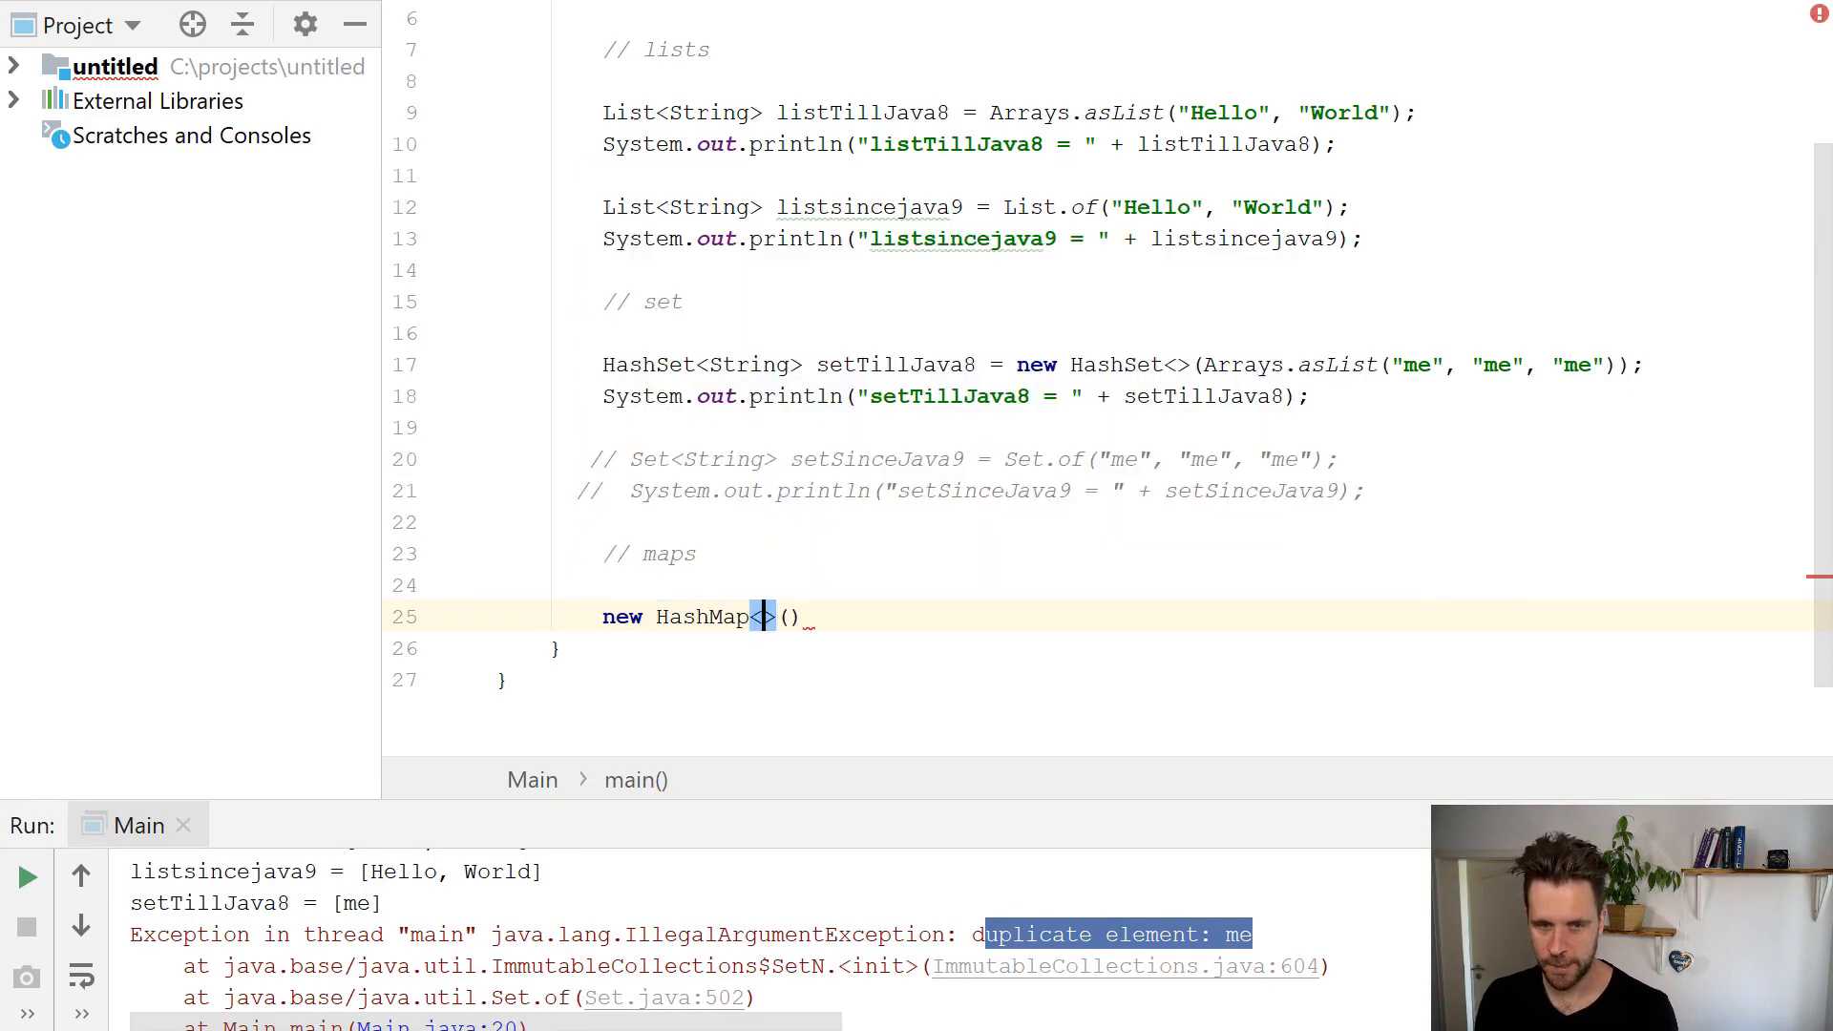
{"action": "type", "text": ".var"}
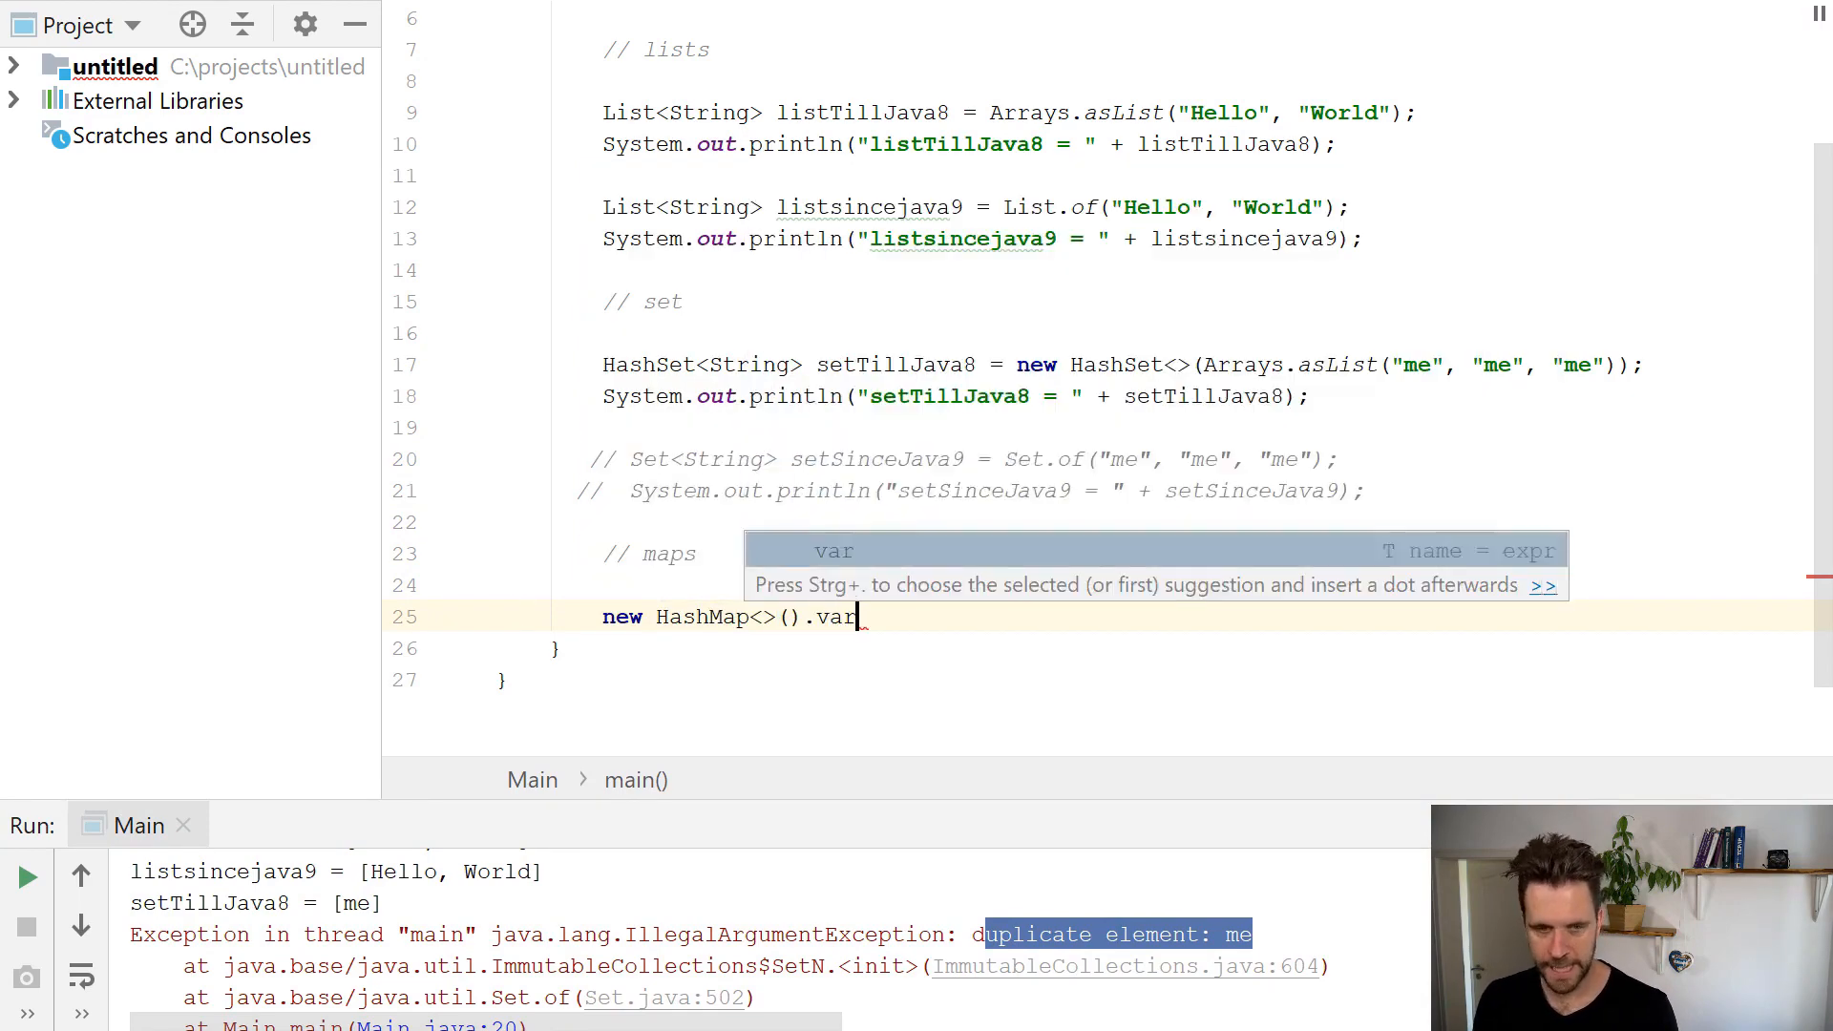
{"action": "key", "text": "Enter"}
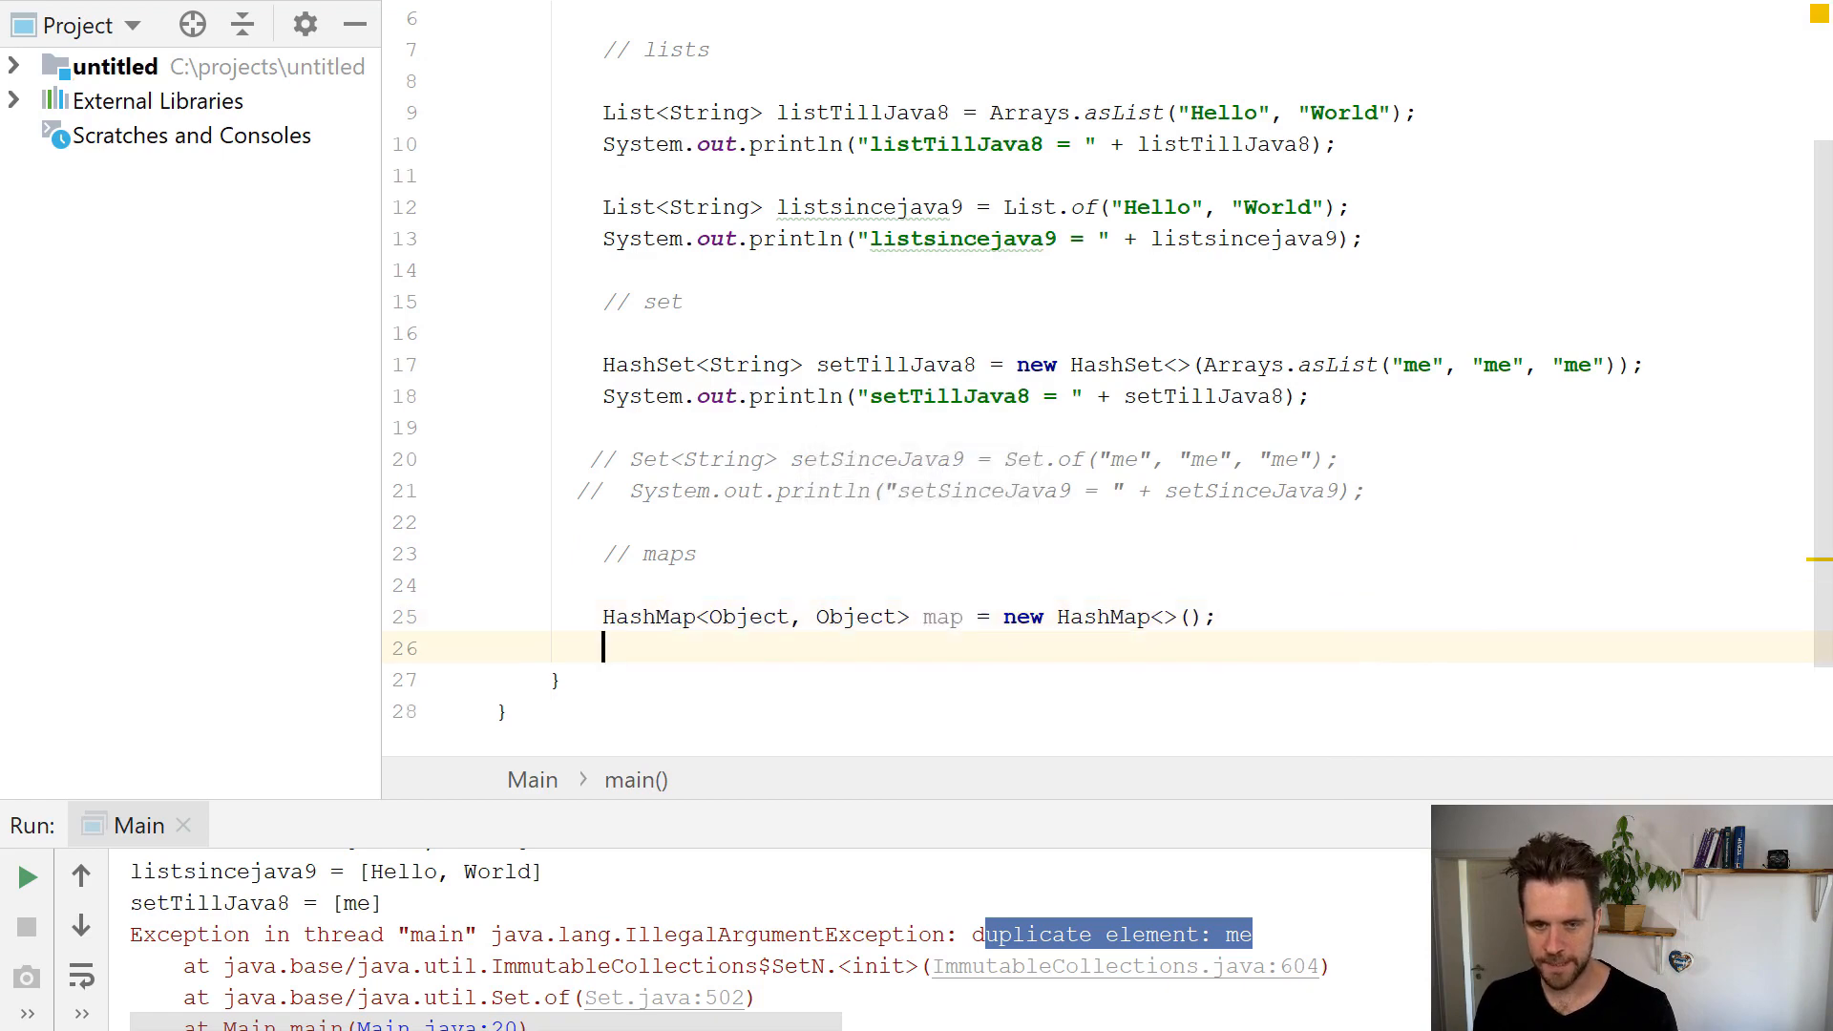
Add map.put("hello", "world"); and select the first Object type parameter.
{"action": "type", "text": "map.ad"}
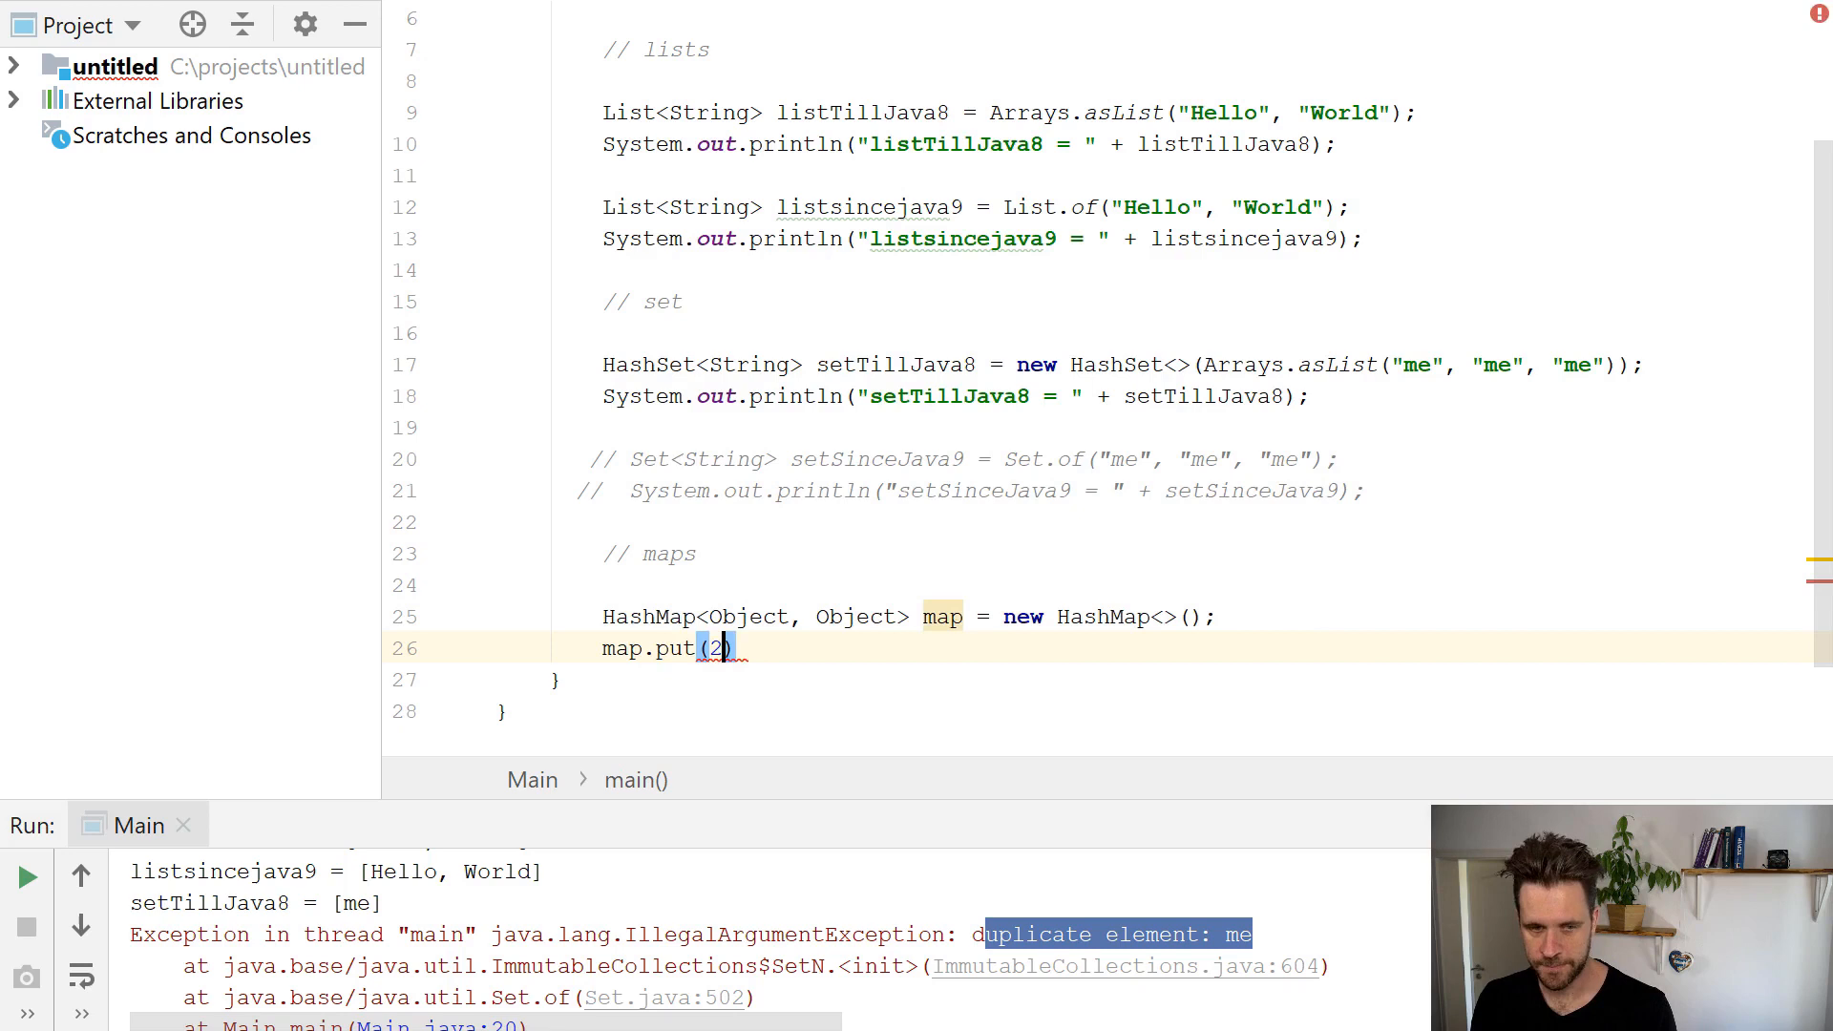
{"action": "type", "text": "\"hello\""}
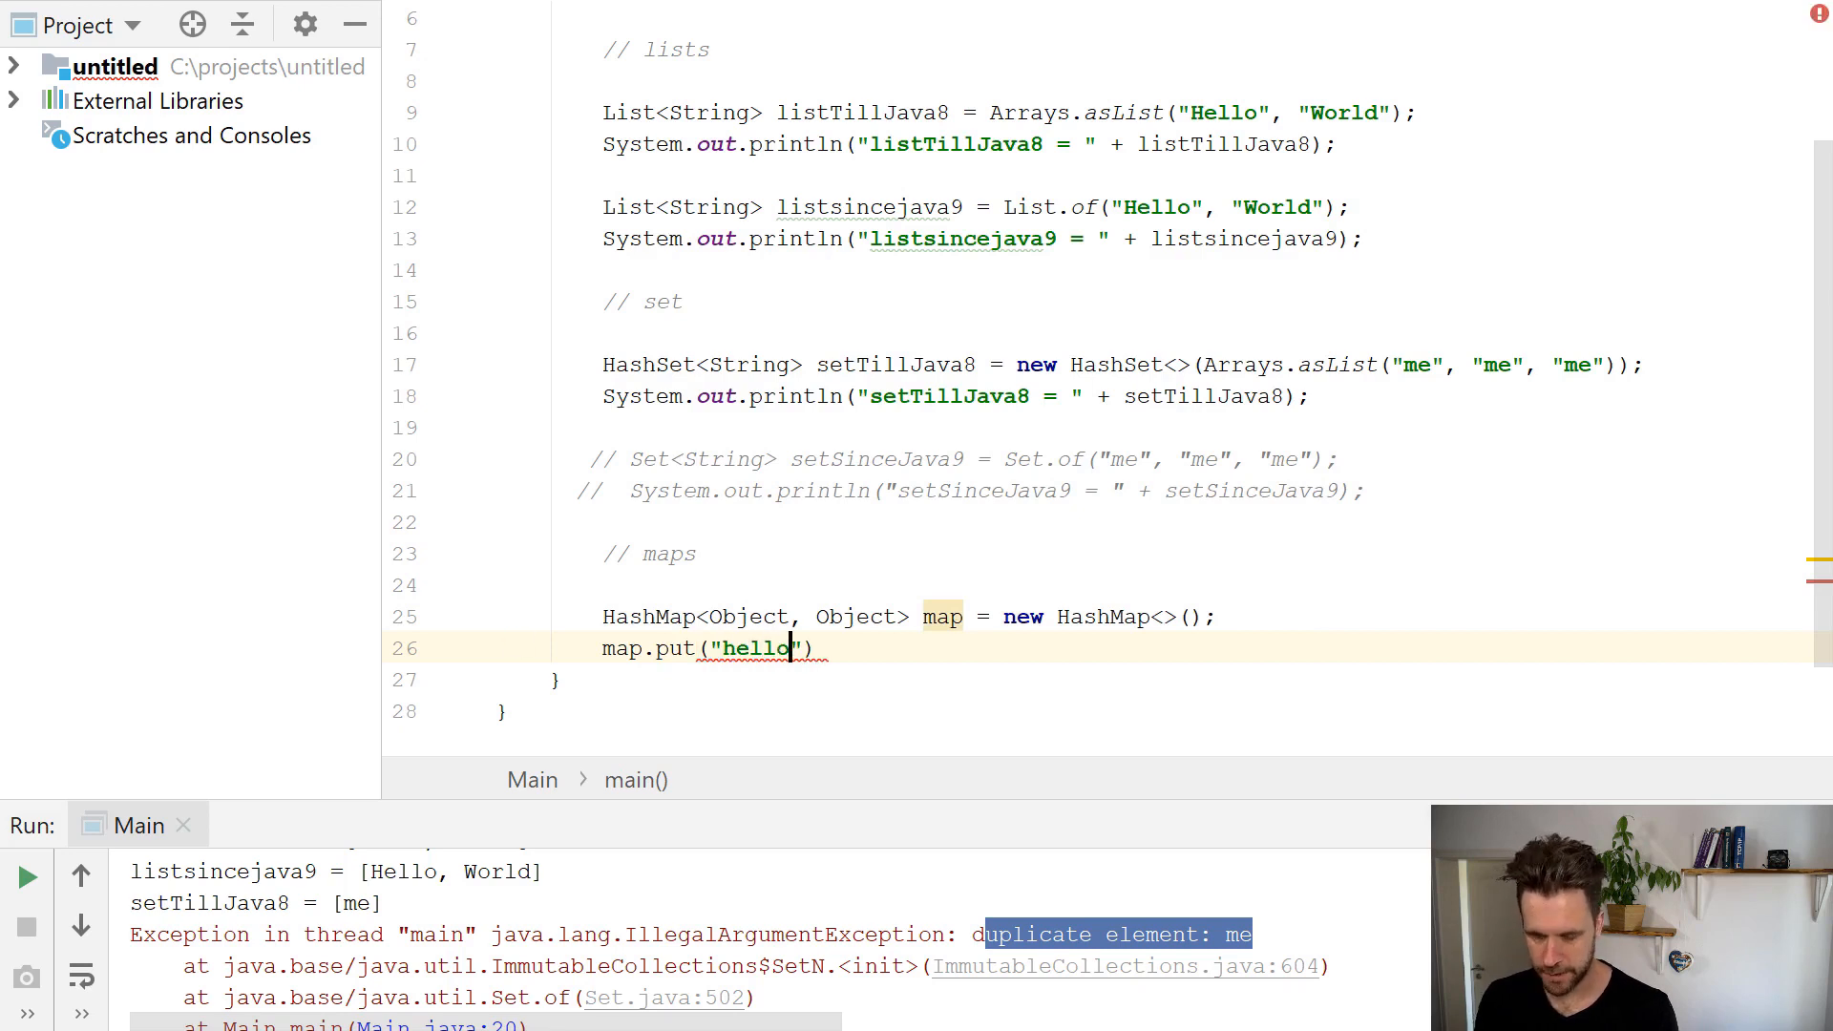
{"action": "type", "text": ", \"worl\""}
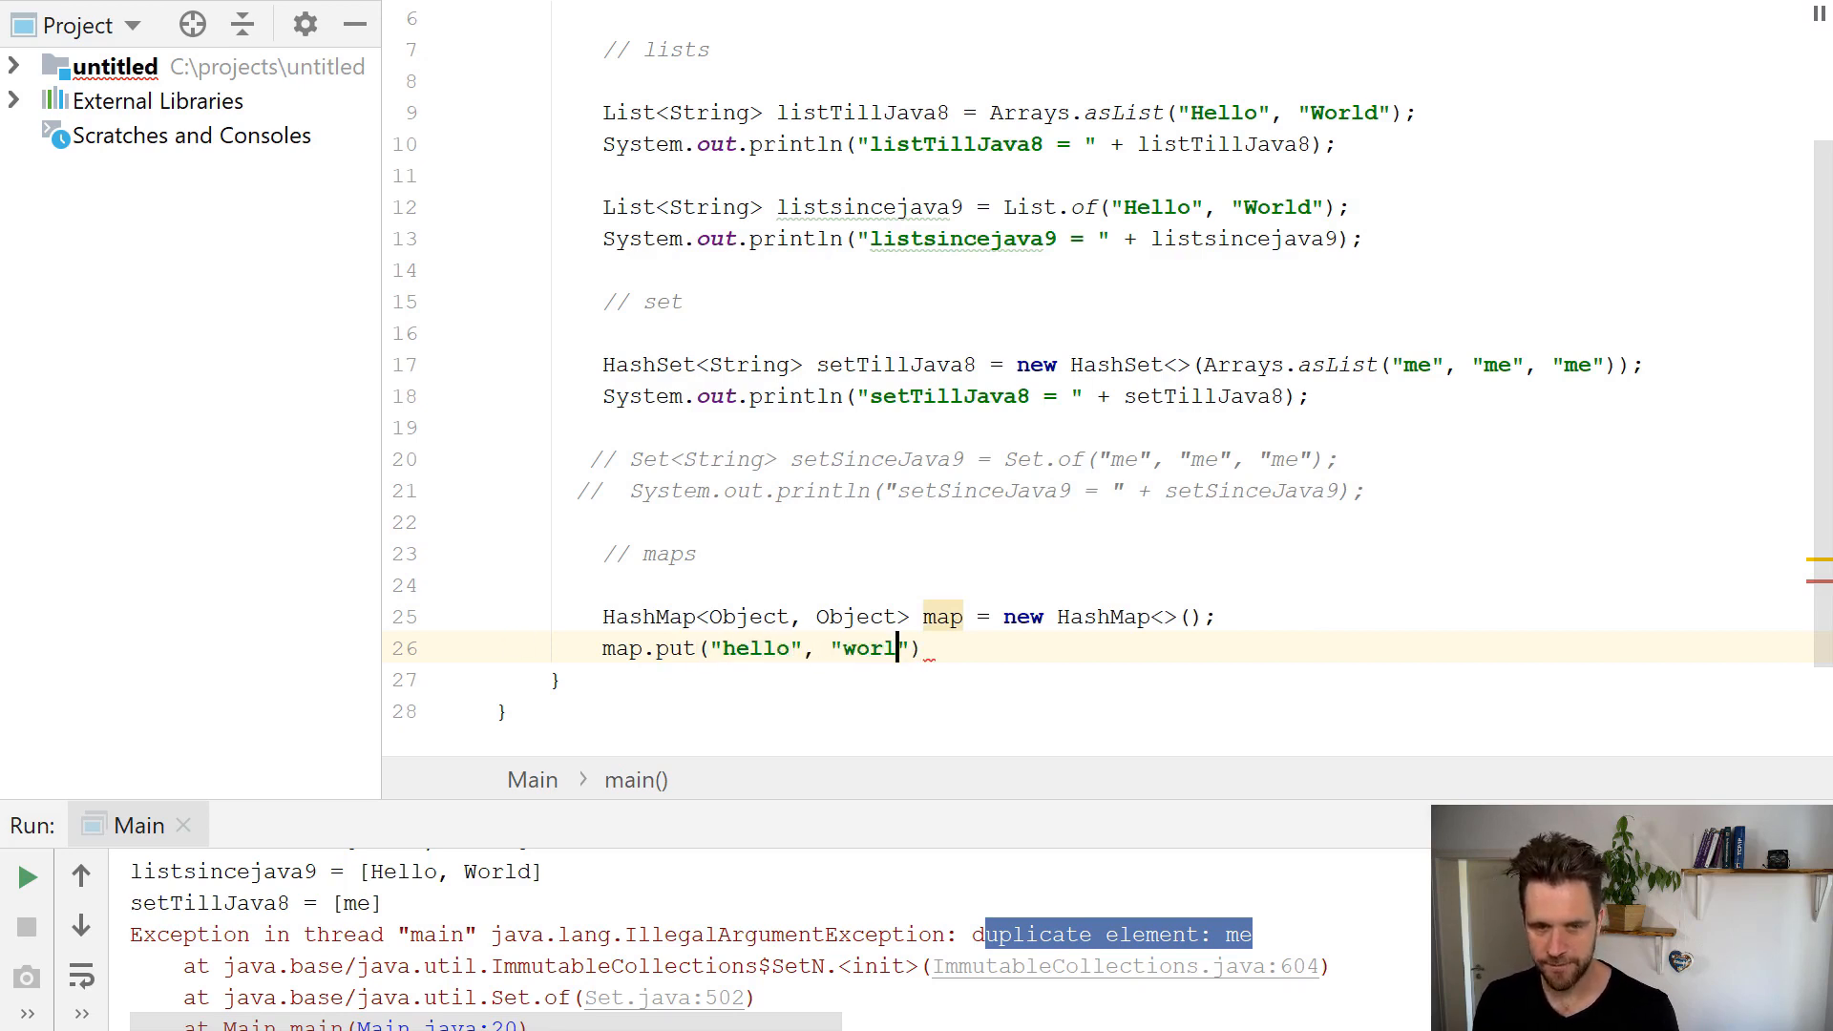
{"action": "type", "text": "d);"}
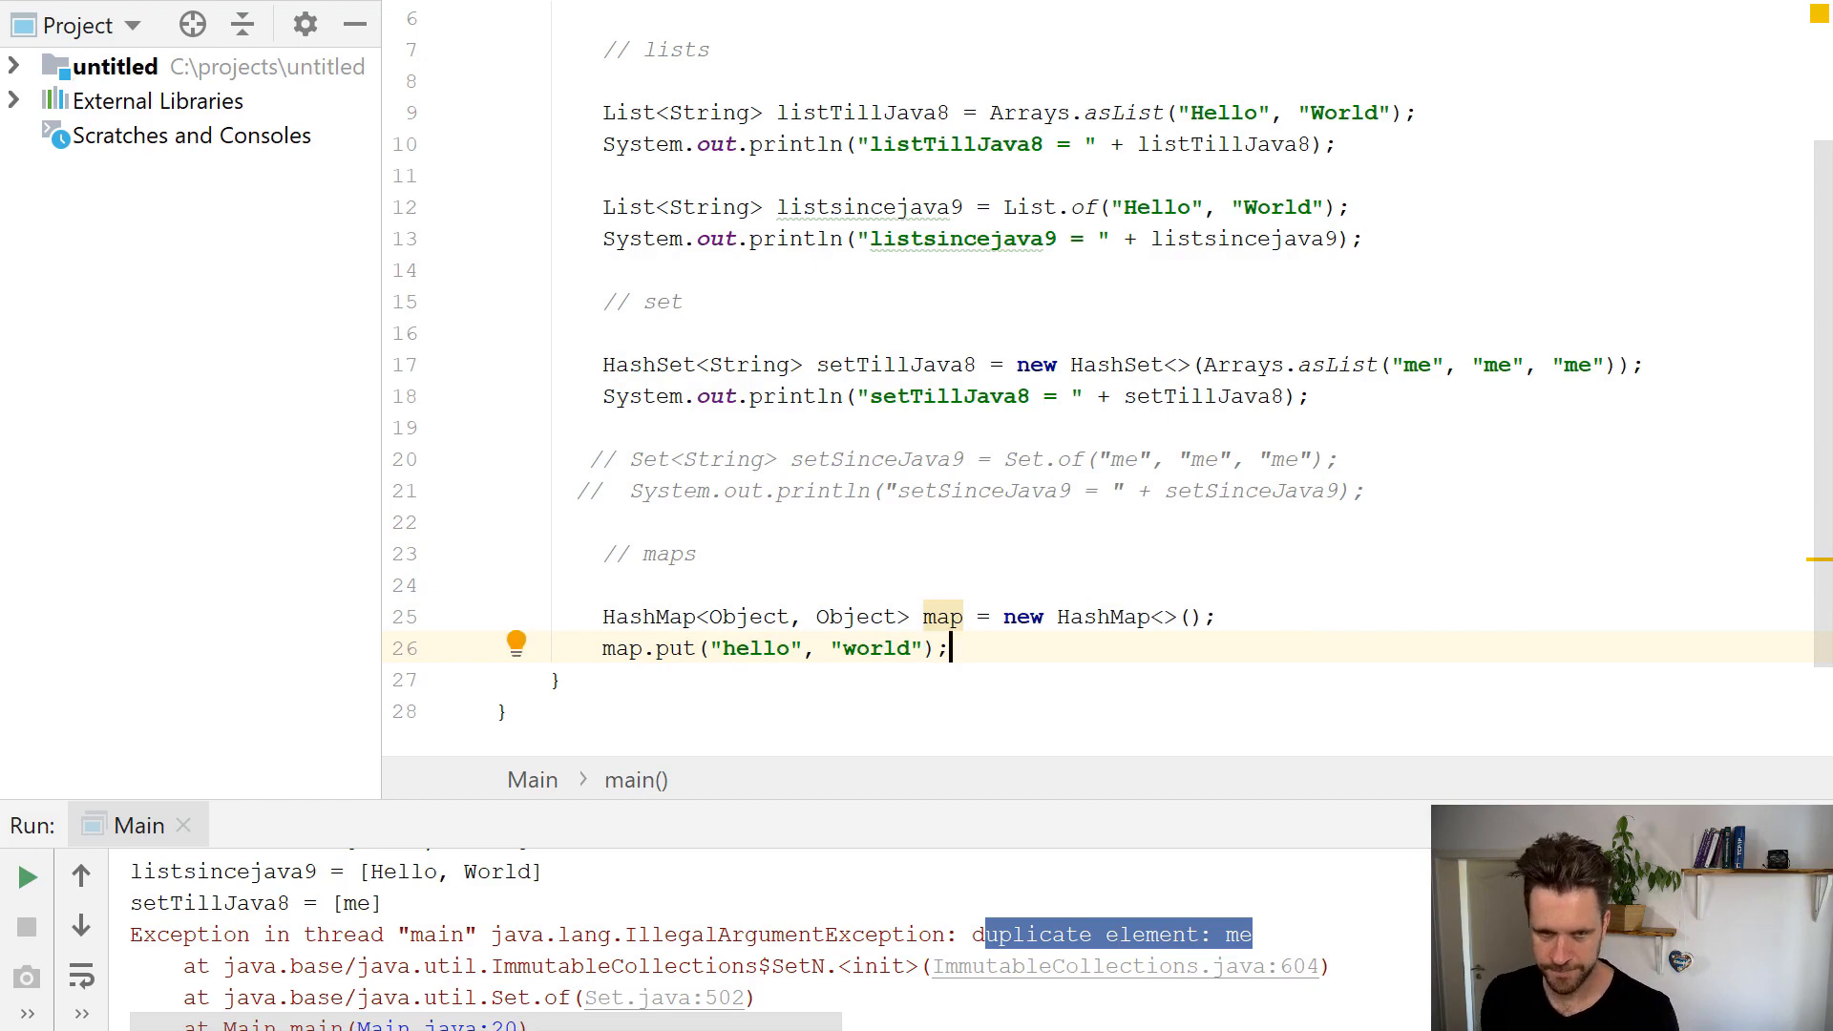
{"action": "double_click", "coordinate": [748, 615]}
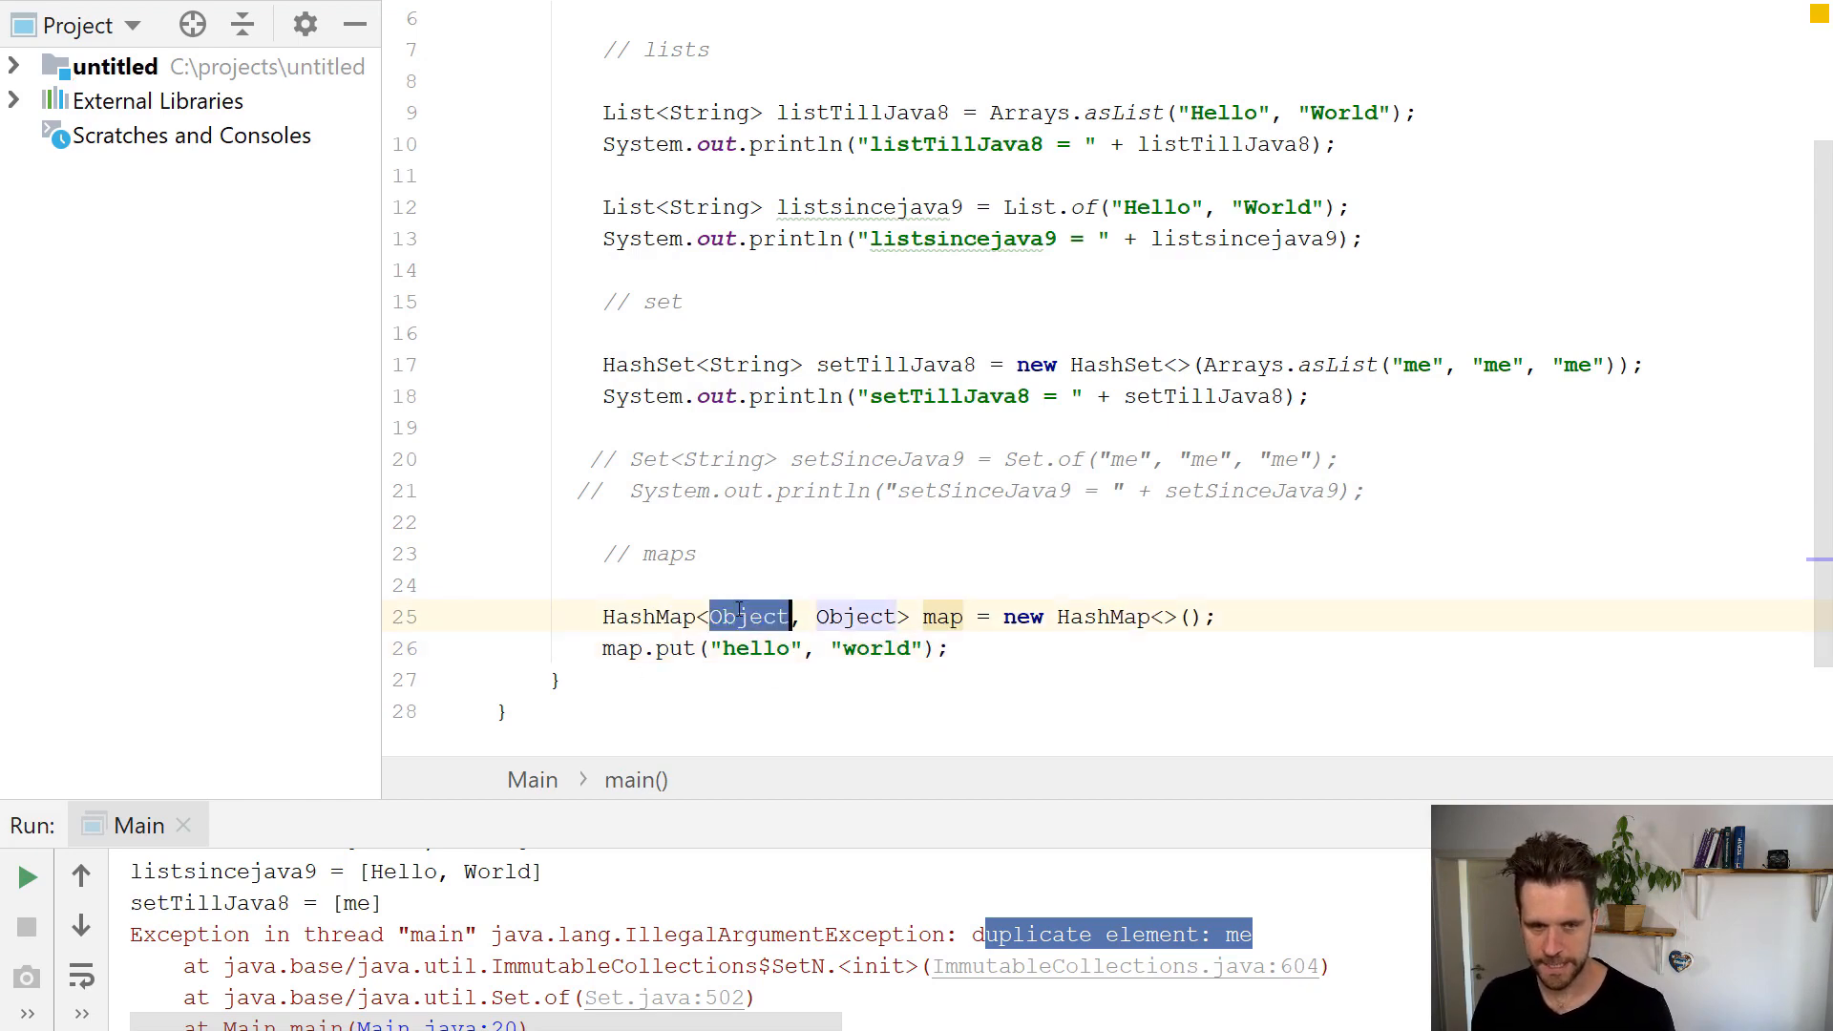
Use String for both type parameters, rename to mapTillJava8, and remove the double-brace block.
{"action": "type", "text": "String"}
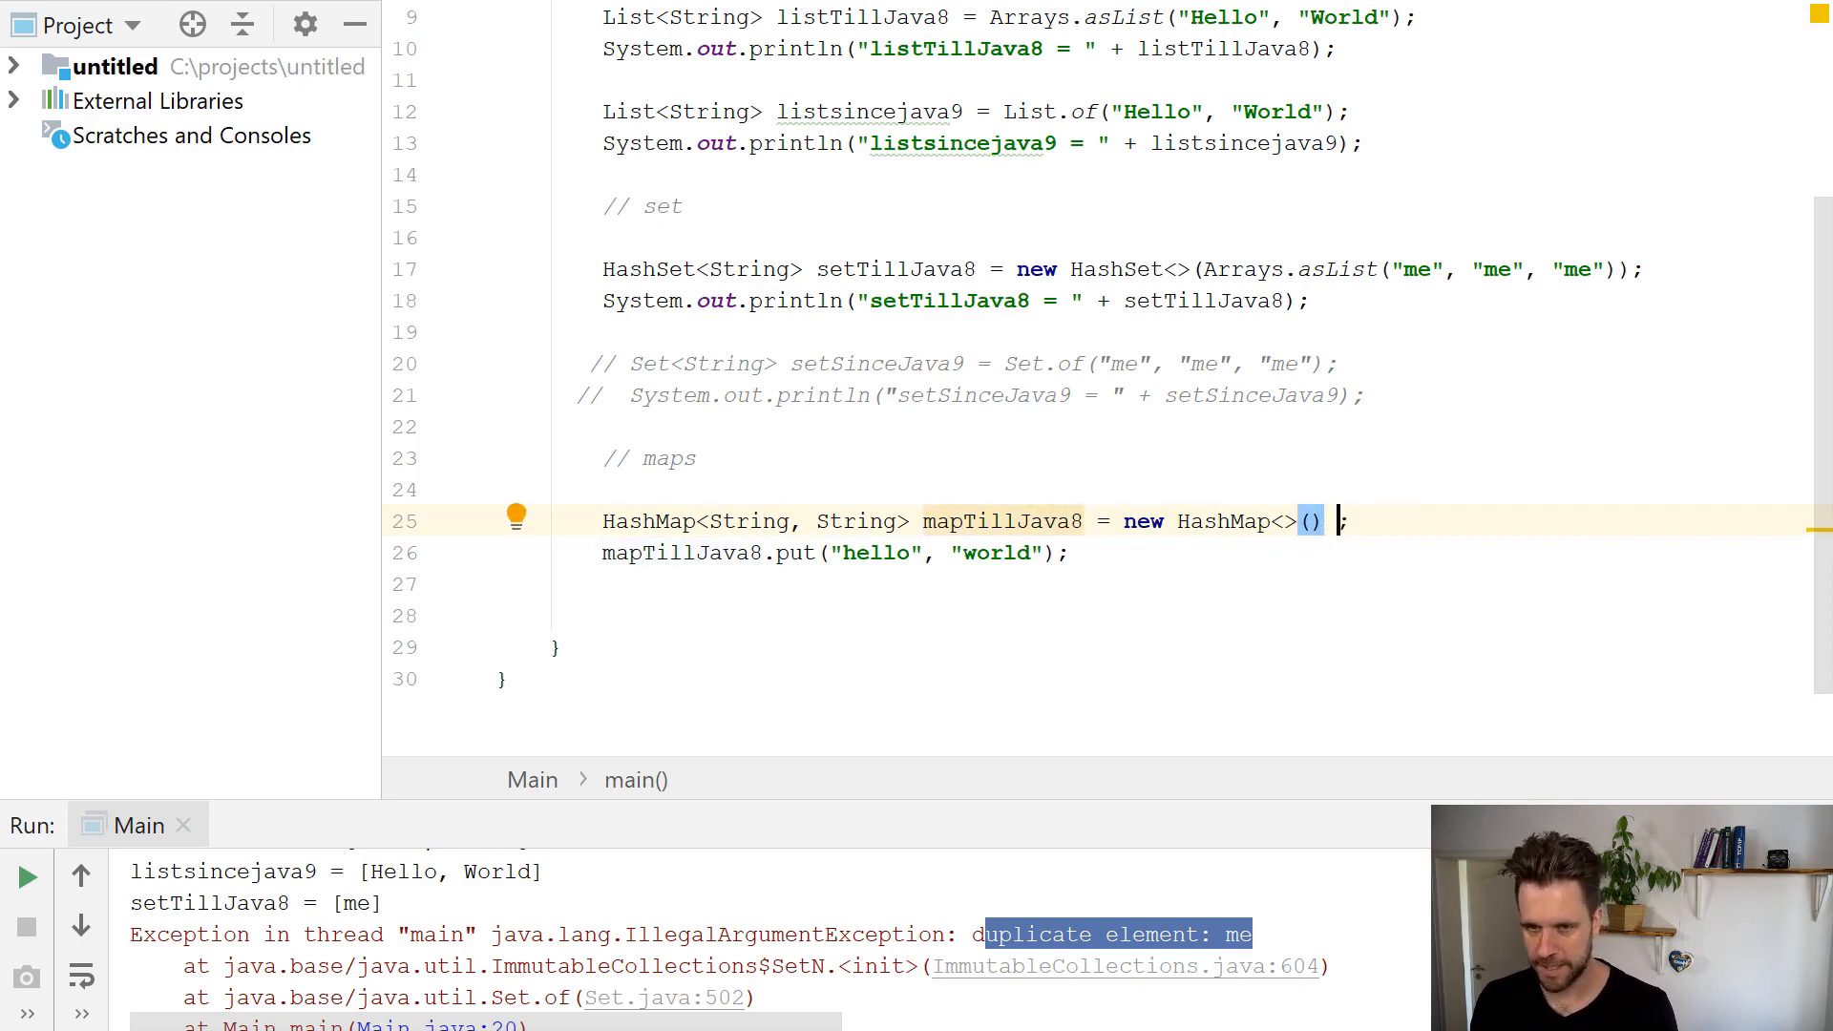
{"action": "type", "text": "{{ }"}
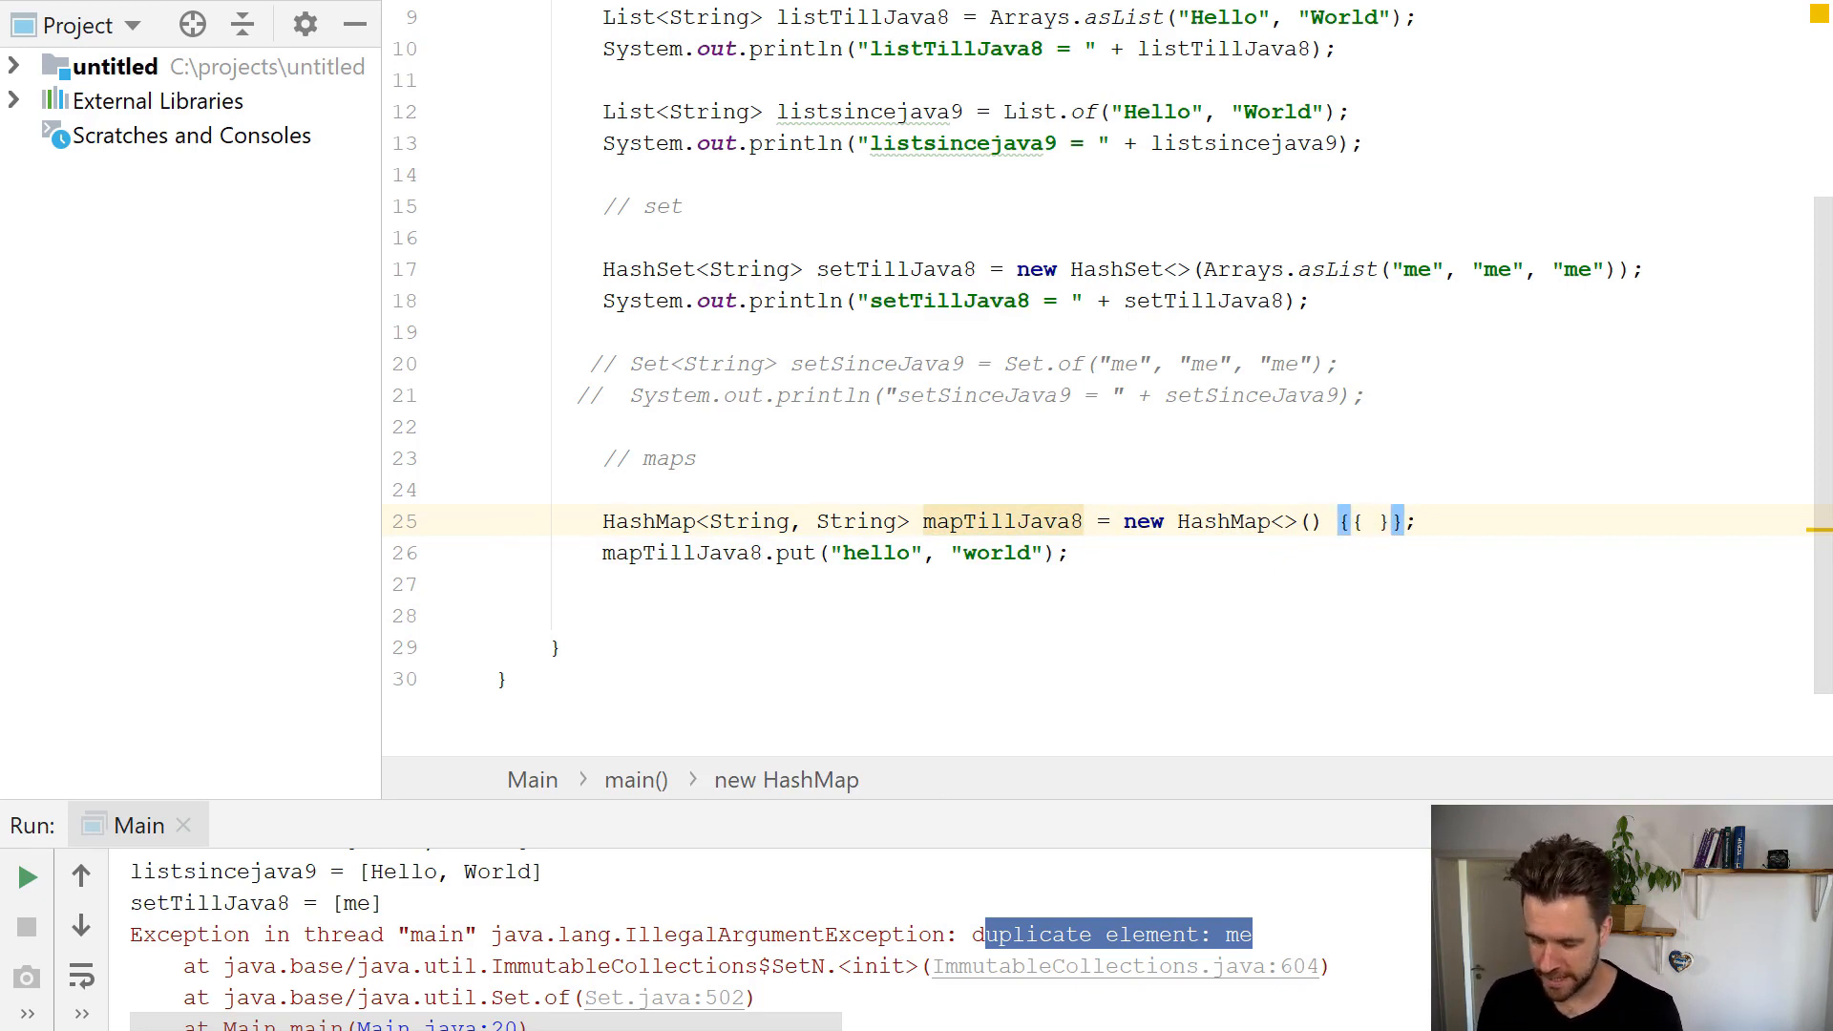
{"action": "key", "text": "Delete"}
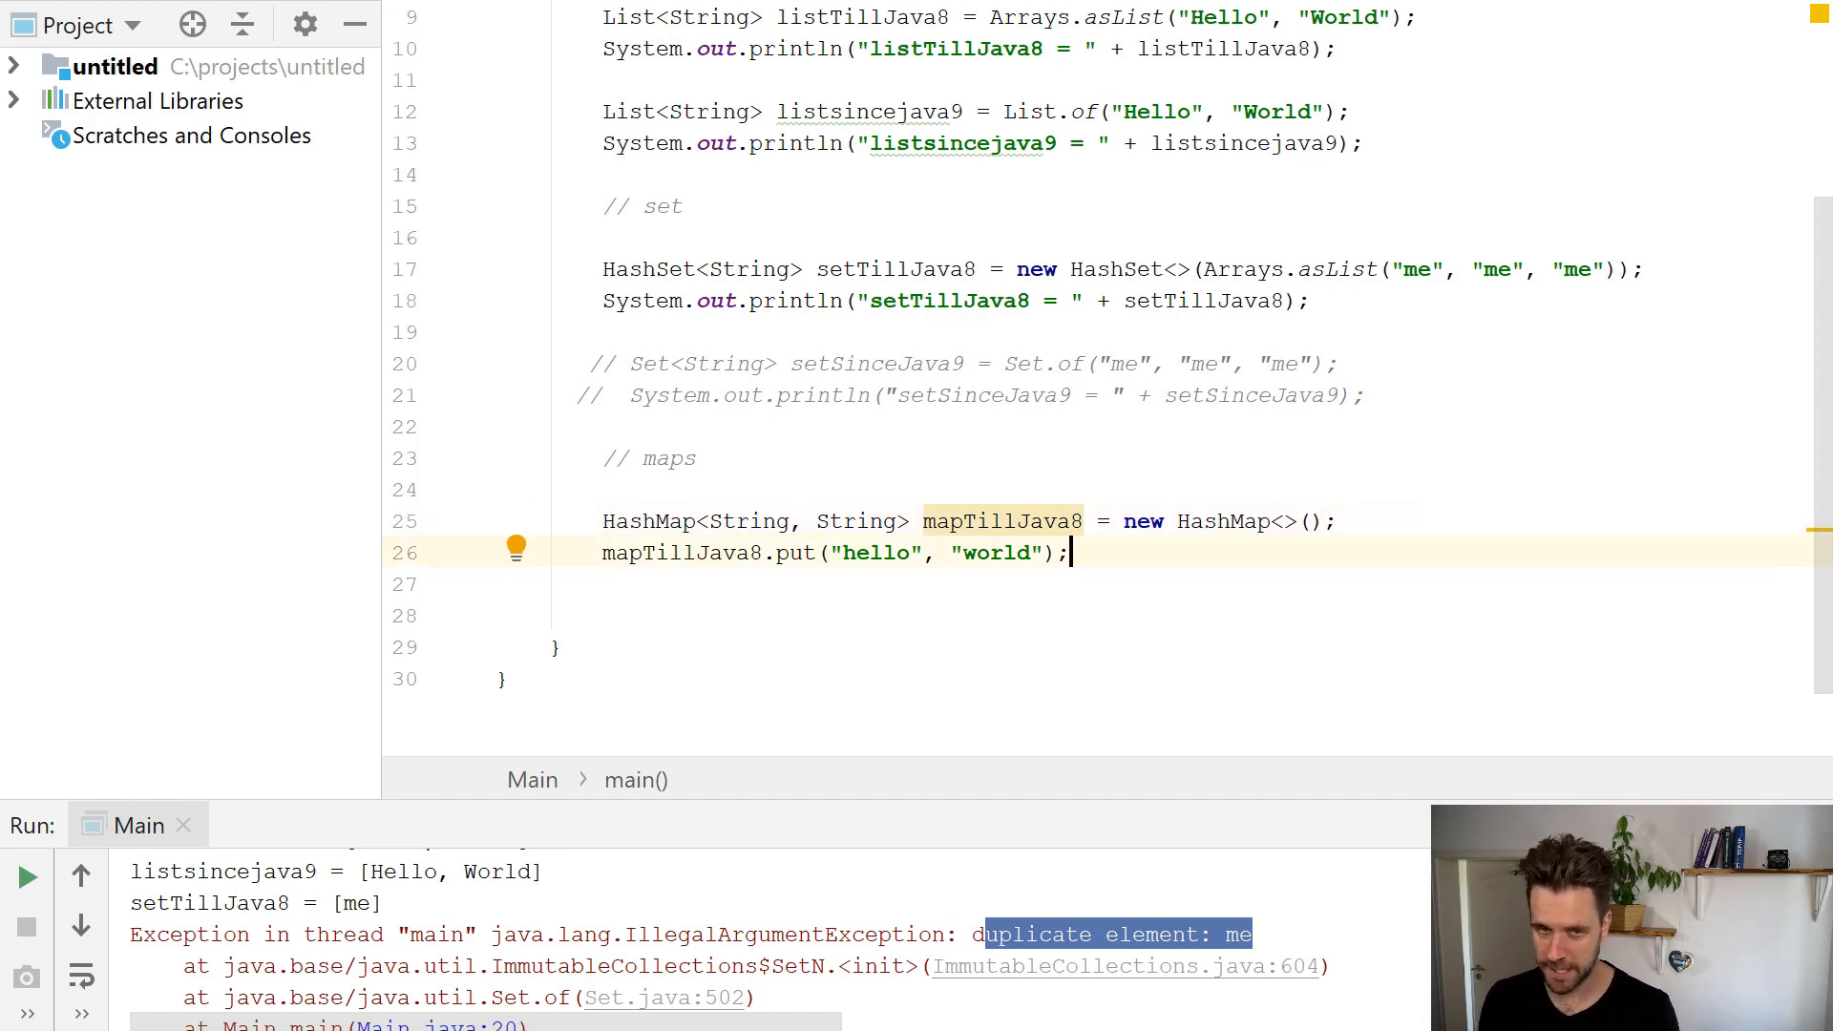
{"action": "type", "text": "Map."}
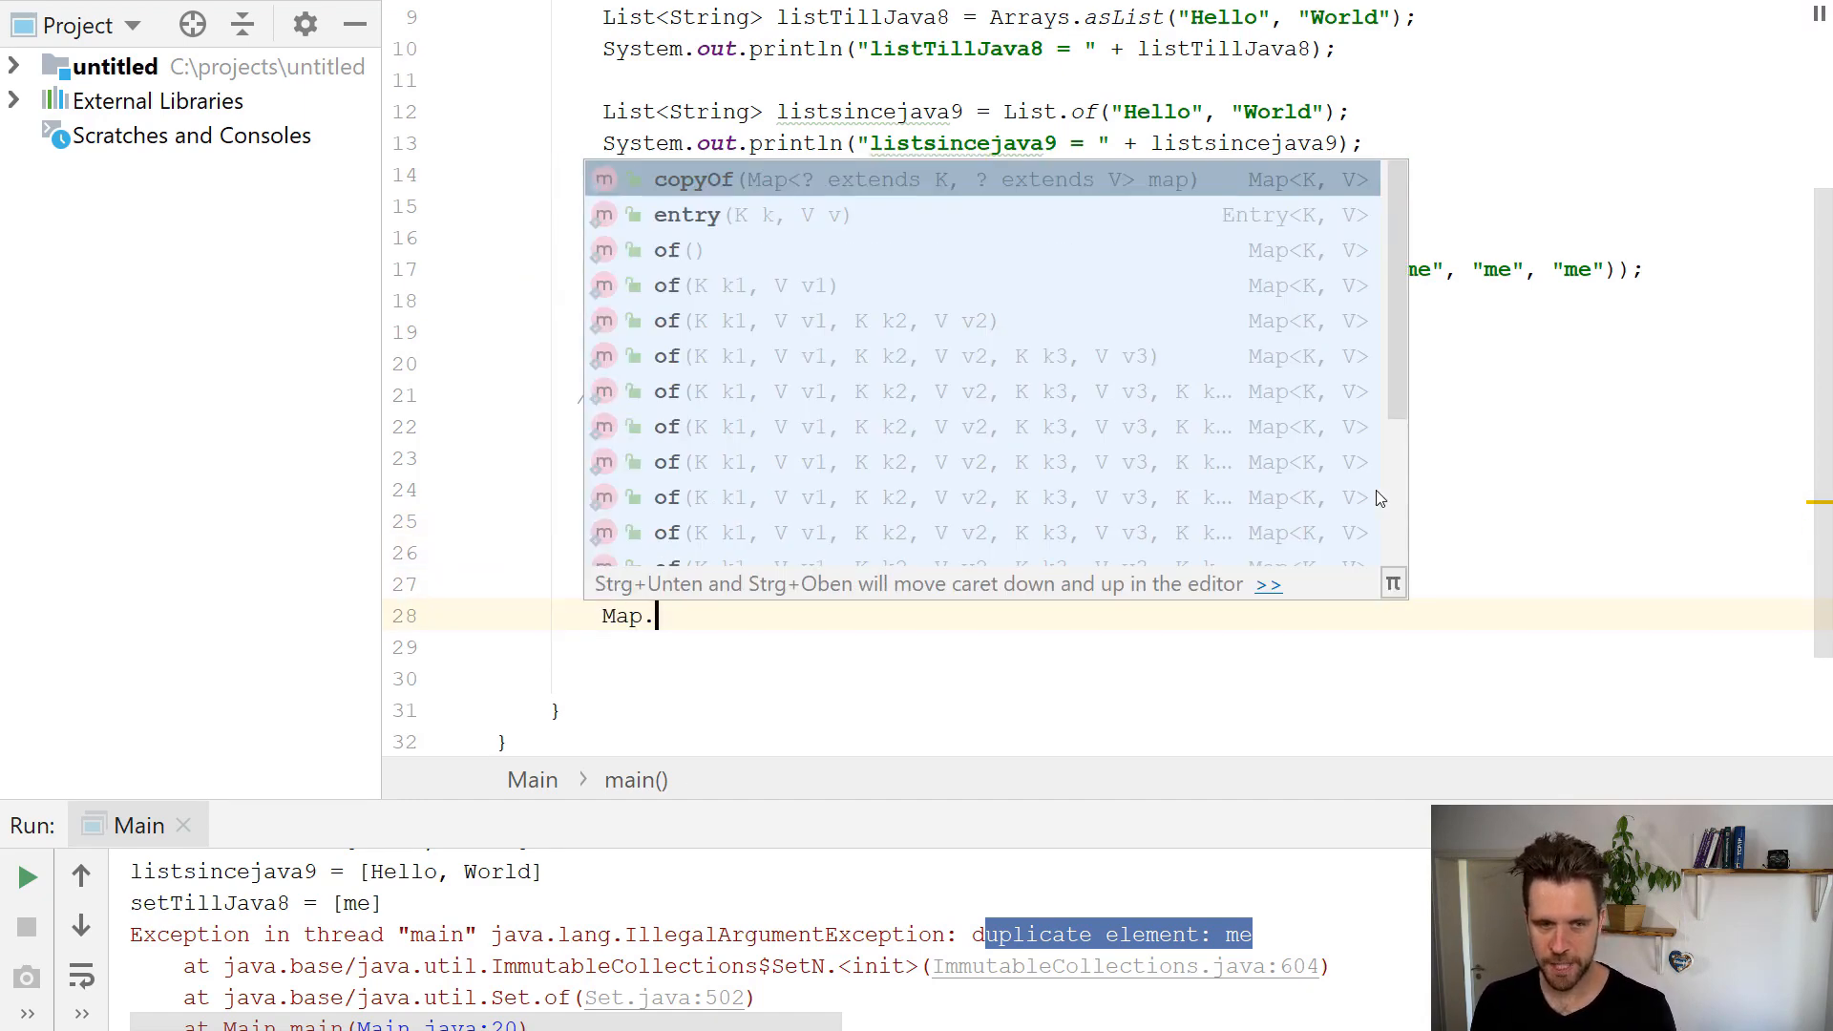
Declare mapSinceJava9 from Map.of("hello", "world", "bla", "bla") and start a soutv line.
{"action": "type", "text": "of("}
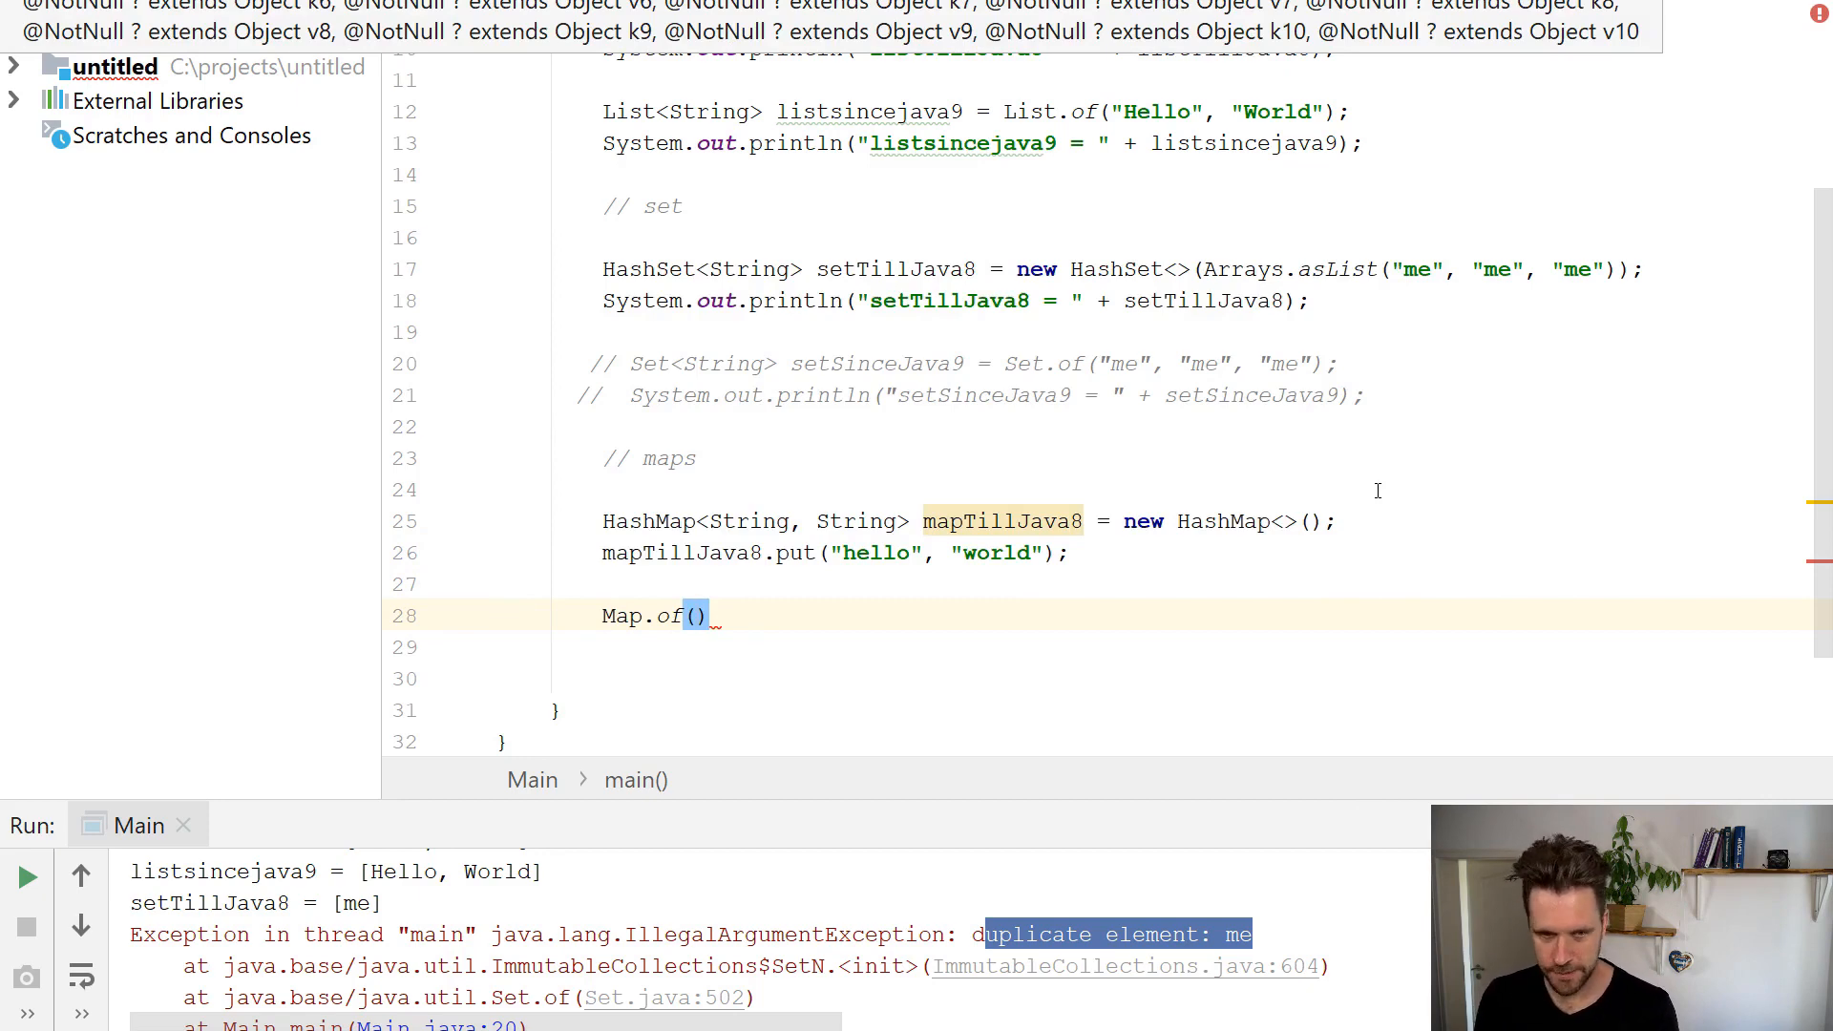
{"action": "type", "text": "\"hello\""}
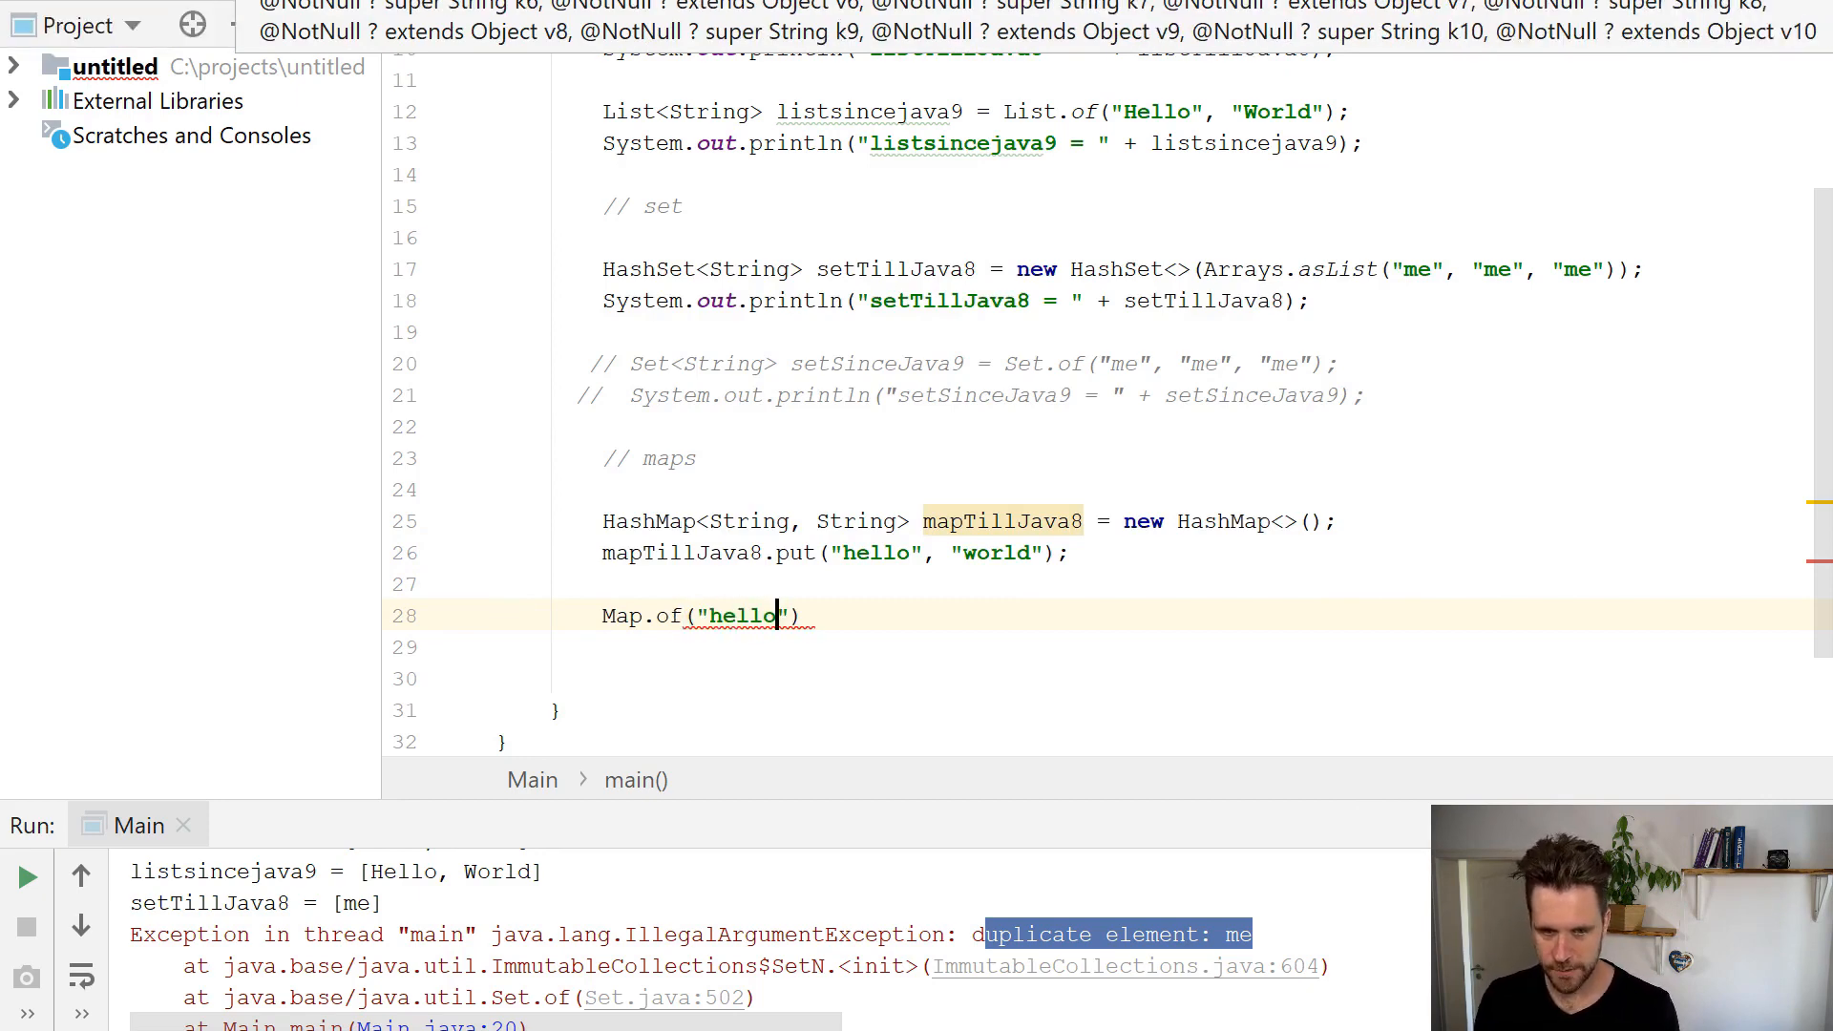
{"action": "type", "text": ", \"world\", \""}
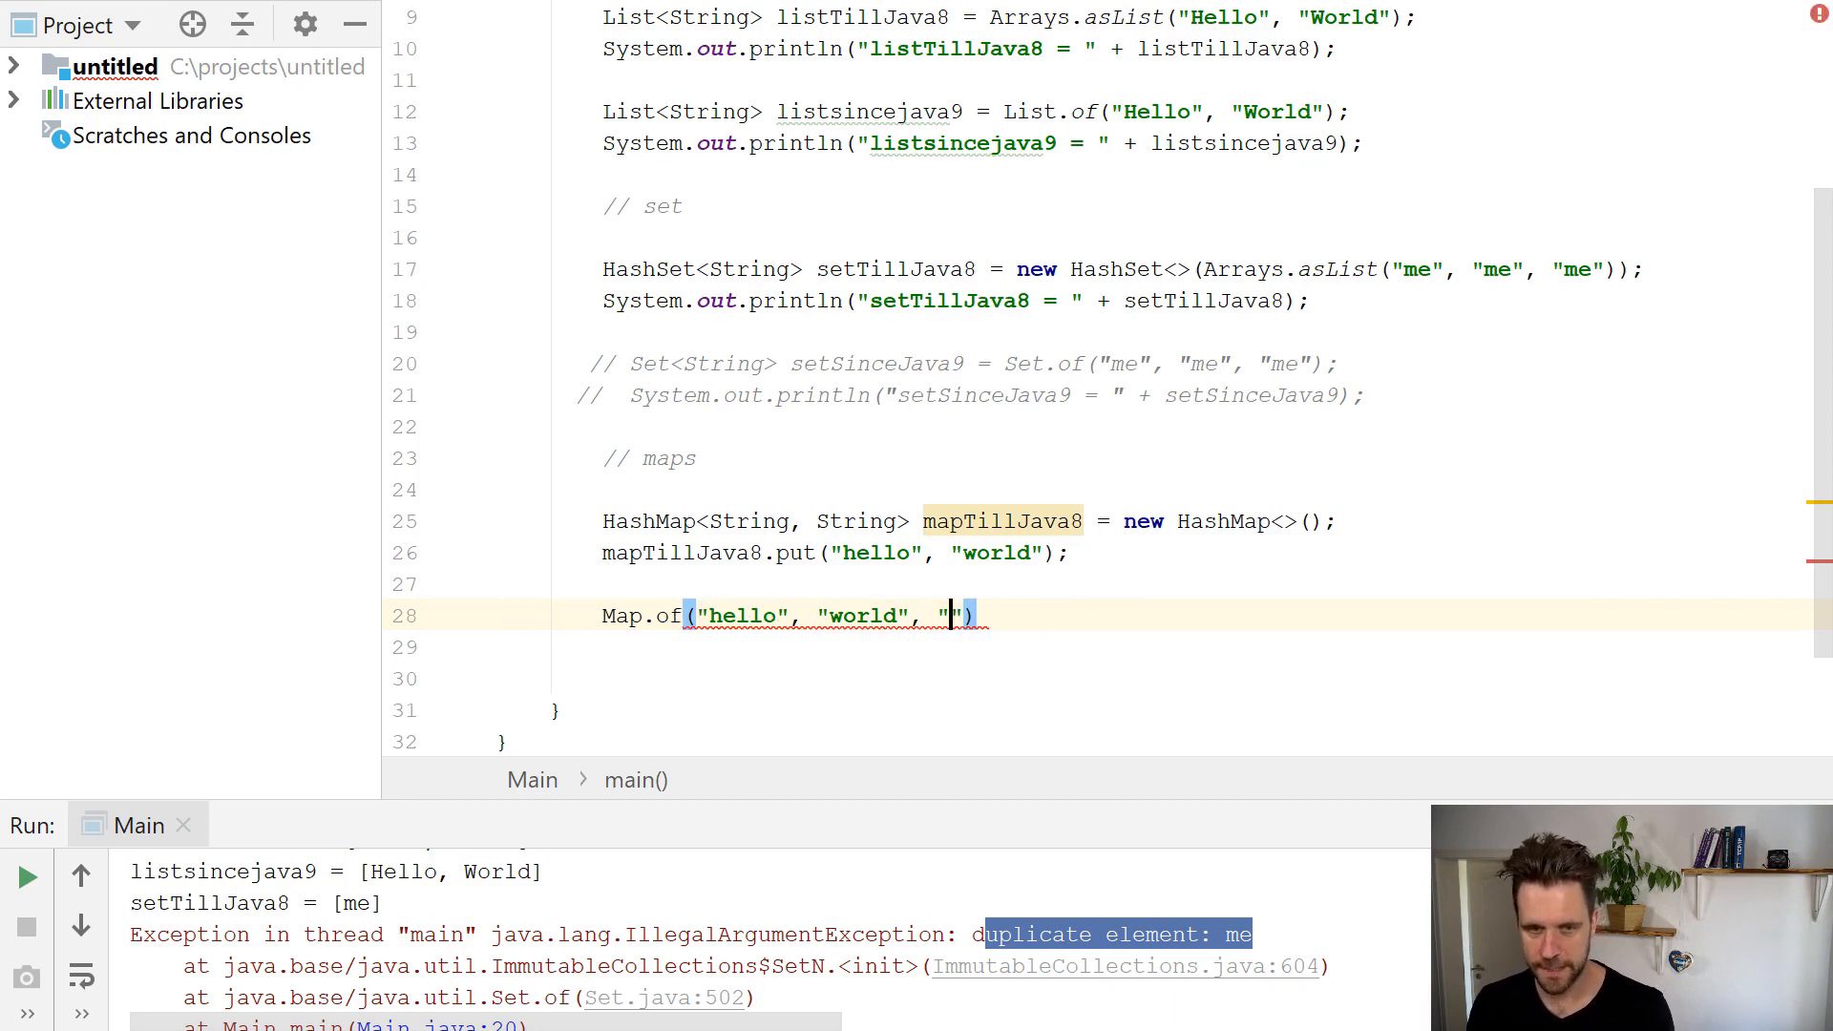
{"action": "type", "text": "bla\","}
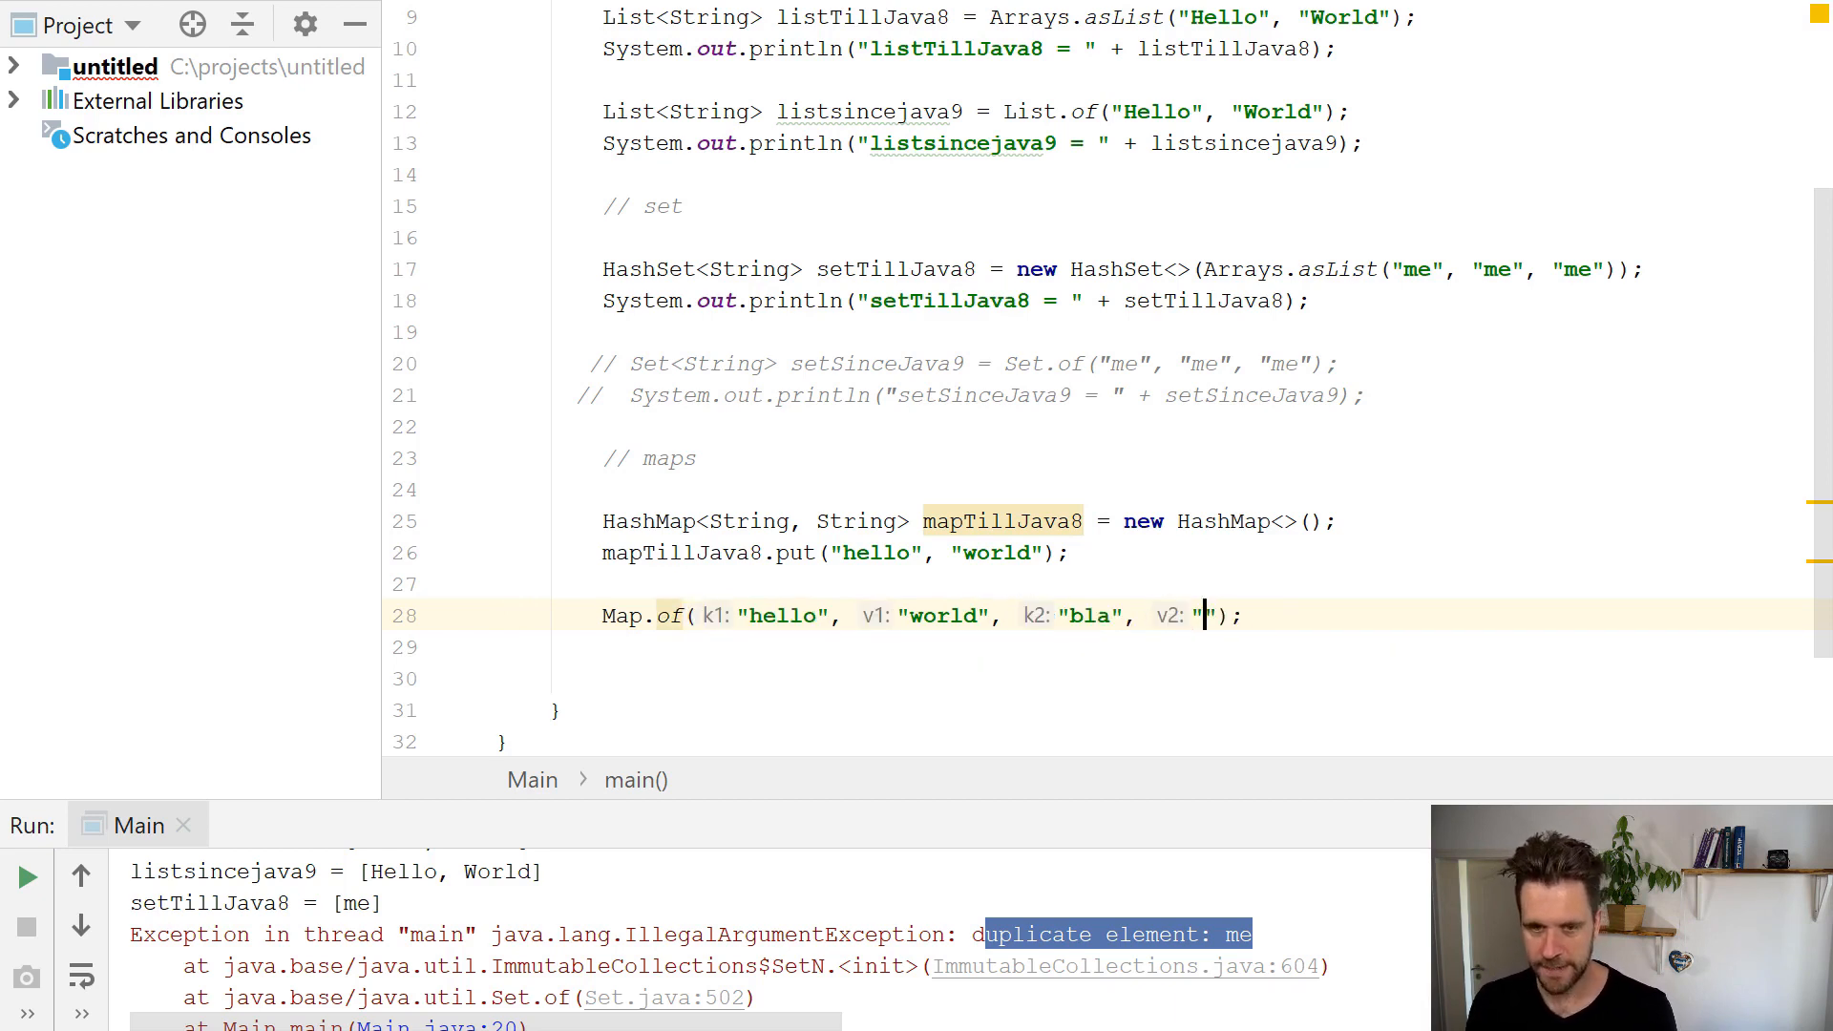
{"action": "type", "text": "bla"}
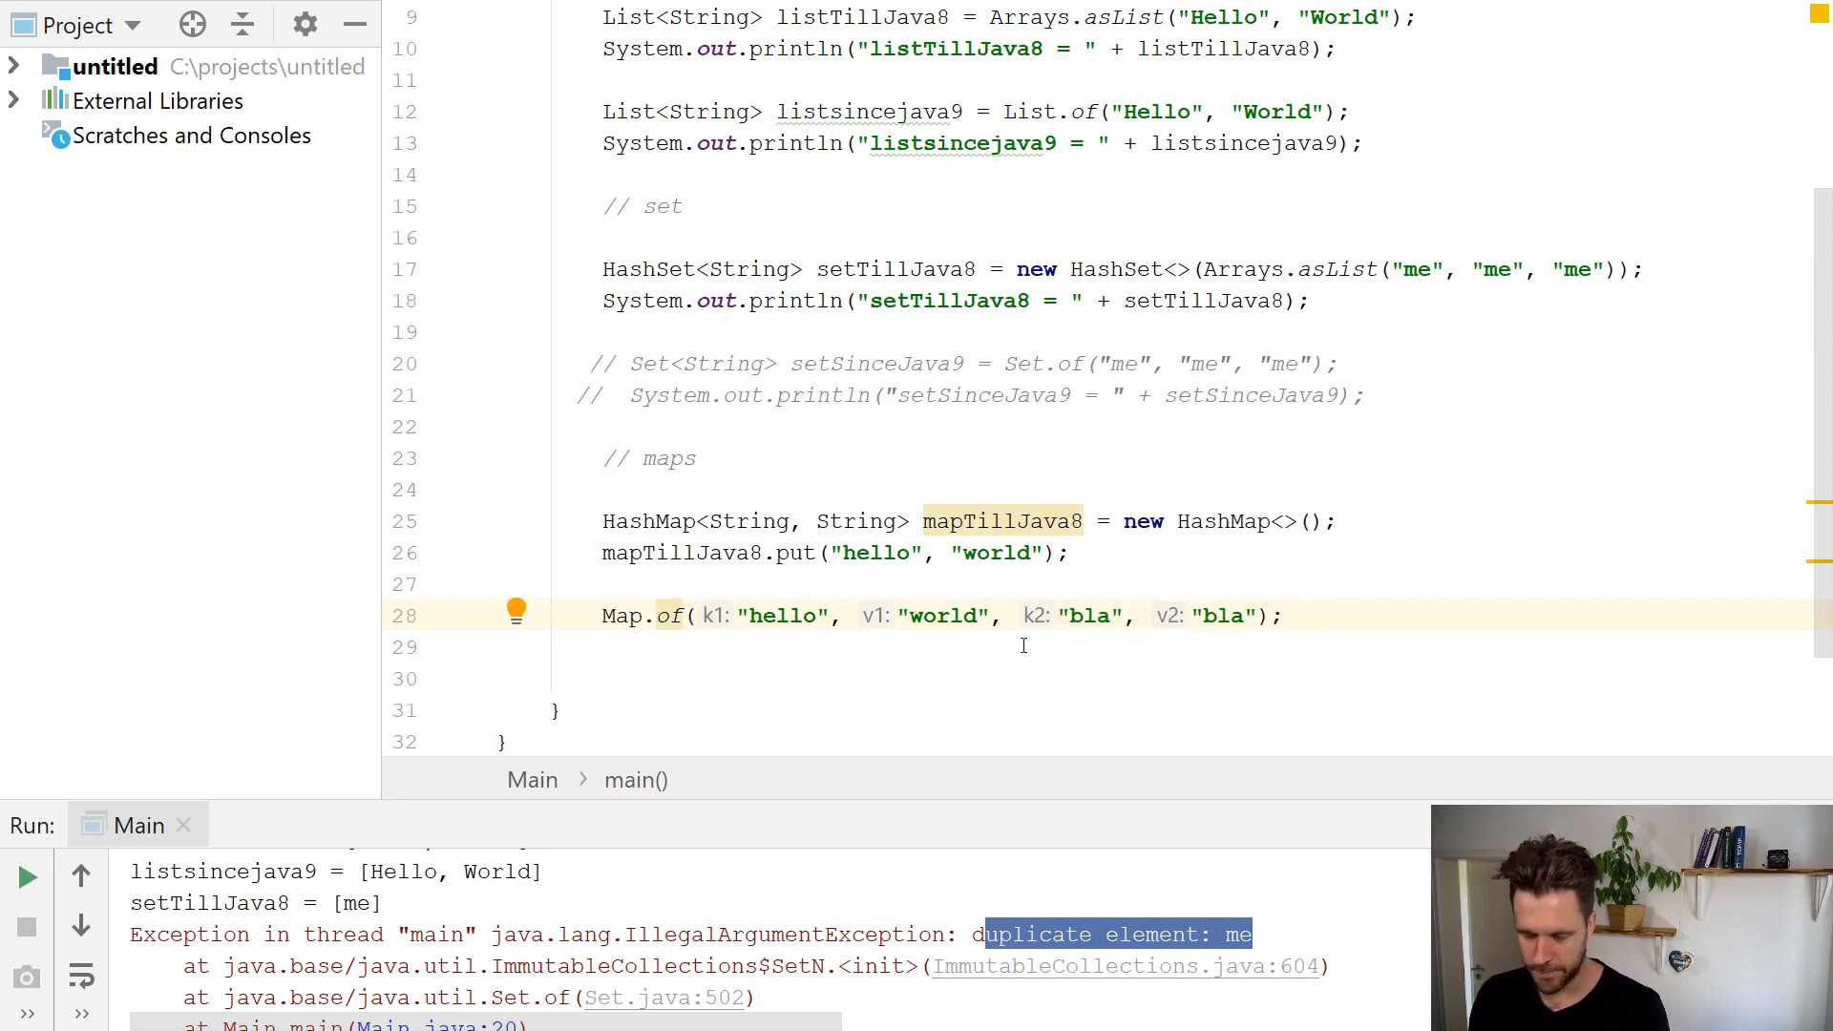
{"action": "type", "text": ".va"}
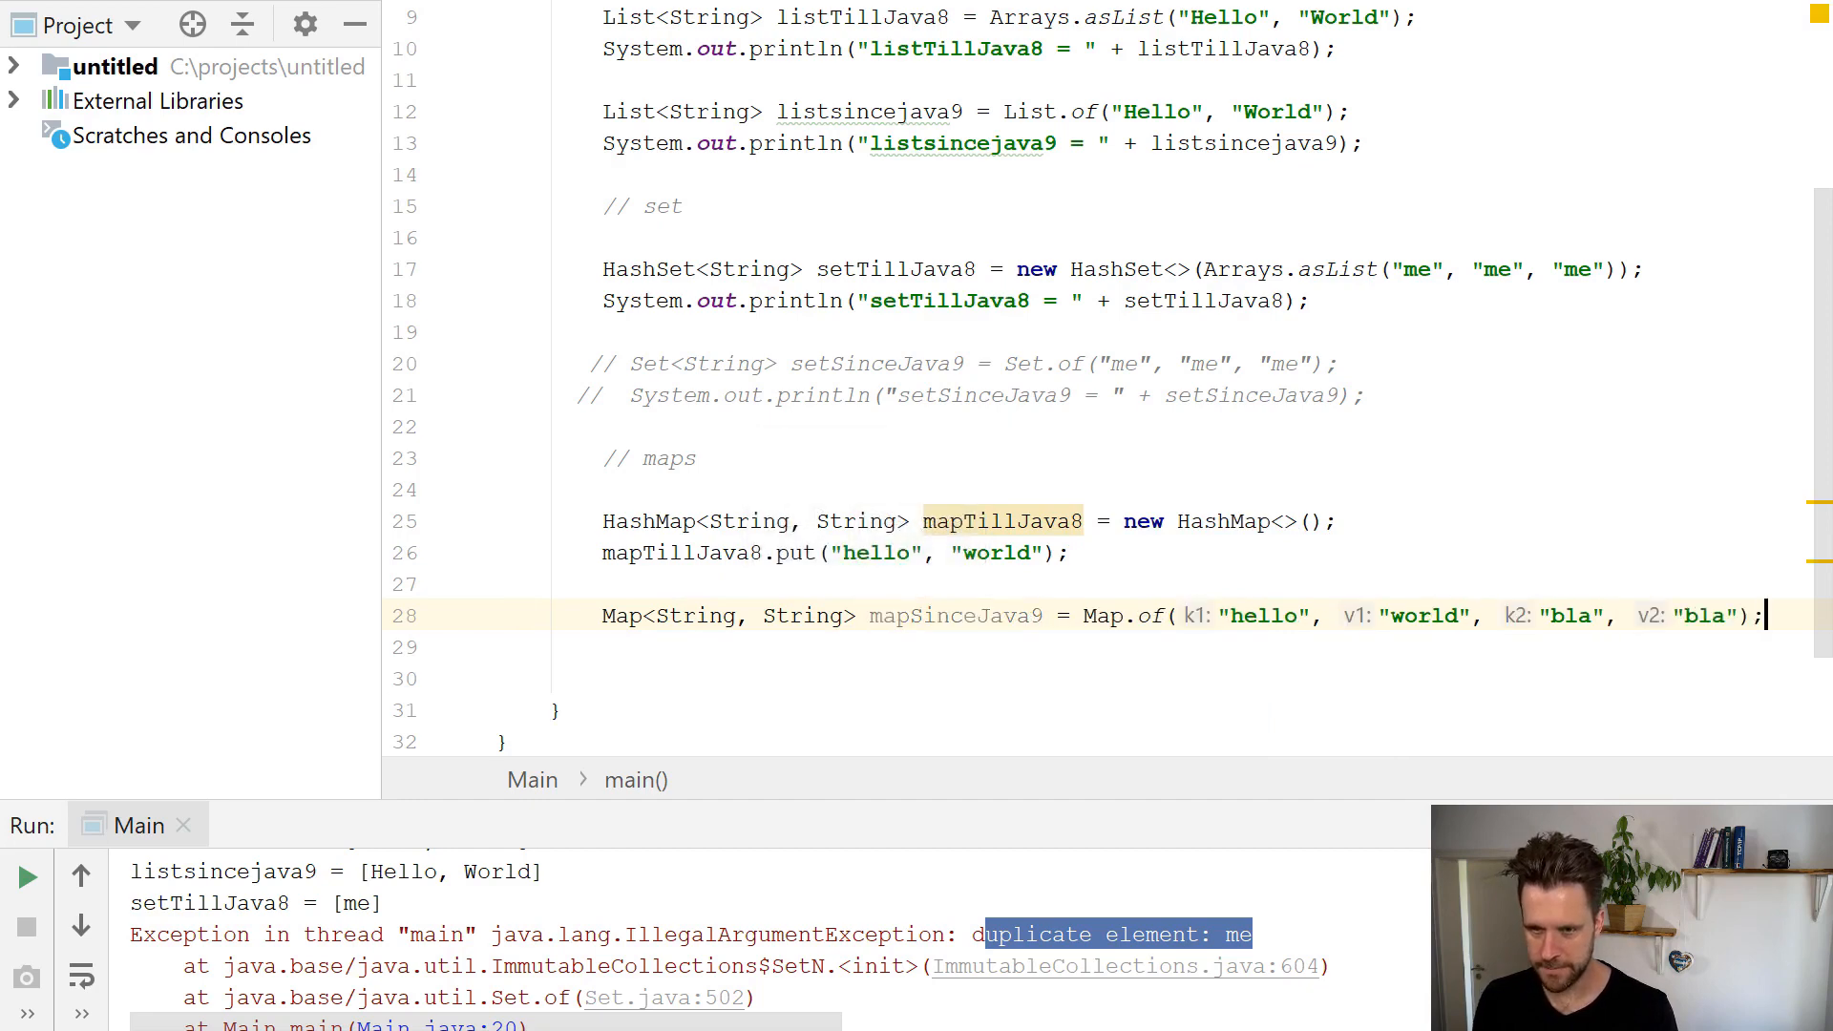
{"action": "type", "text": "soutv"}
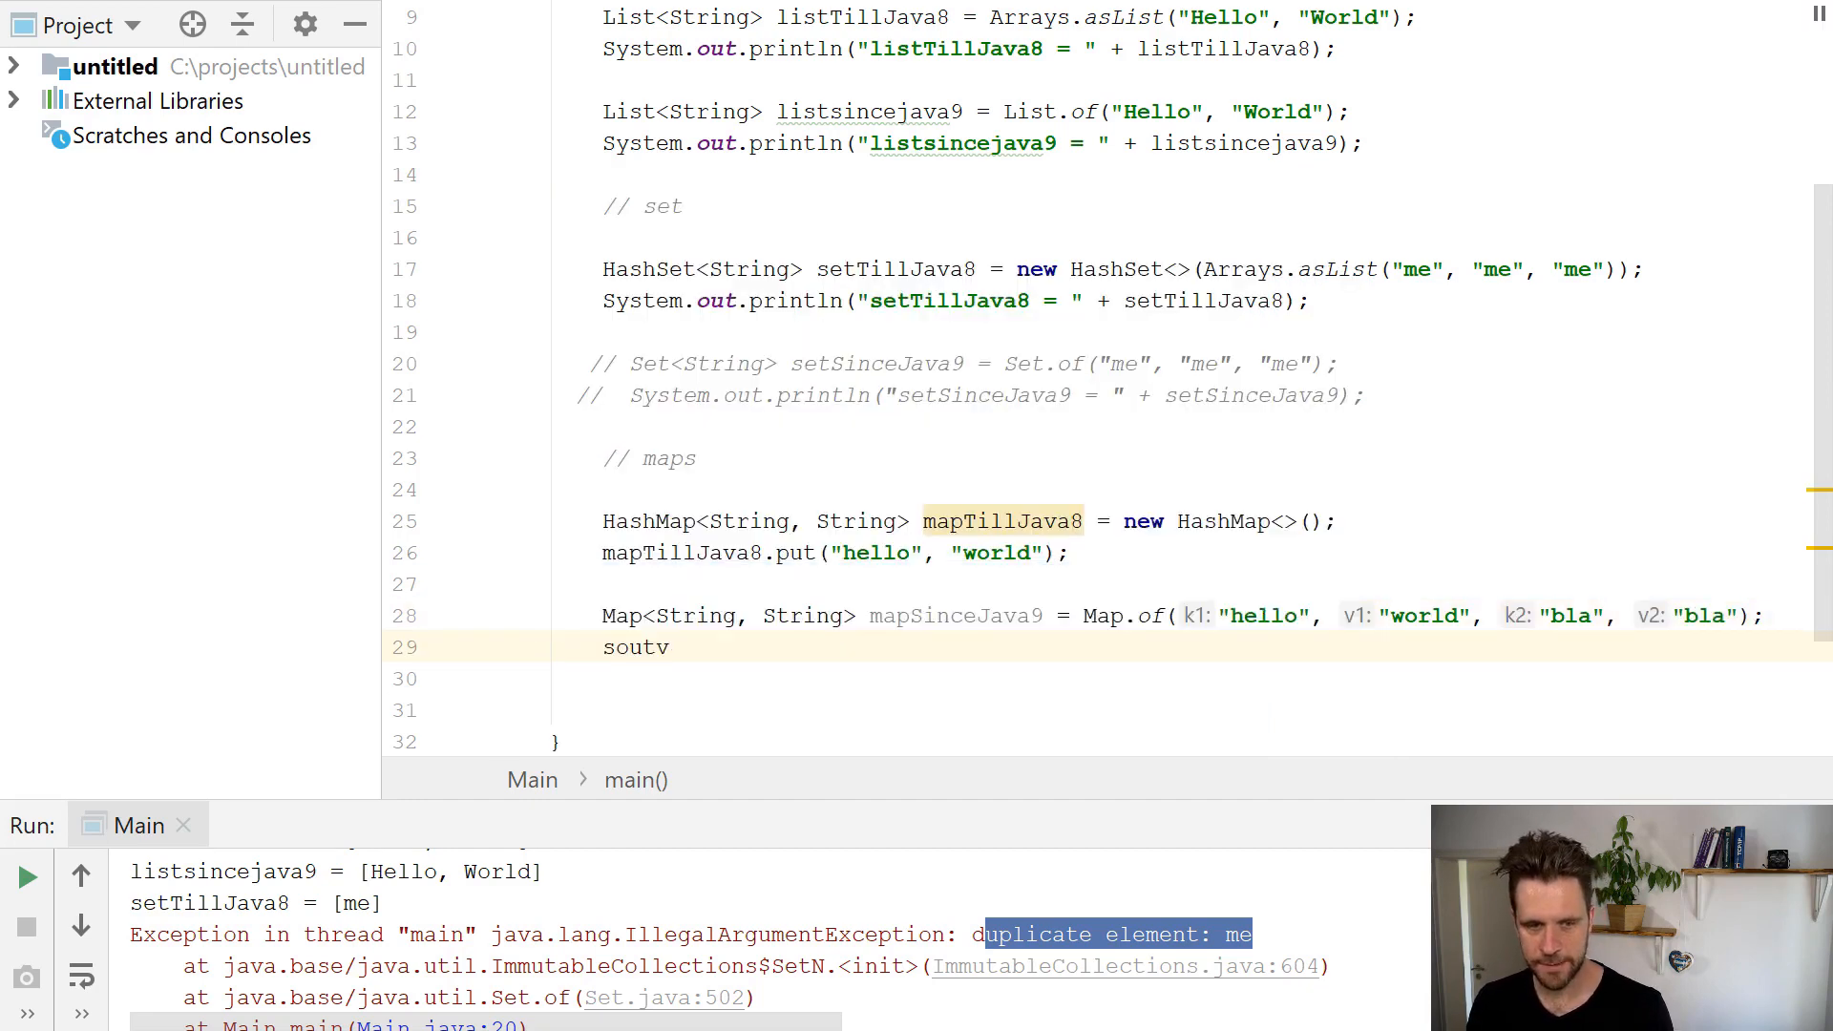